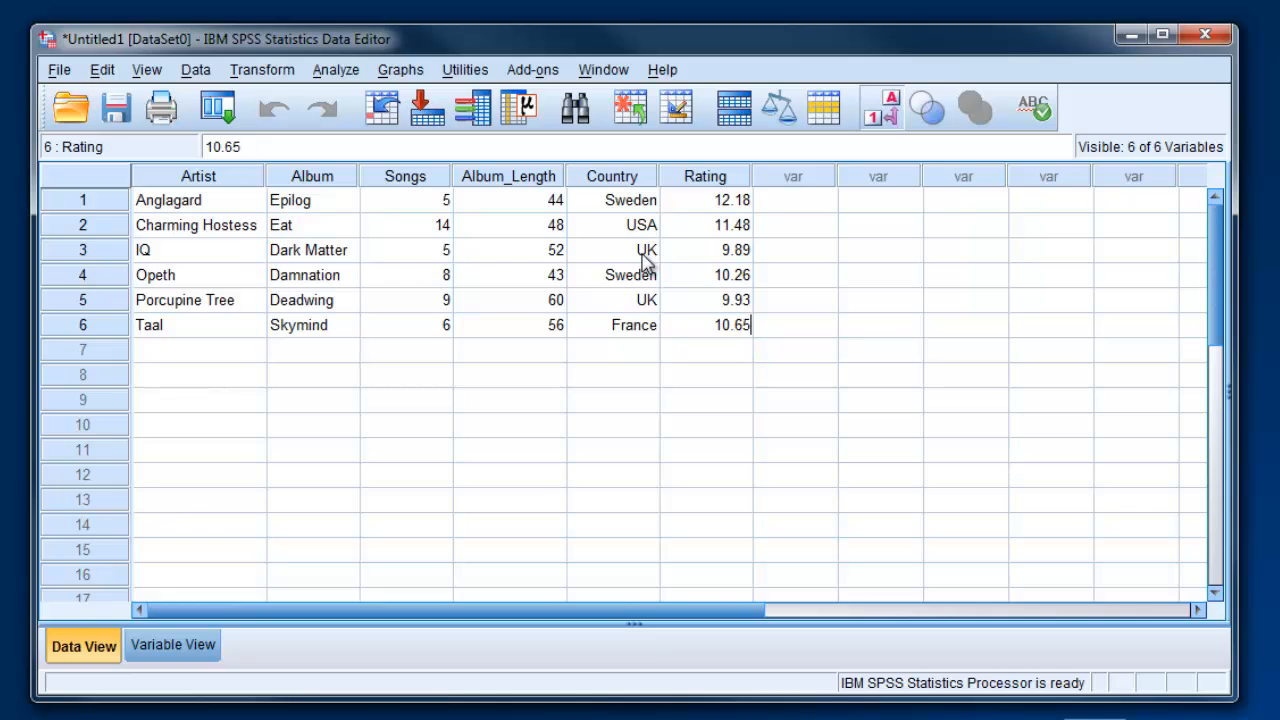
{"action": "mouse_move", "coordinate": [210, 80]}
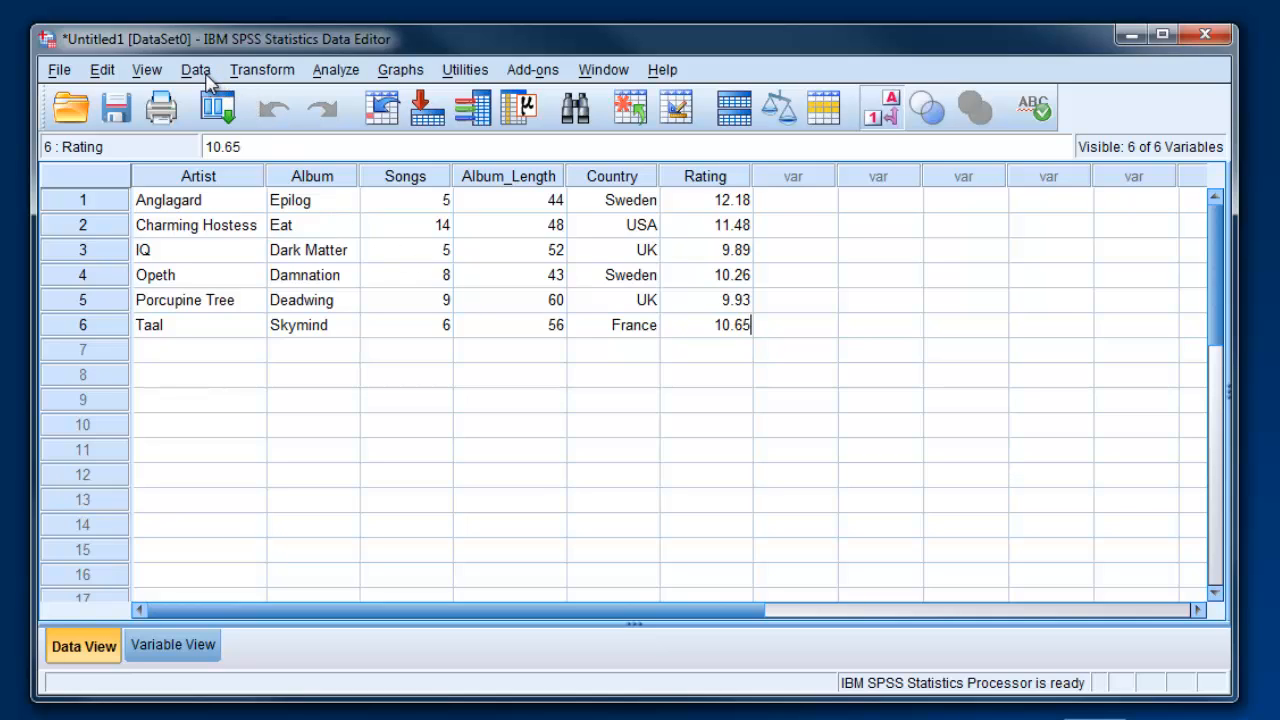
Start a Compute Variable with target variable named Avg_Song_Length
{"action": "left_click", "coordinate": [196, 69]}
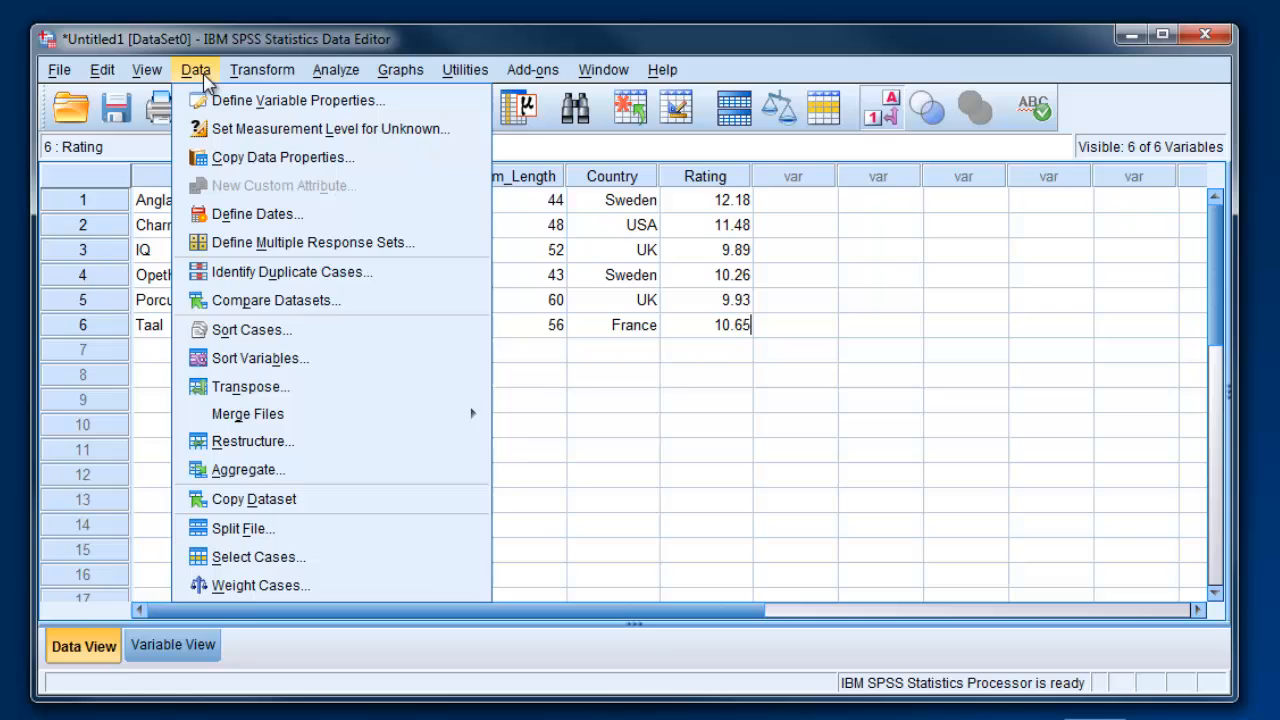
{"action": "left_click", "coordinate": [261, 69]}
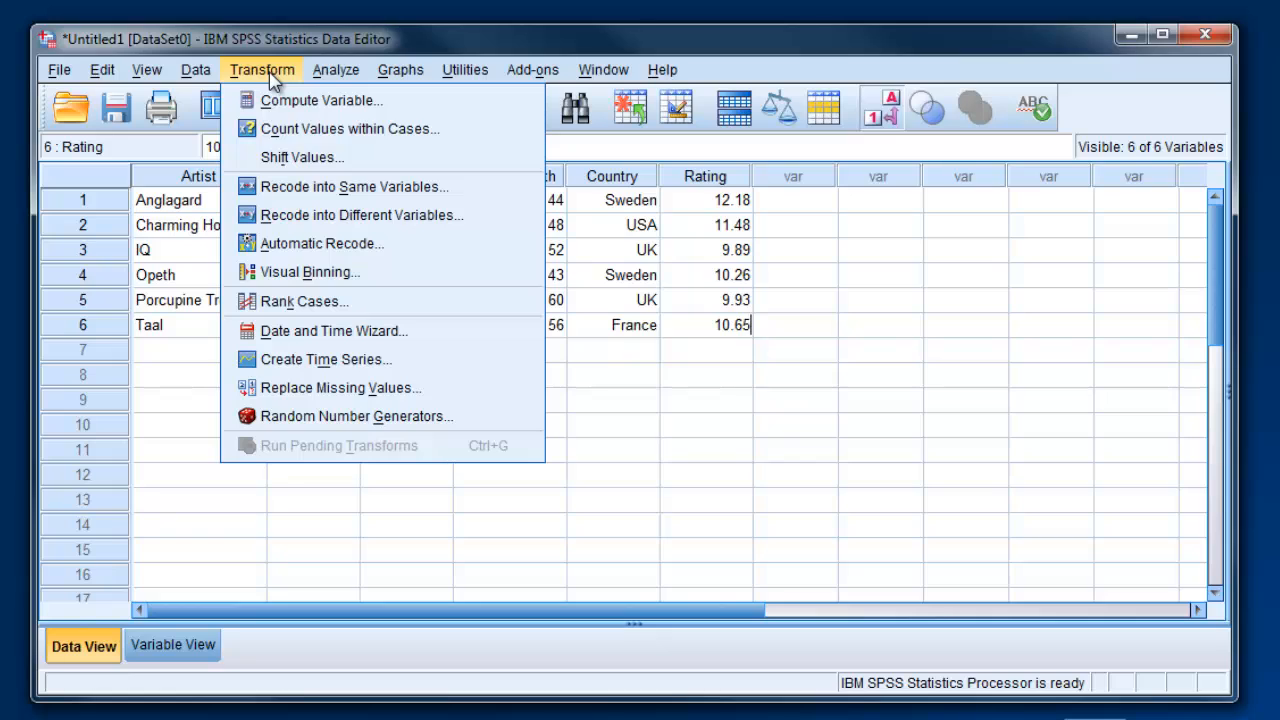
{"action": "mouse_move", "coordinate": [320, 100]}
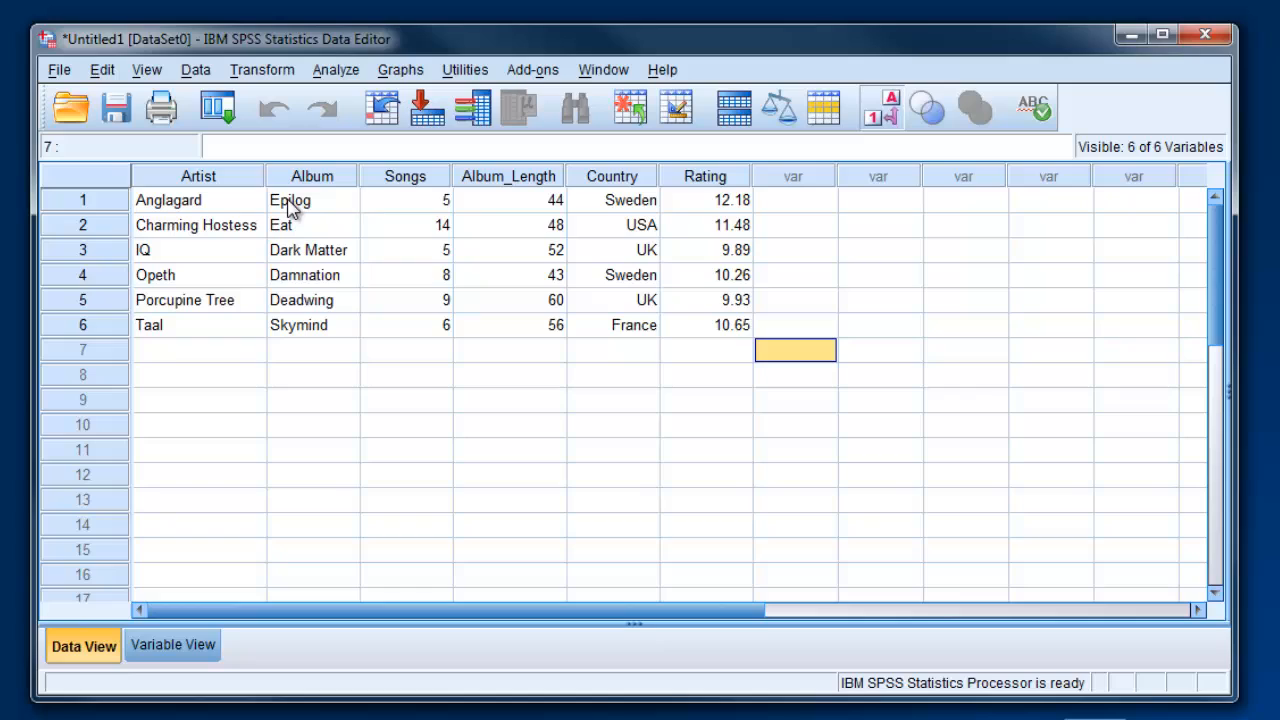
{"action": "mouse_move", "coordinate": [535, 214]}
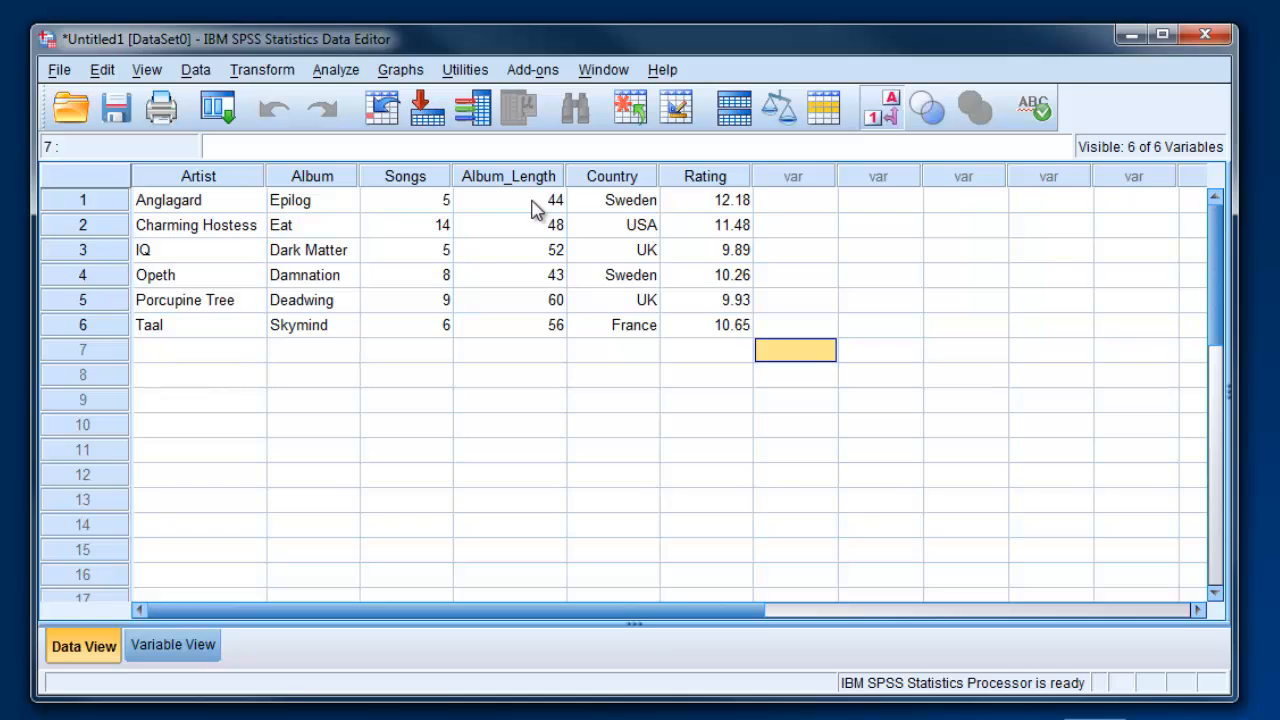
{"action": "mouse_move", "coordinate": [438, 212]}
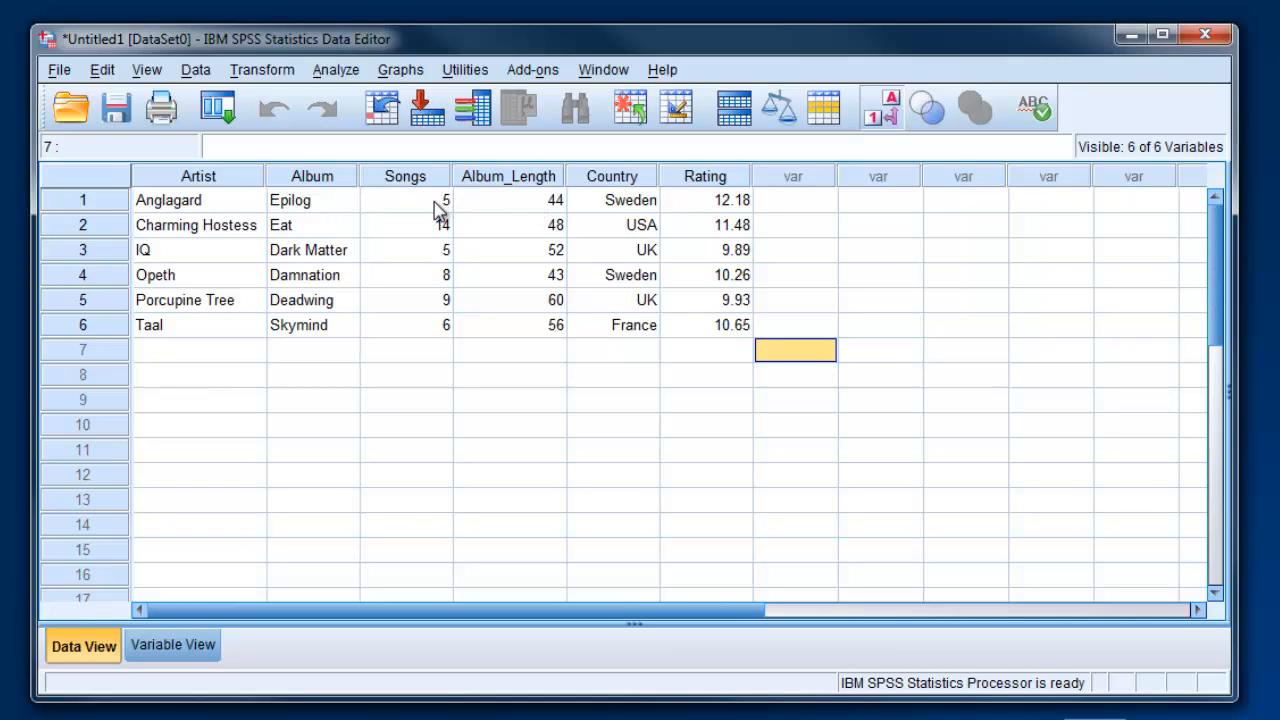
{"action": "mouse_move", "coordinate": [530, 210]}
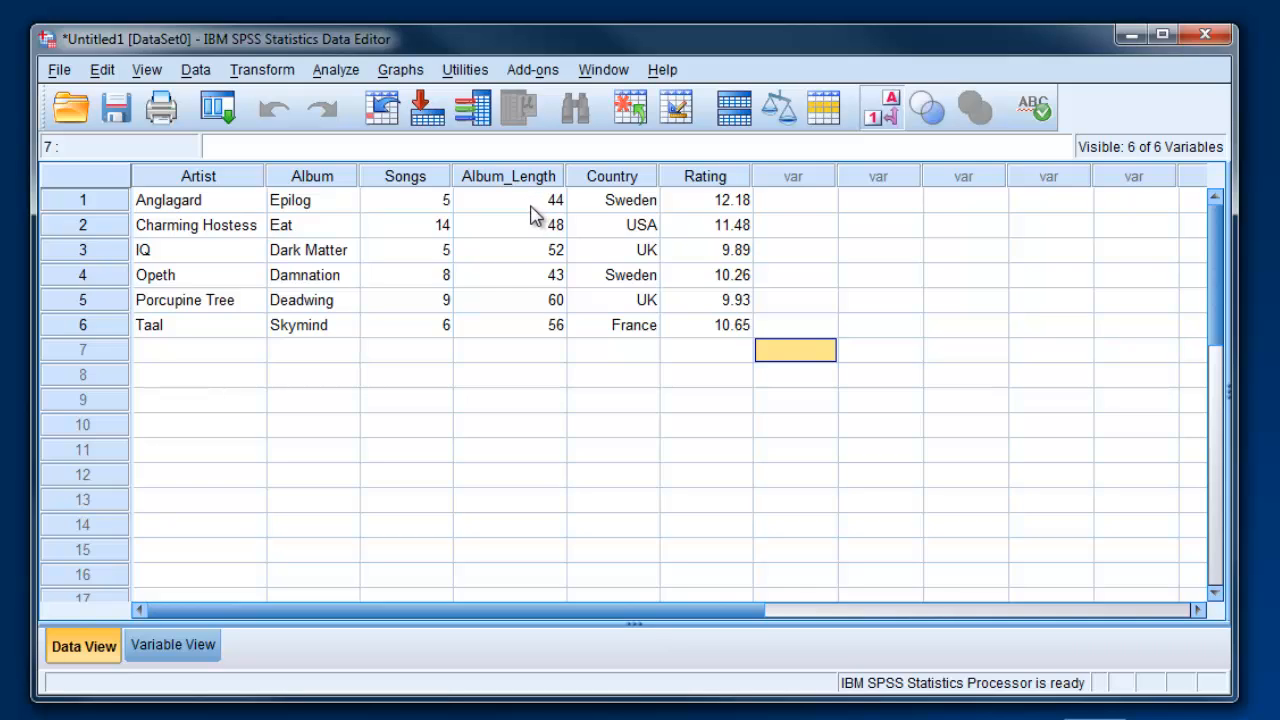
{"action": "mouse_move", "coordinate": [793, 183]}
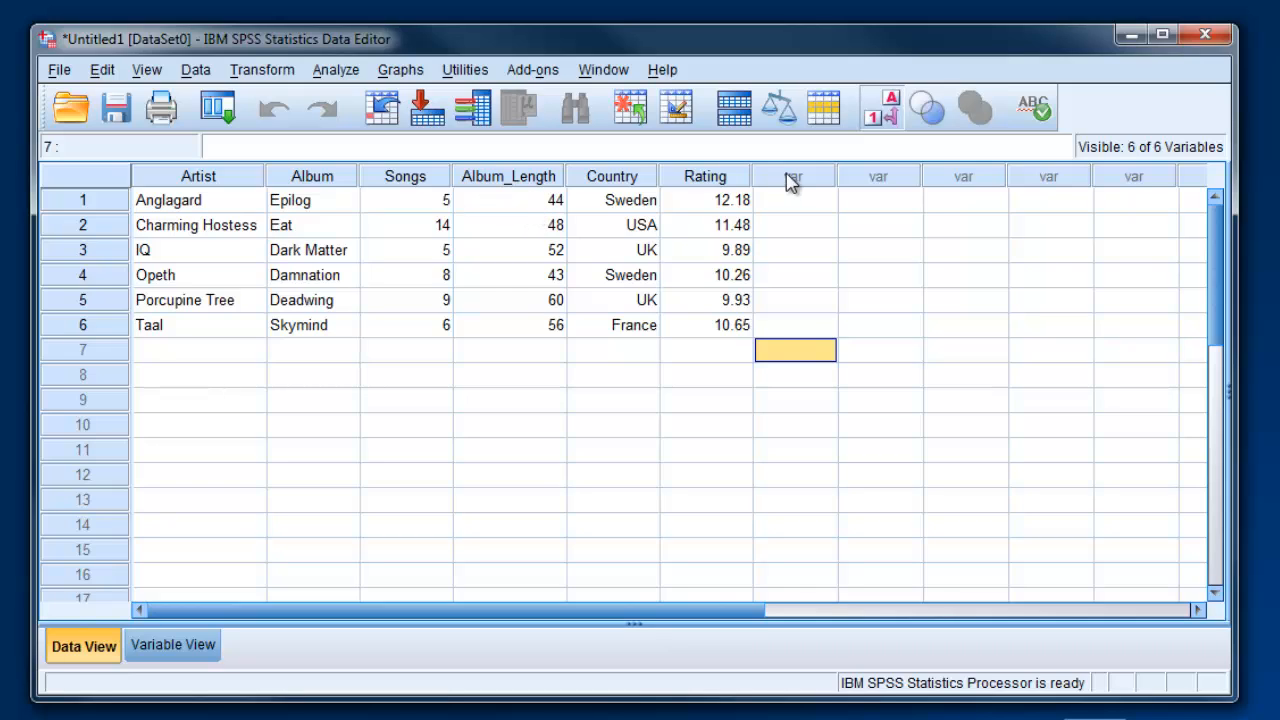
{"action": "mouse_move", "coordinate": [397, 212]}
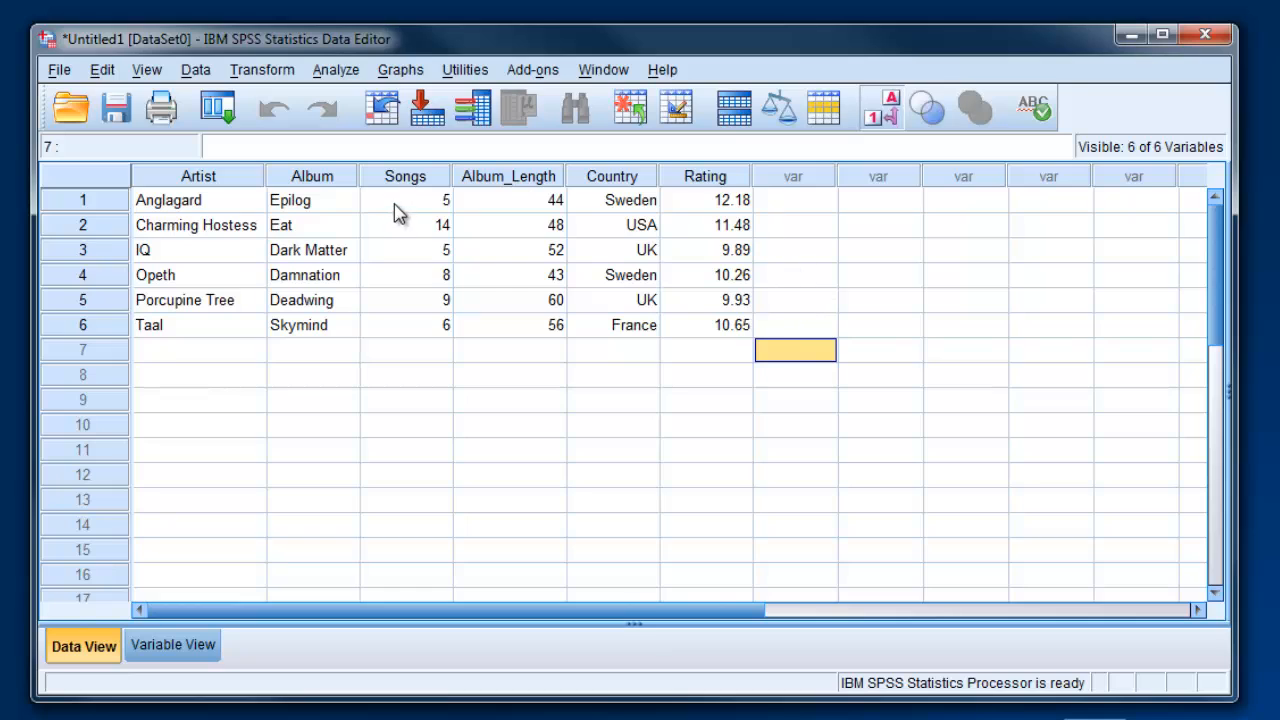
{"action": "left_click", "coordinate": [612, 449]}
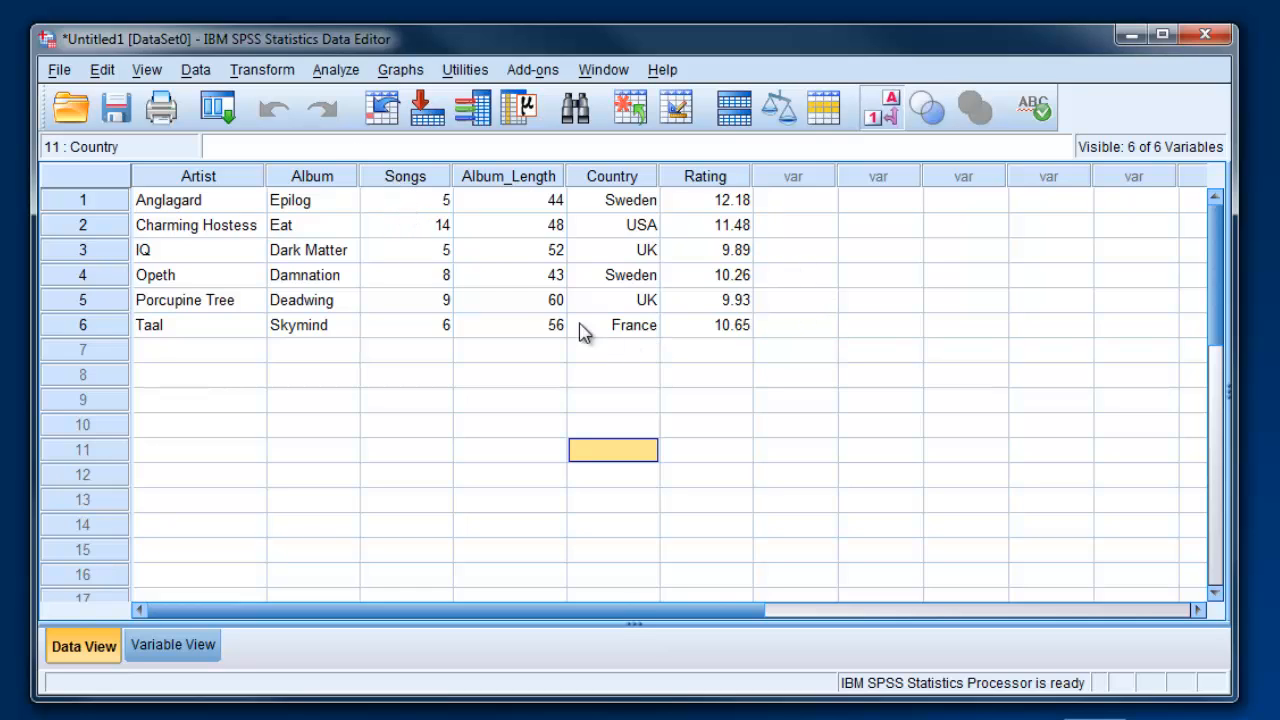
{"action": "left_click", "coordinate": [262, 69]}
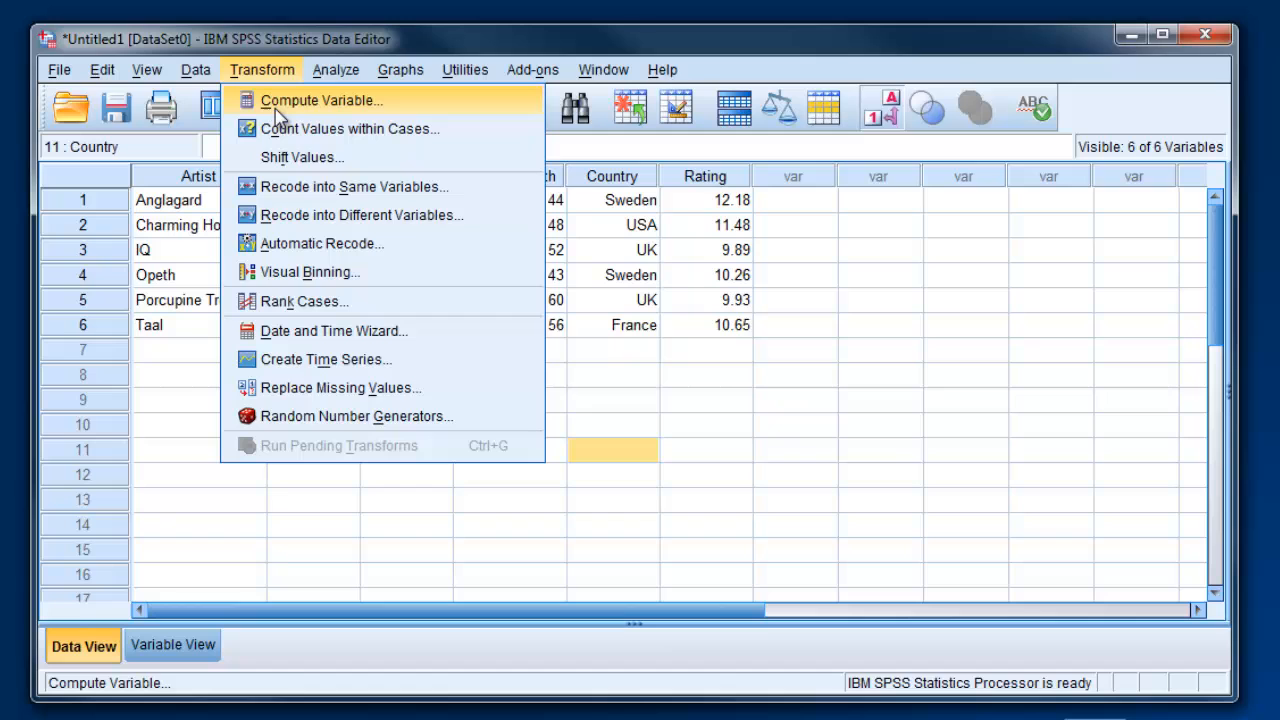
{"action": "left_click", "coordinate": [322, 100]}
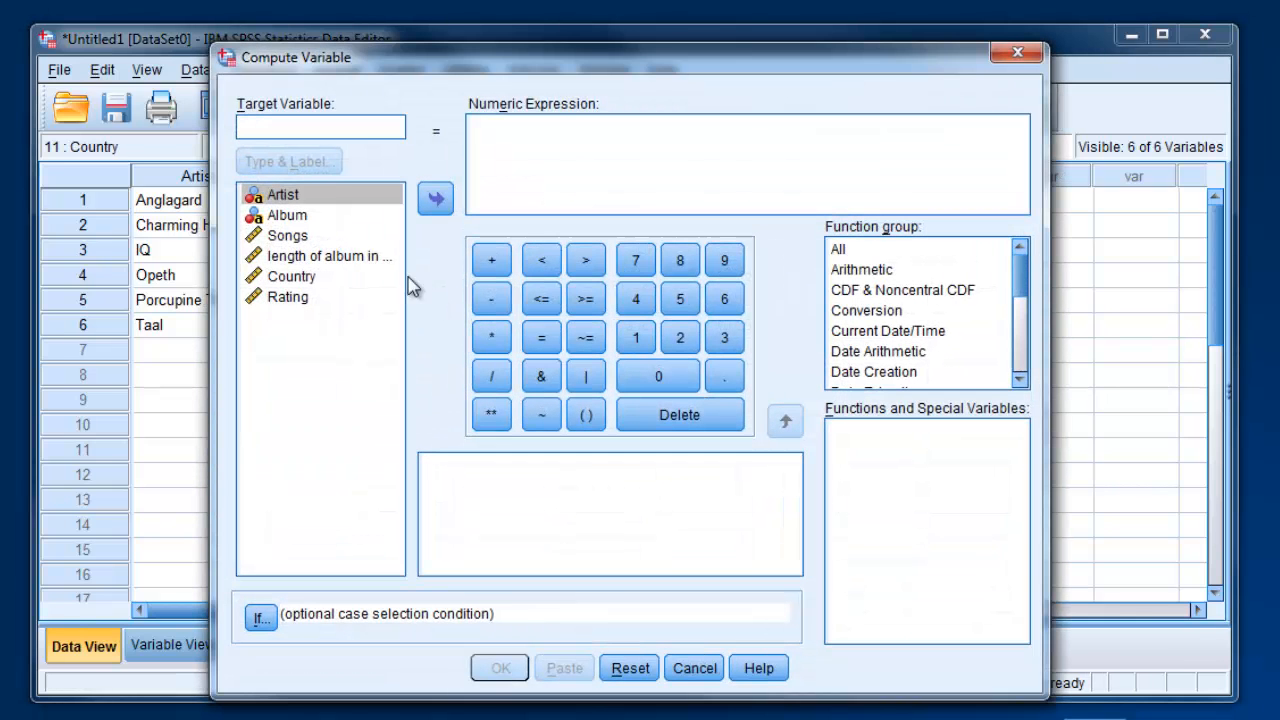
{"action": "type", "text": "A"}
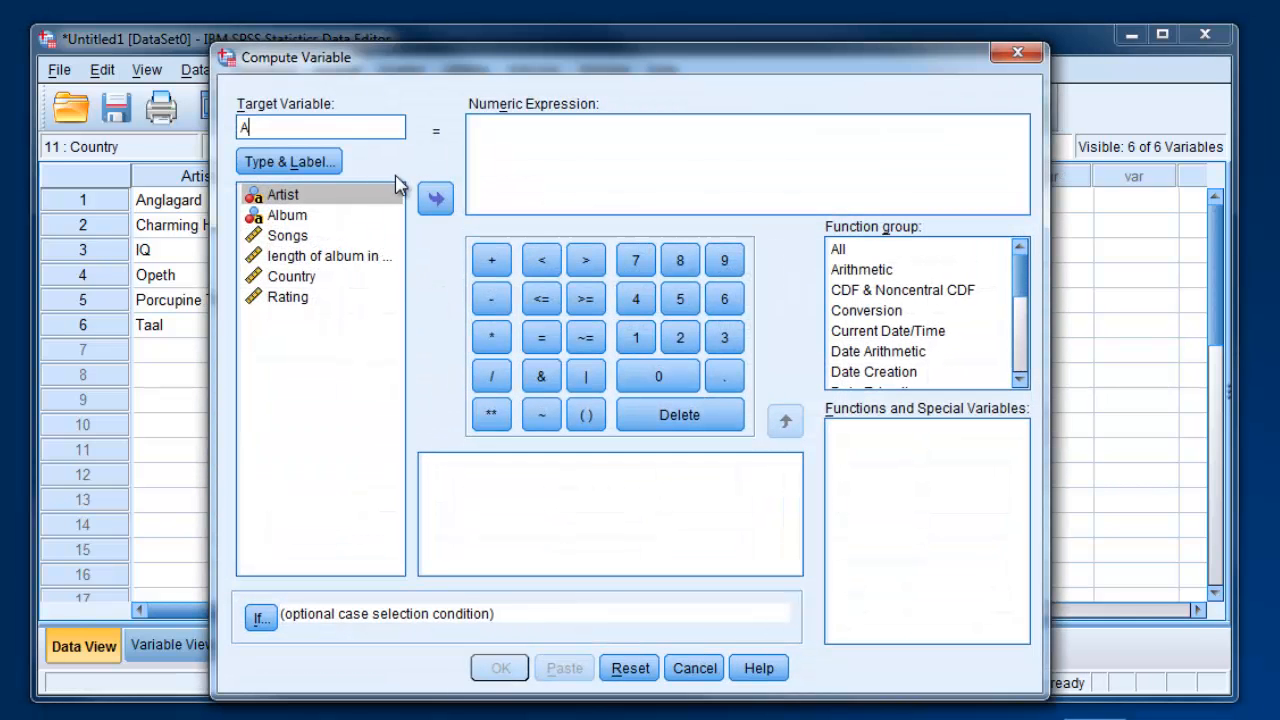
{"action": "type", "text": "vg_"}
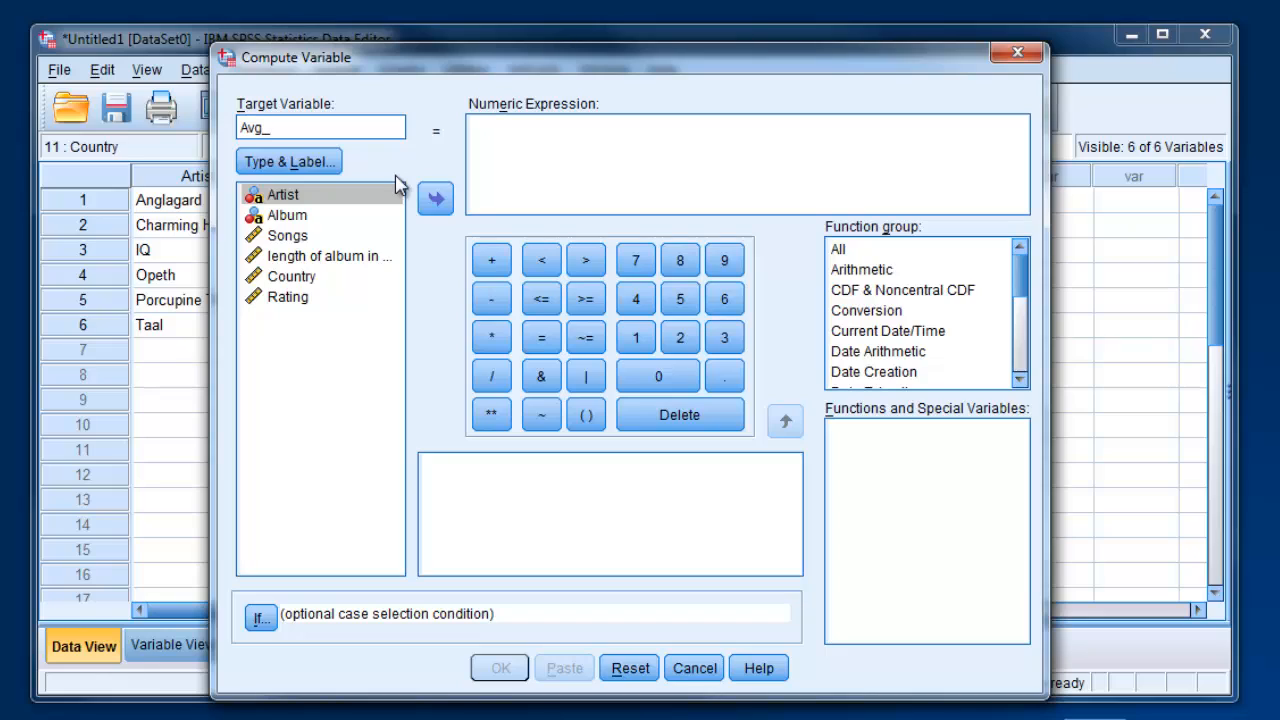
{"action": "type", "text": "Song_Length"}
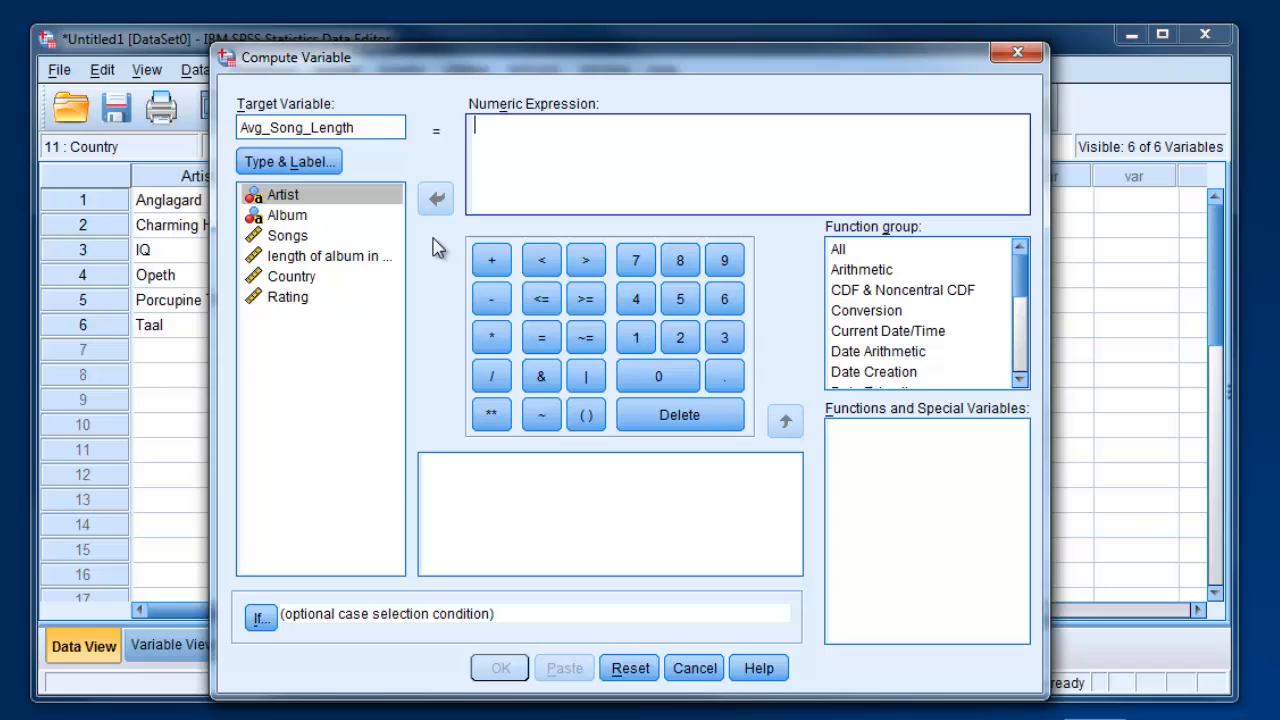
{"action": "mouse_move", "coordinate": [365, 222]}
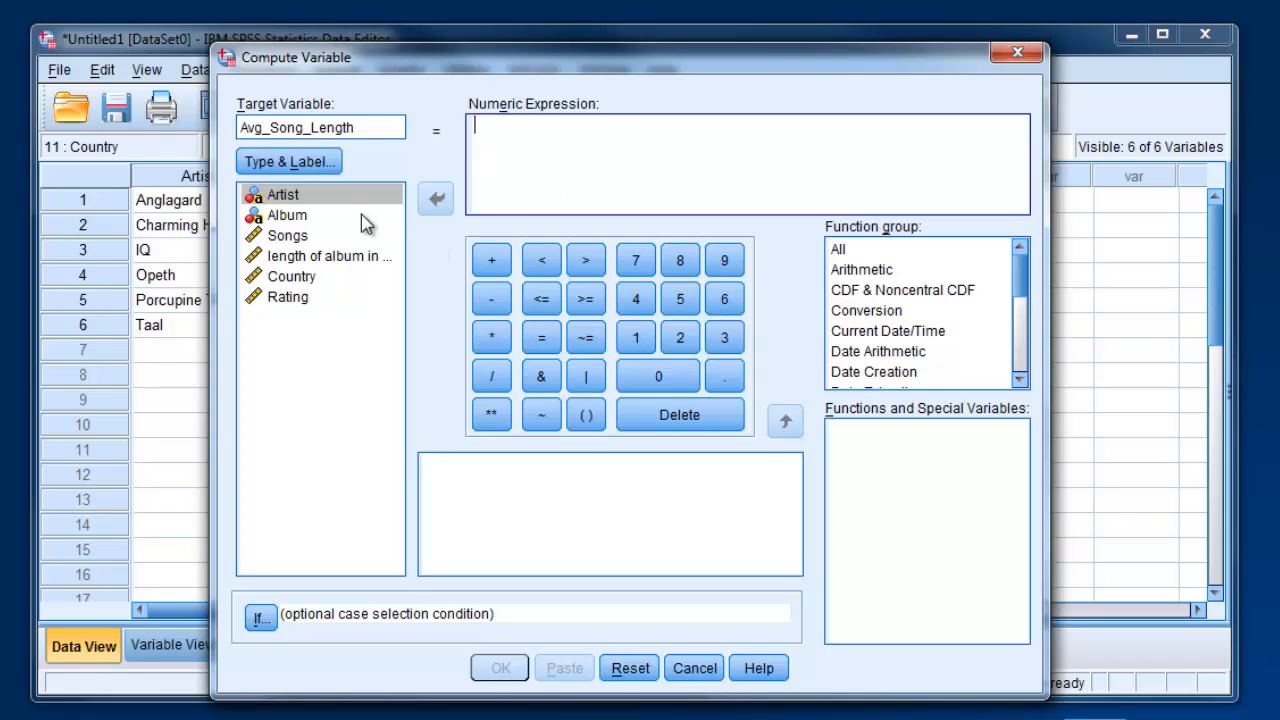
{"action": "mouse_move", "coordinate": [342, 320]}
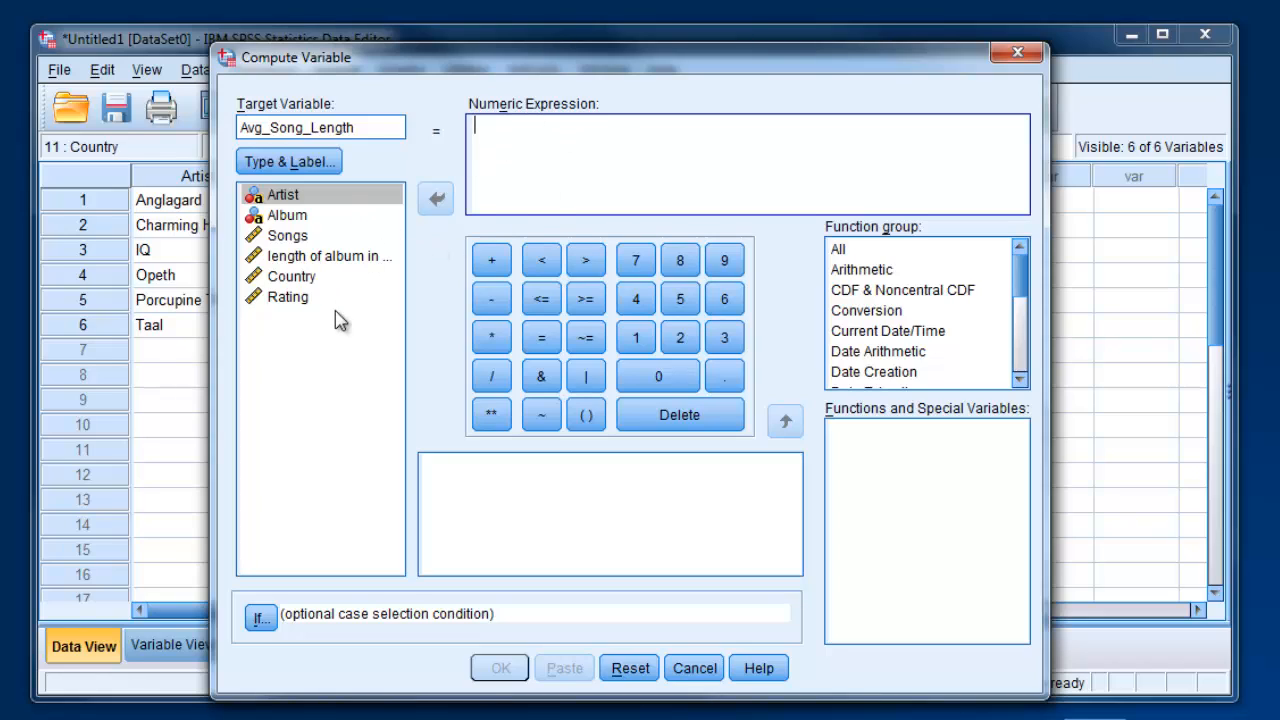
Build the expression Album_Length / Songs and run the computation
{"action": "left_click", "coordinate": [435, 198]}
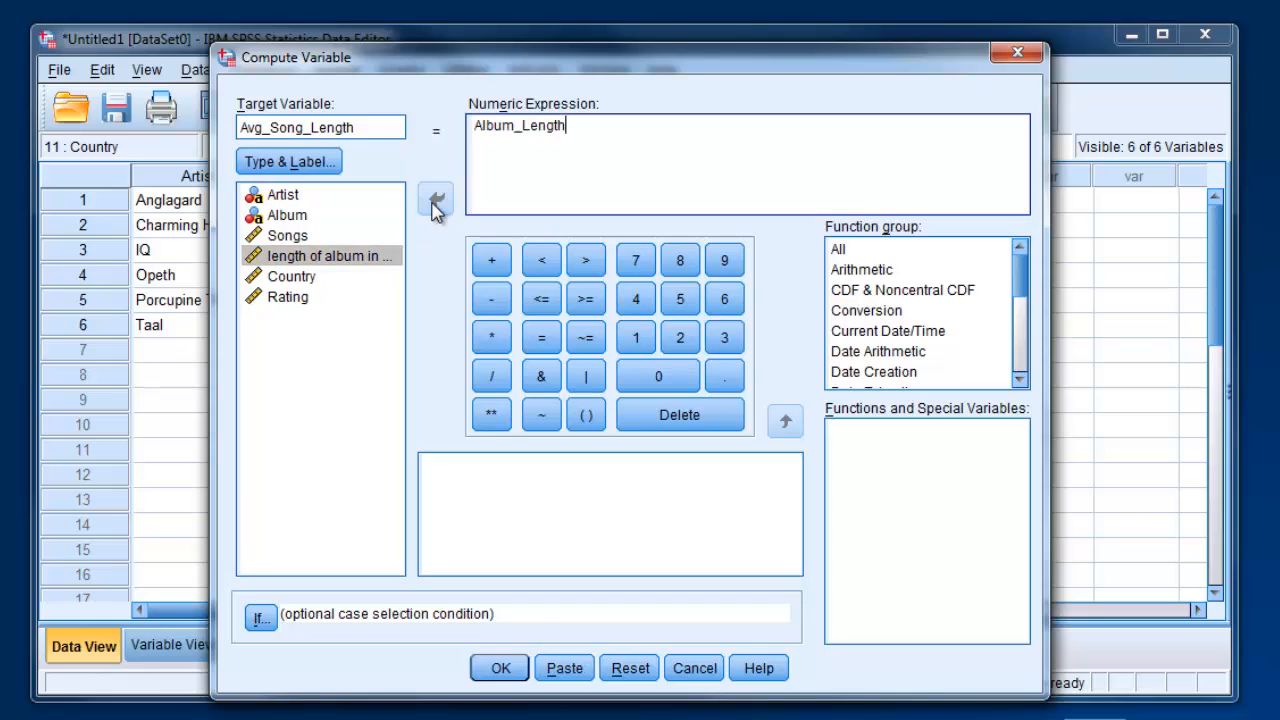
{"action": "left_click", "coordinate": [491, 375]}
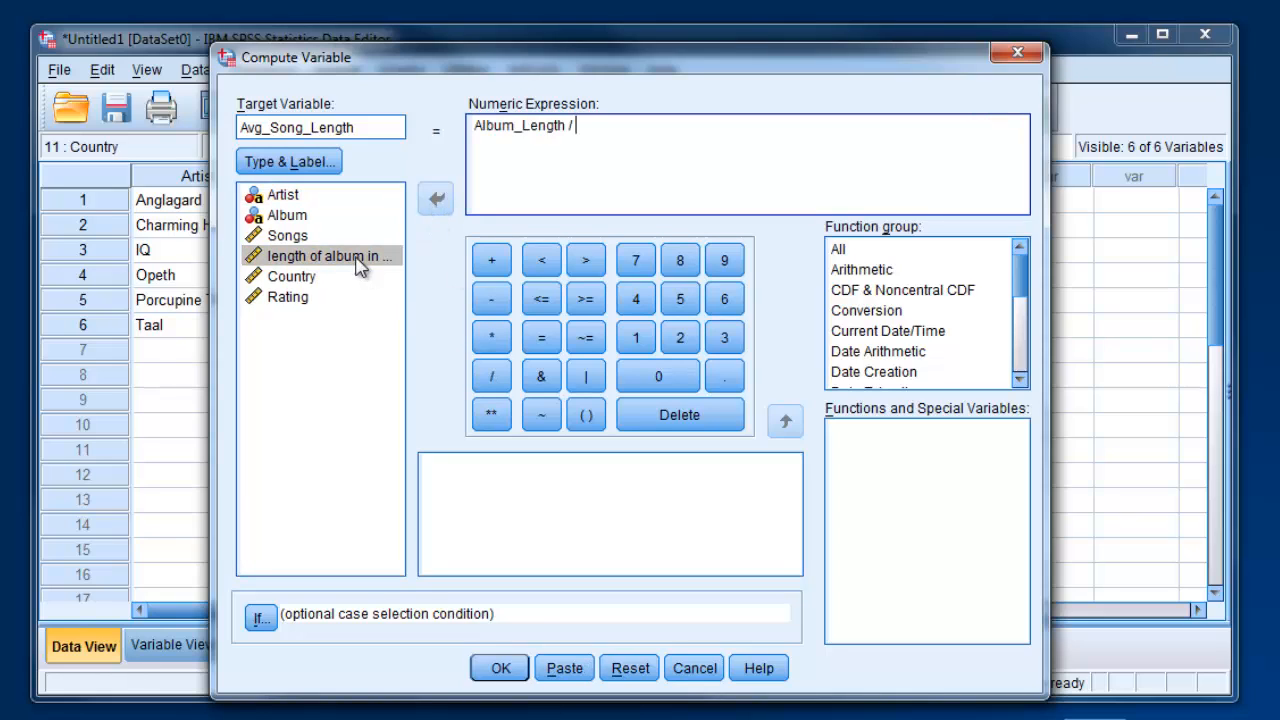
{"action": "left_click", "coordinate": [435, 198]}
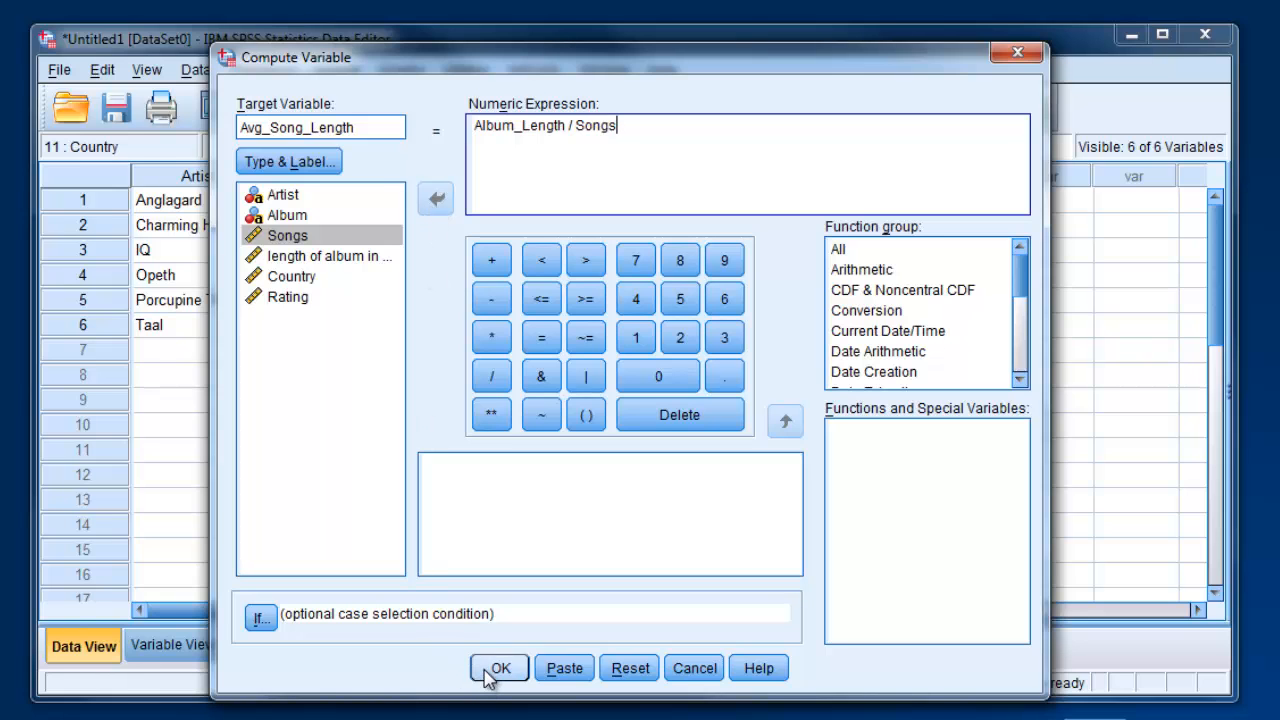
{"action": "left_click", "coordinate": [499, 668]}
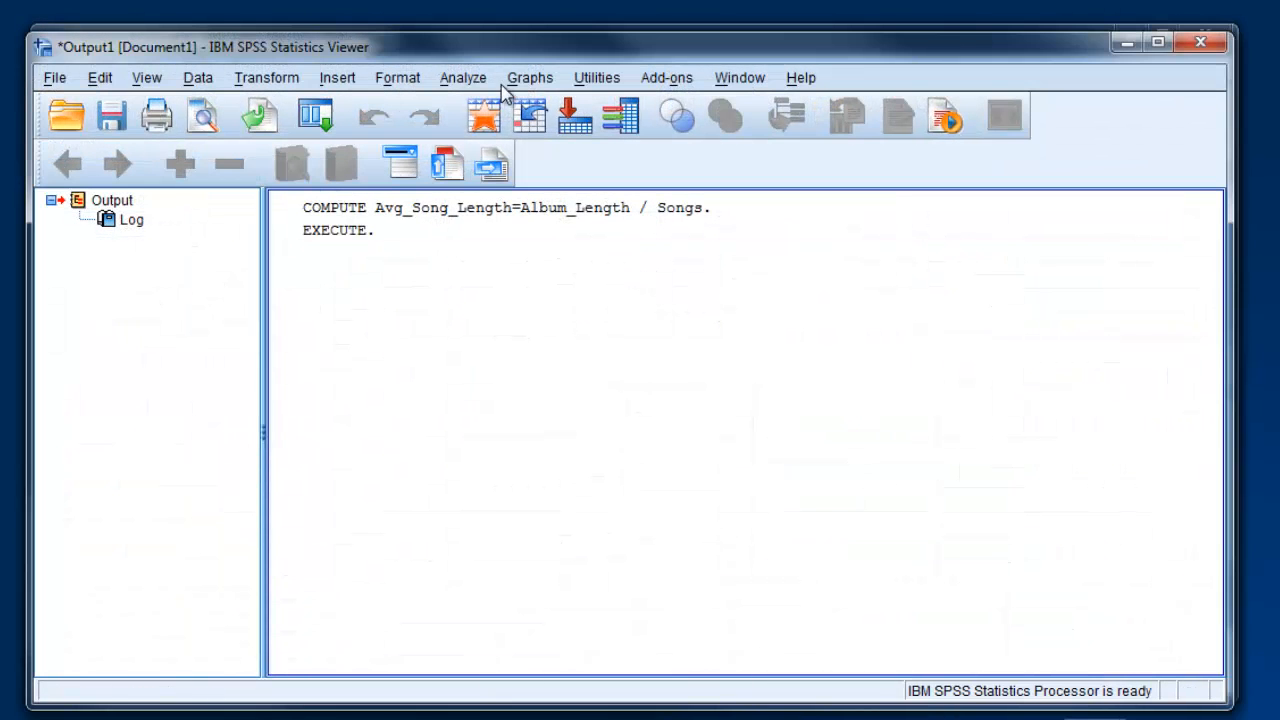
{"action": "mouse_move", "coordinate": [463, 288]}
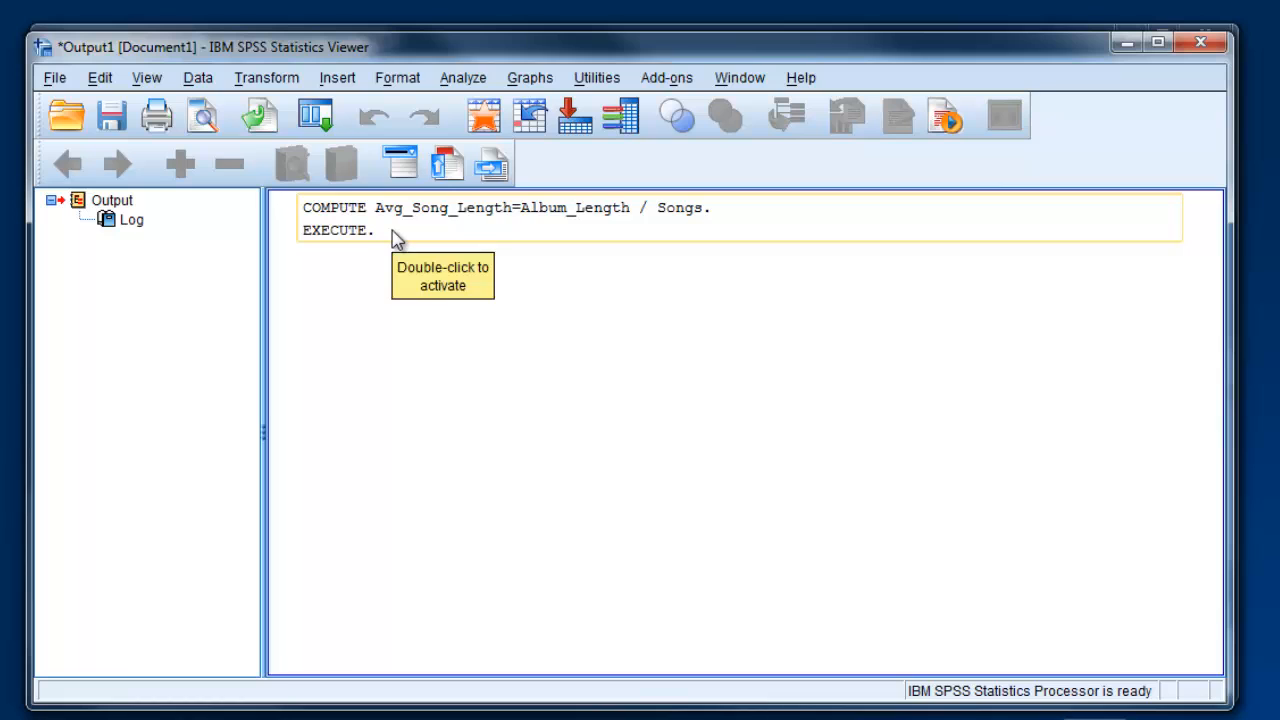
{"action": "mouse_move", "coordinate": [360, 208]}
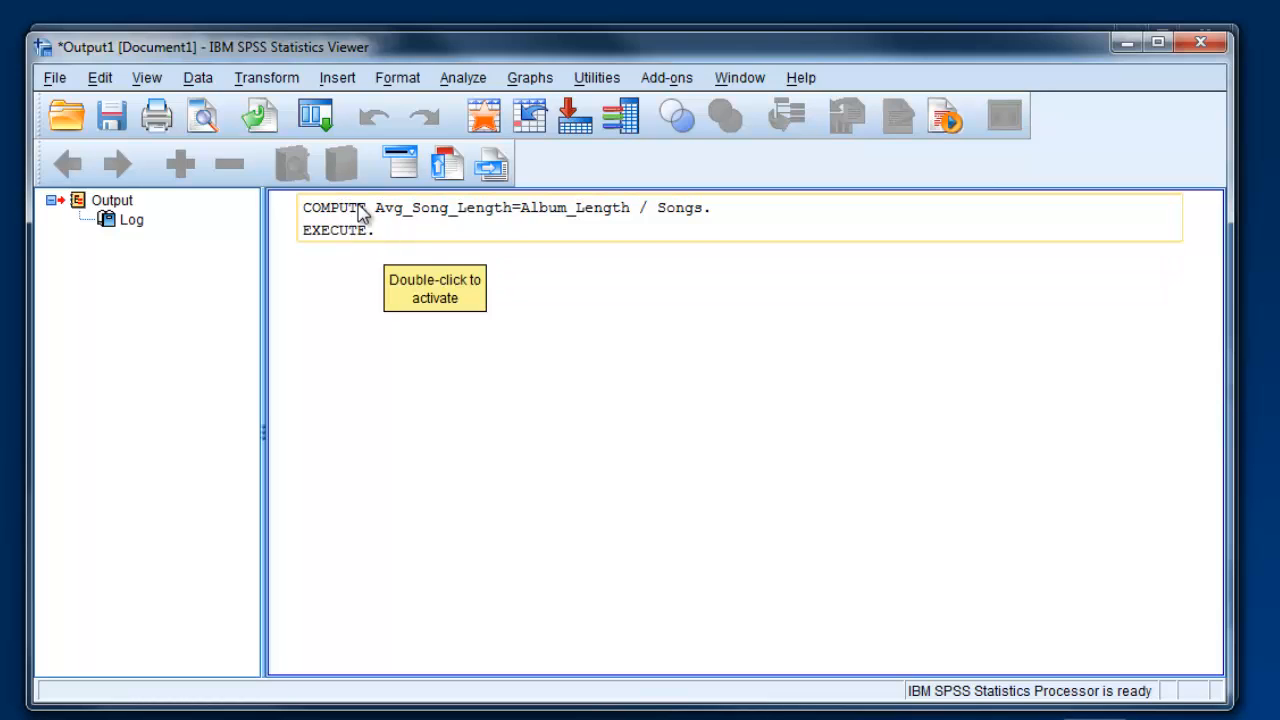
{"action": "mouse_move", "coordinate": [1113, 84]}
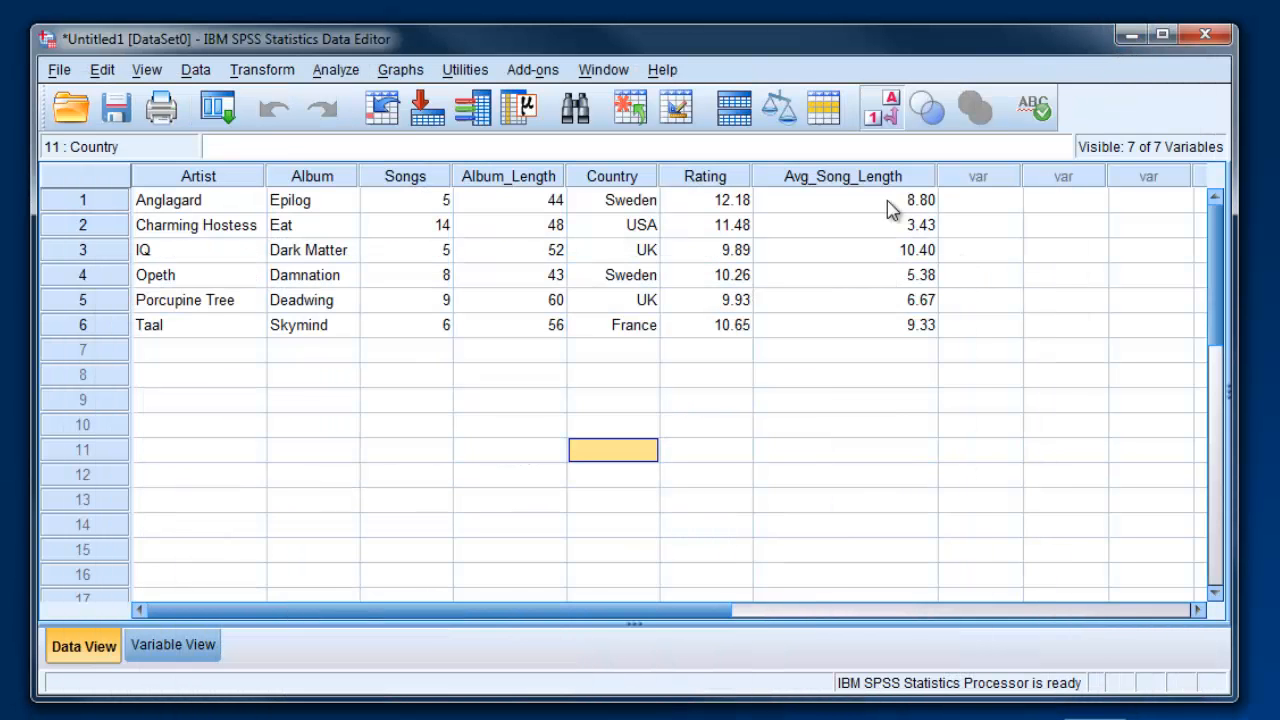
{"action": "mouse_move", "coordinate": [452, 457]}
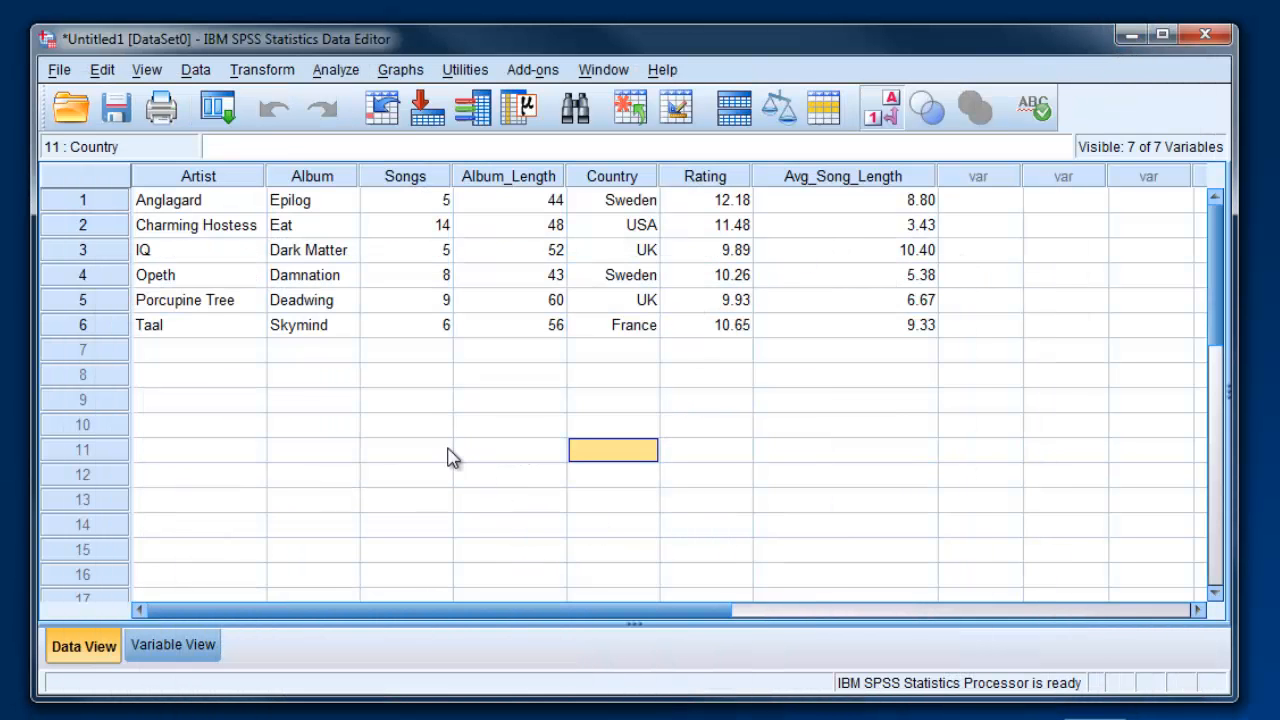
{"action": "mouse_move", "coordinate": [858, 190]}
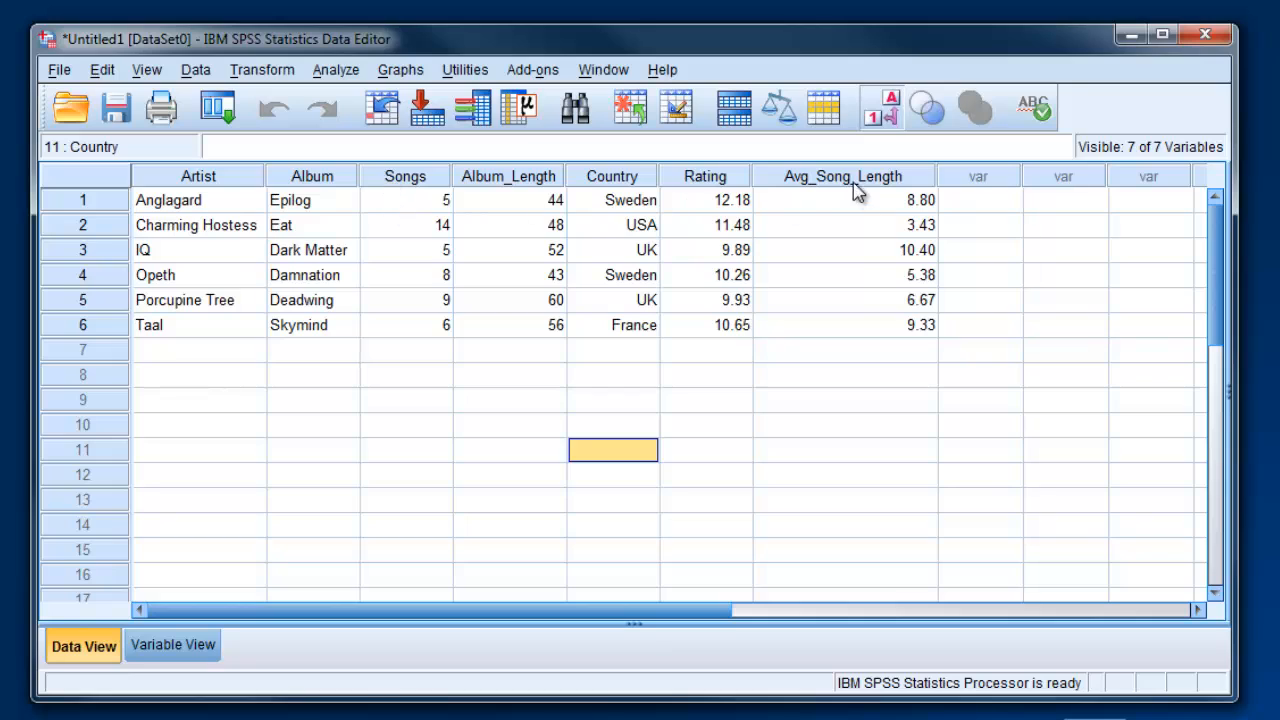
{"action": "mouse_move", "coordinate": [900, 193]}
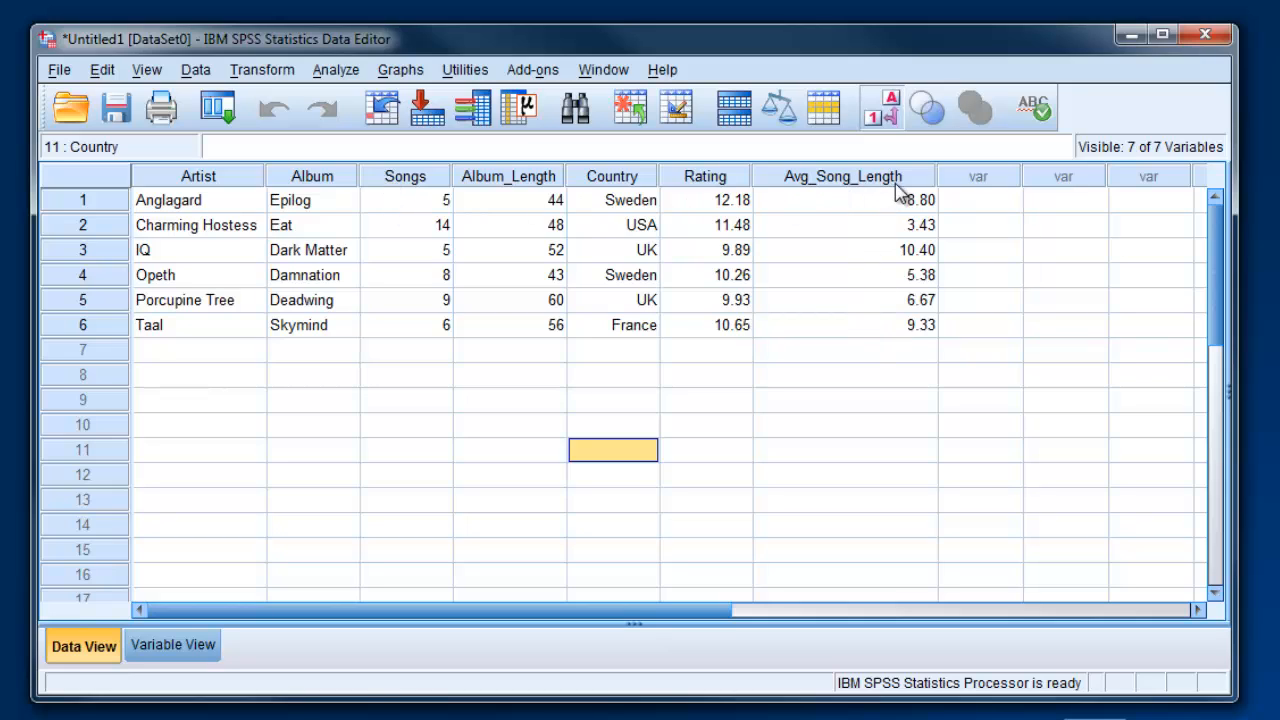
{"action": "mouse_move", "coordinate": [863, 334]}
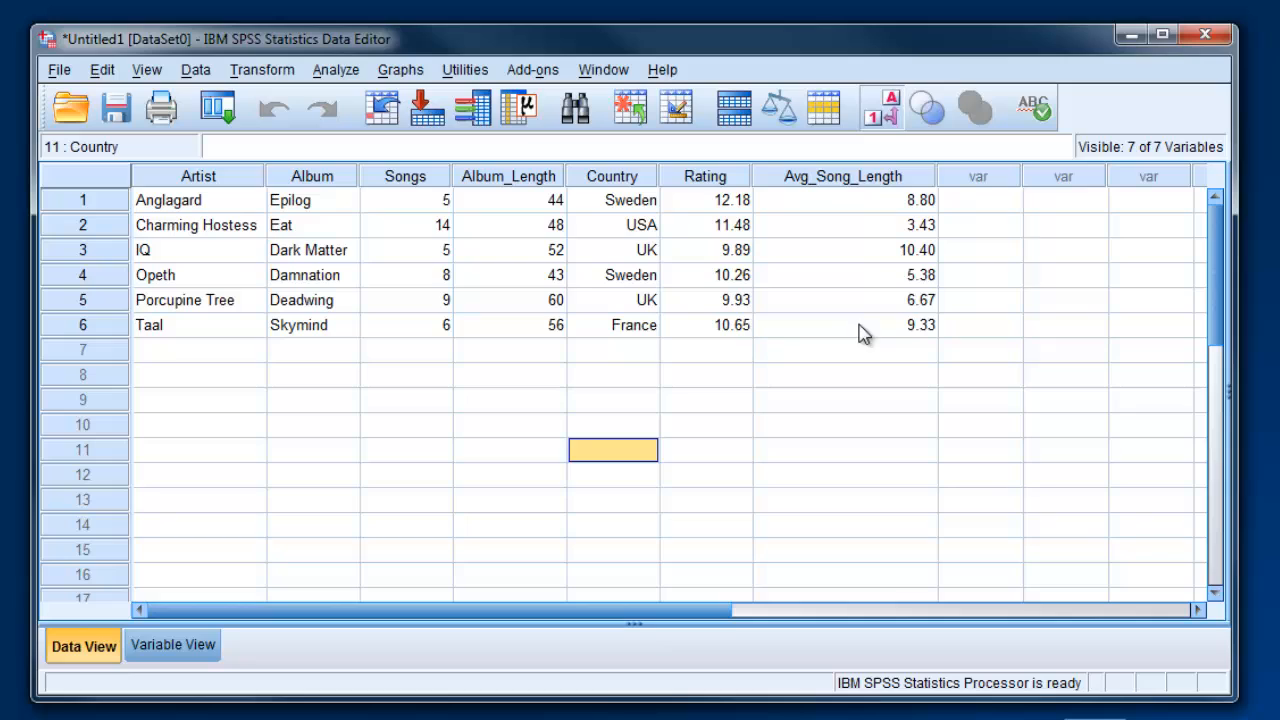
{"action": "mouse_move", "coordinate": [640, 215]}
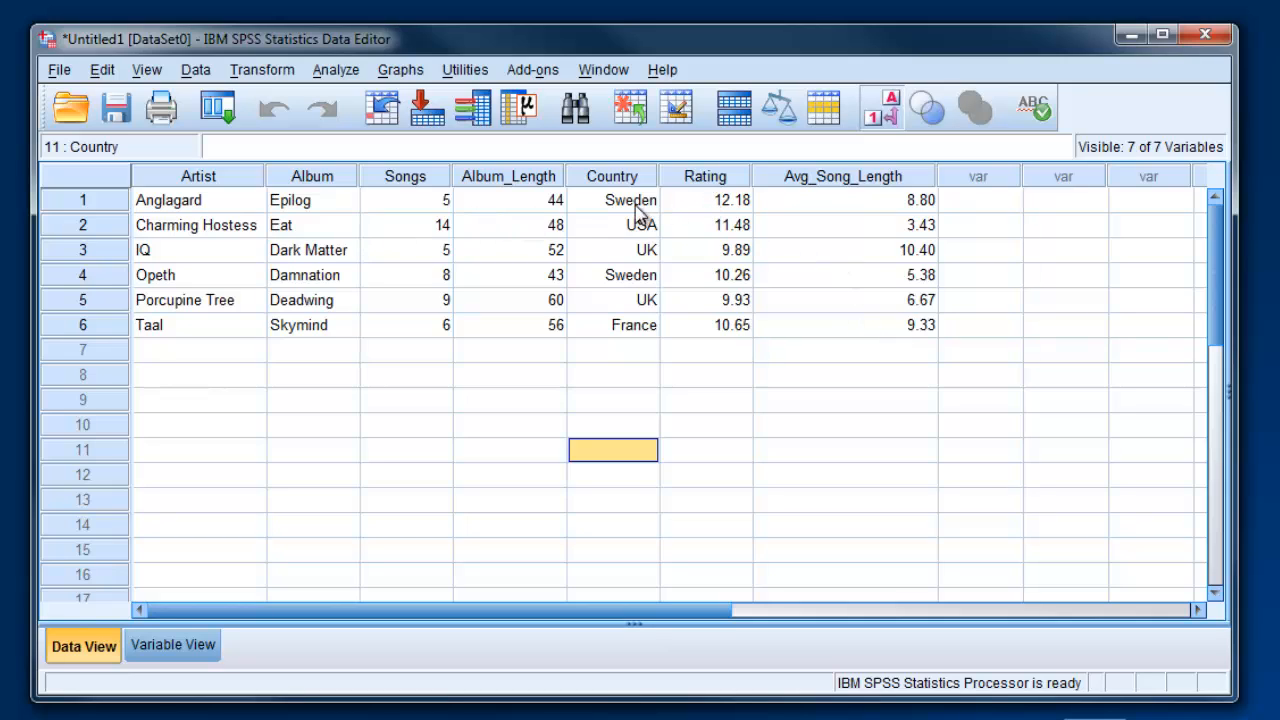
{"action": "mouse_move", "coordinate": [705, 218]}
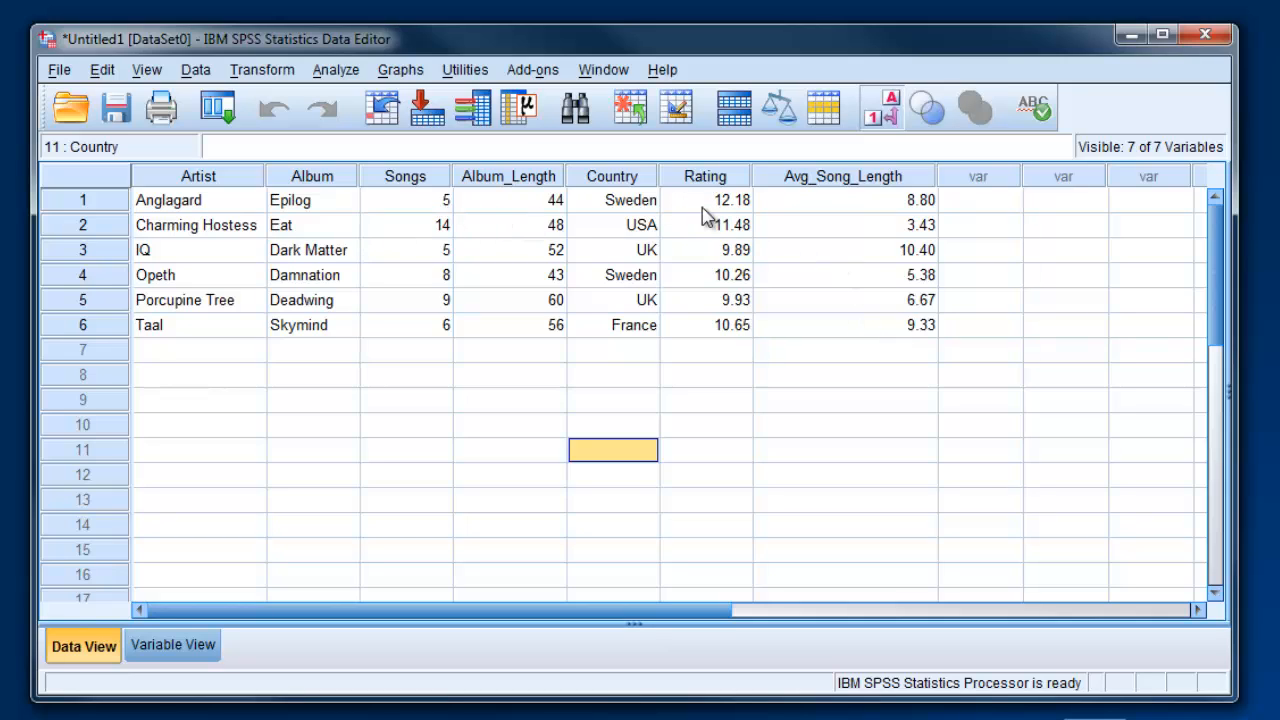
{"action": "mouse_move", "coordinate": [545, 210]}
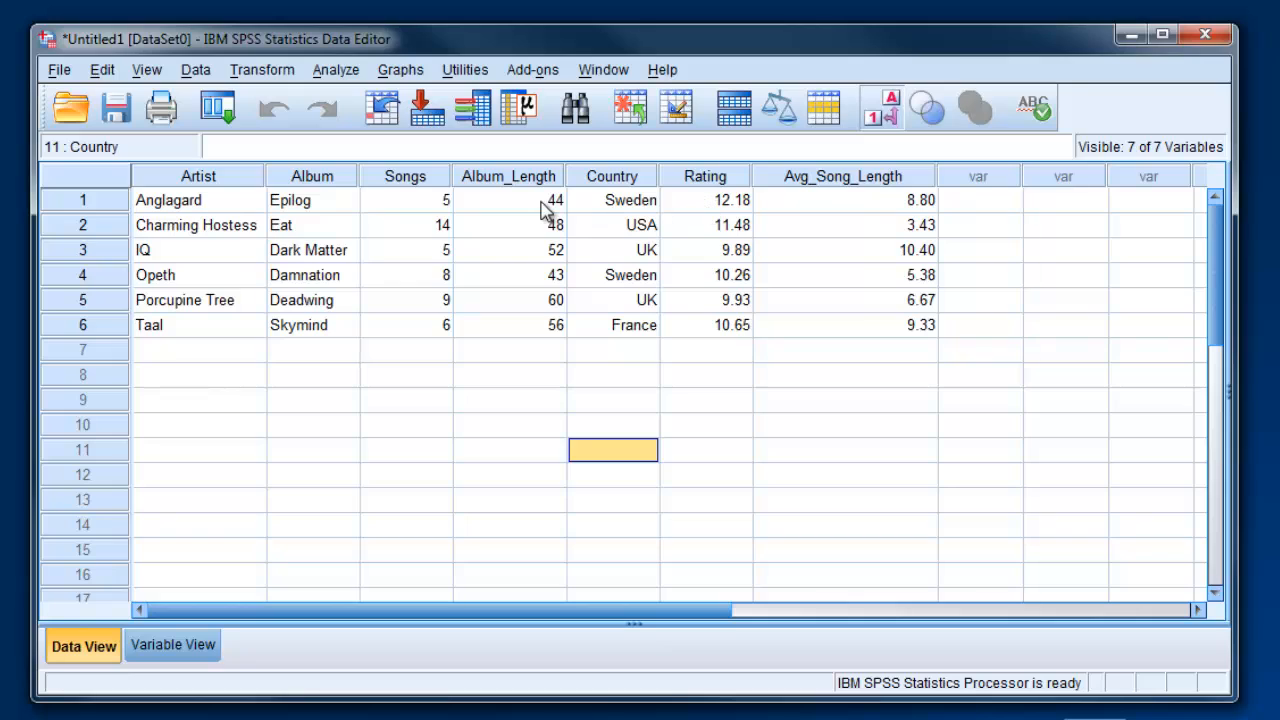
{"action": "mouse_move", "coordinate": [505, 205]}
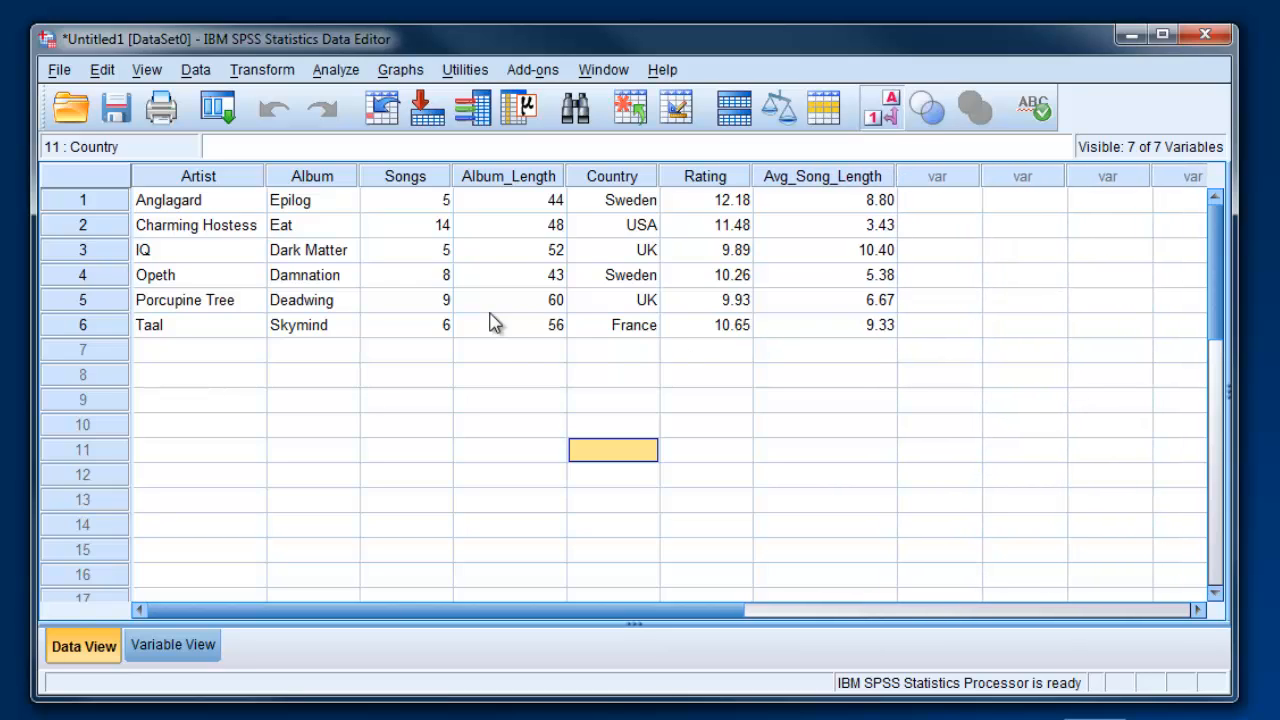
{"action": "mouse_move", "coordinate": [491, 341]}
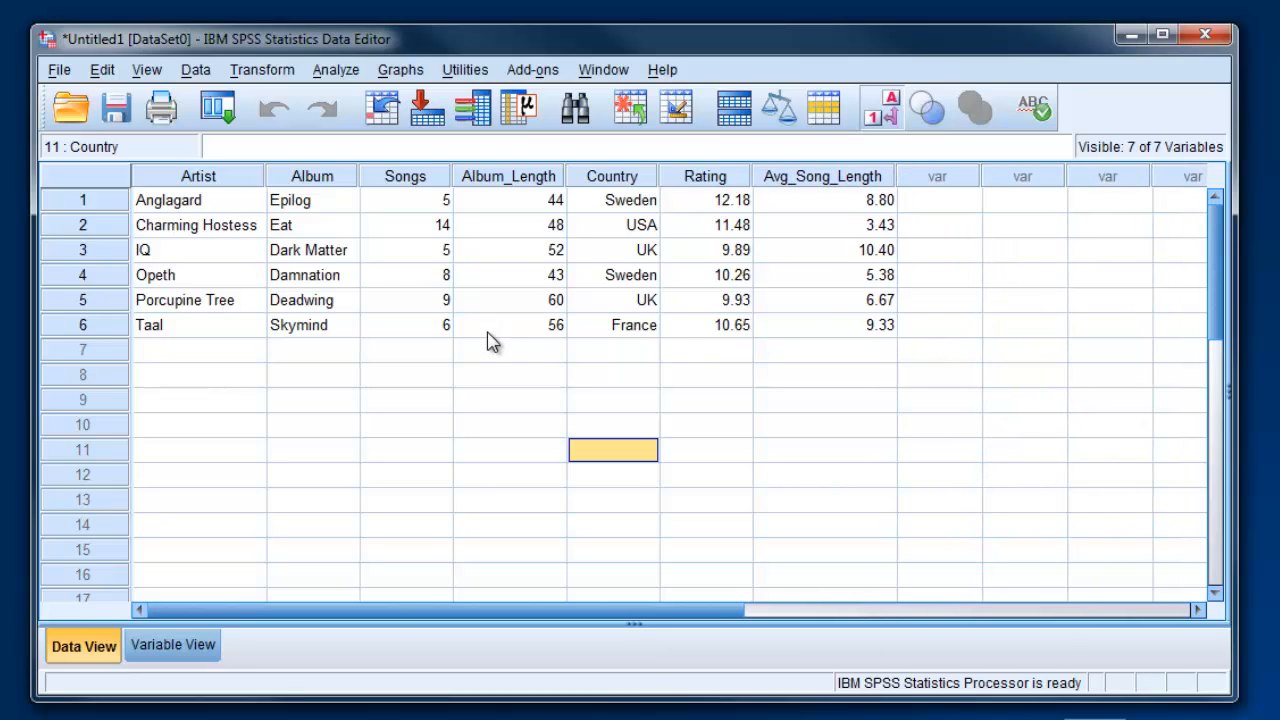
{"action": "mouse_move", "coordinate": [365, 313]}
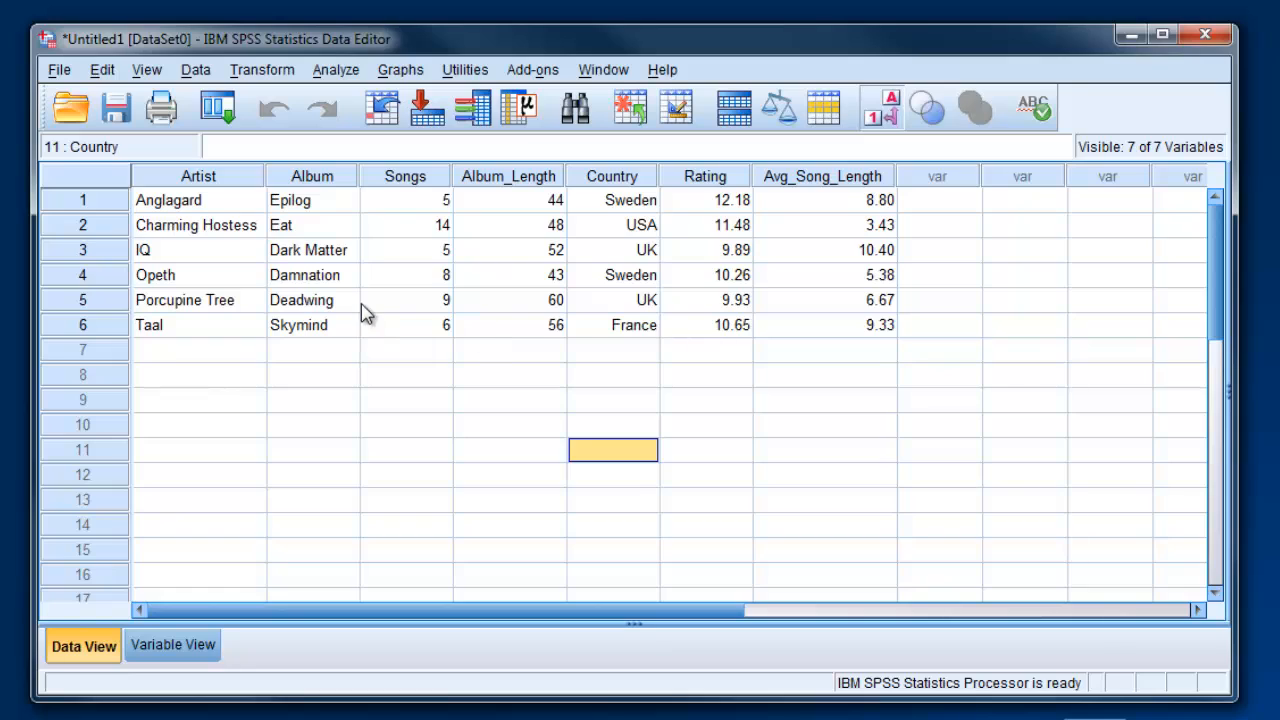
{"action": "mouse_move", "coordinate": [405, 332]}
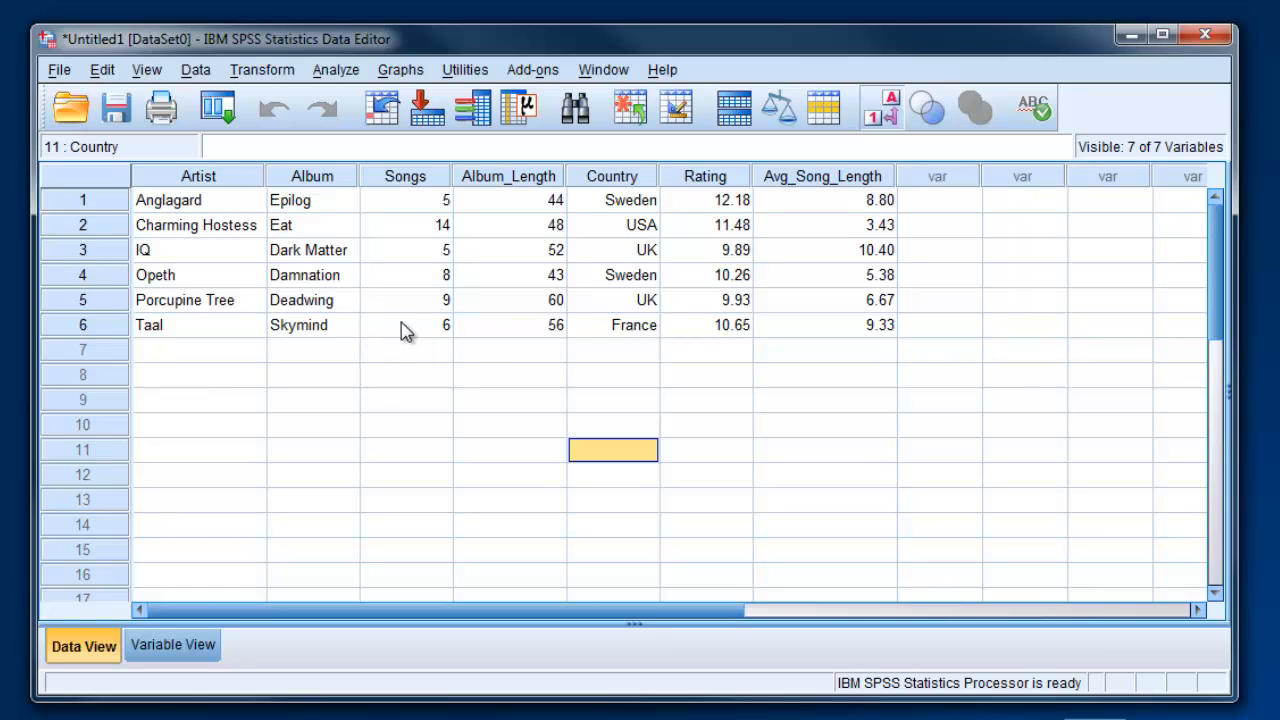
{"action": "mouse_move", "coordinate": [366, 174]}
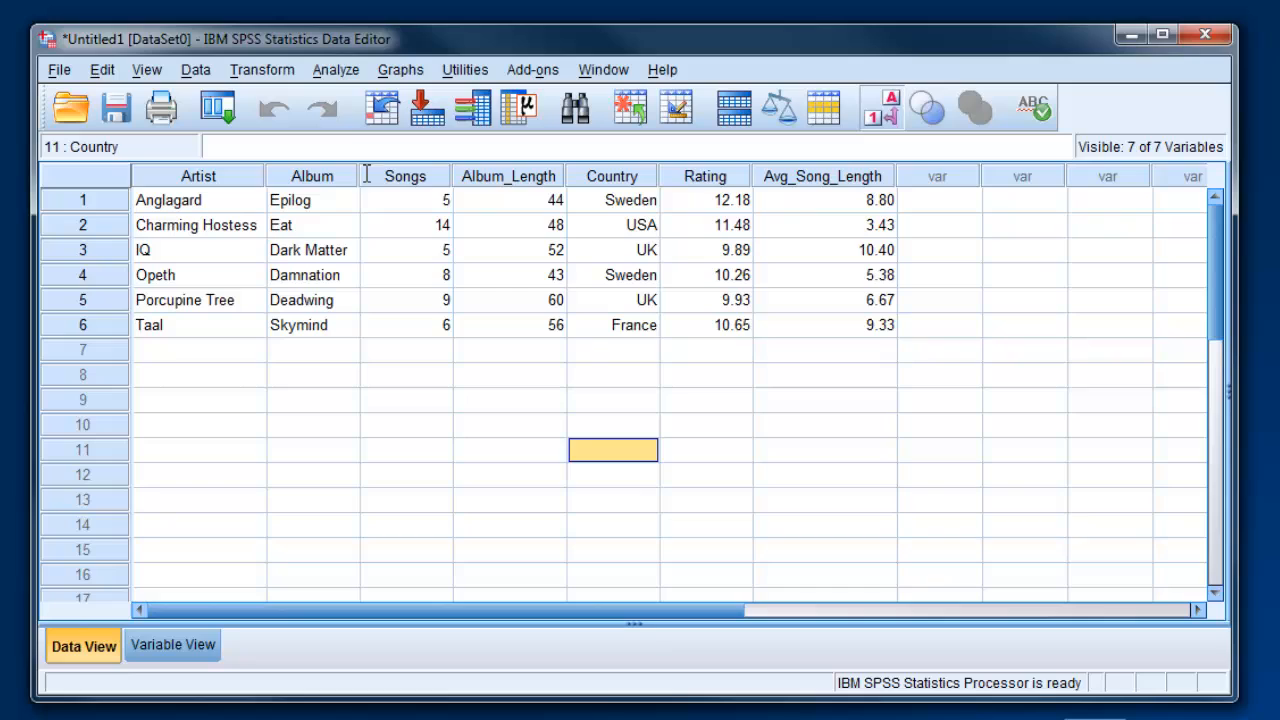
{"action": "mouse_move", "coordinate": [528, 216]}
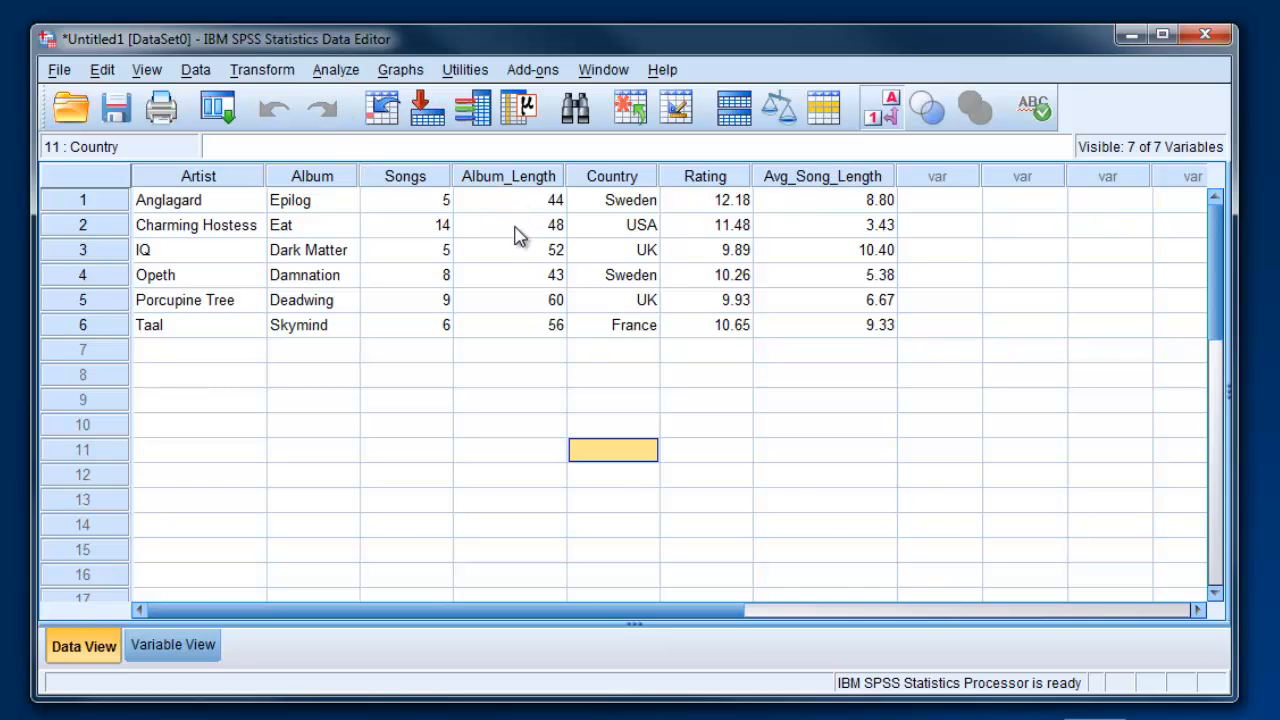
{"action": "mouse_move", "coordinate": [246, 165]}
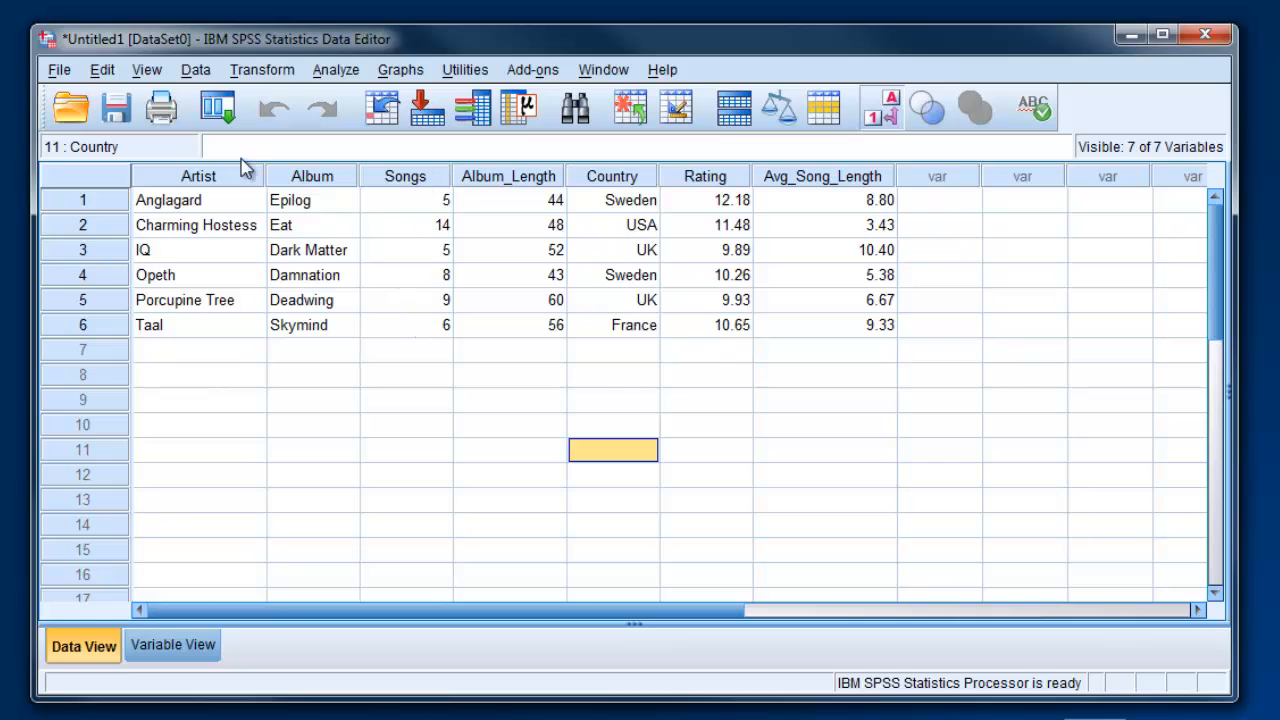
{"action": "mouse_move", "coordinate": [503, 199]}
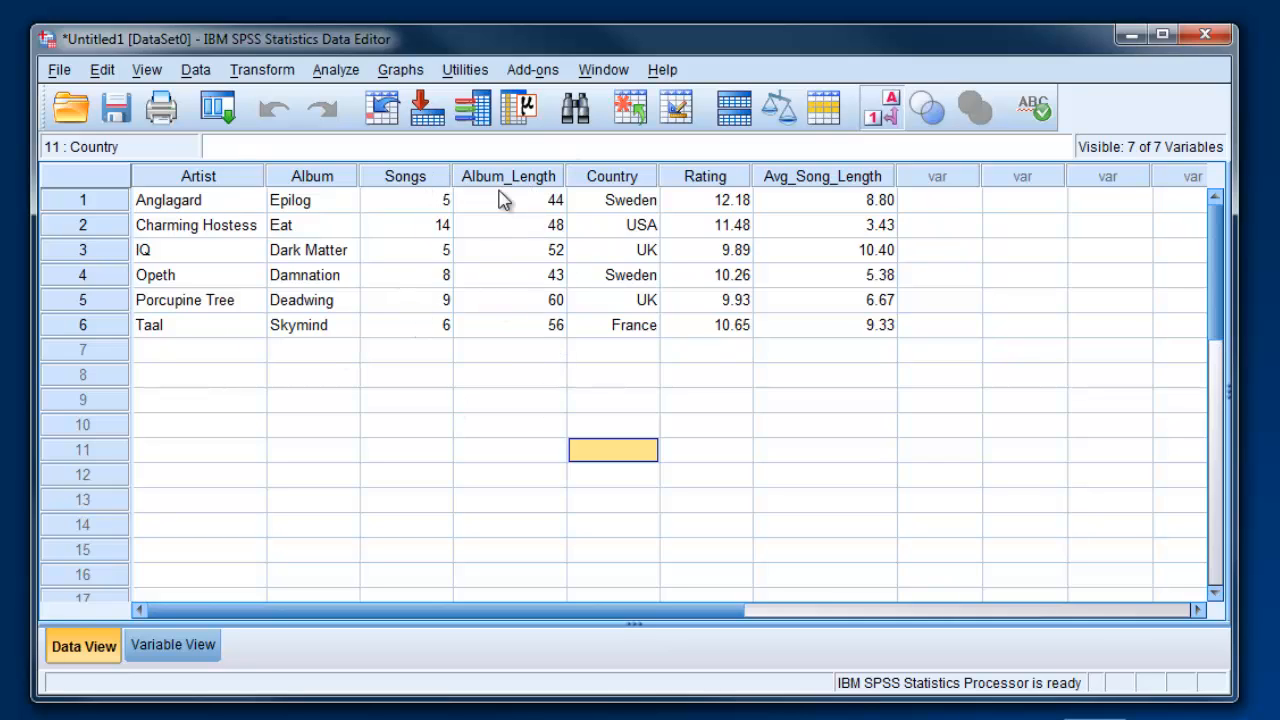
{"action": "mouse_move", "coordinate": [722, 306]}
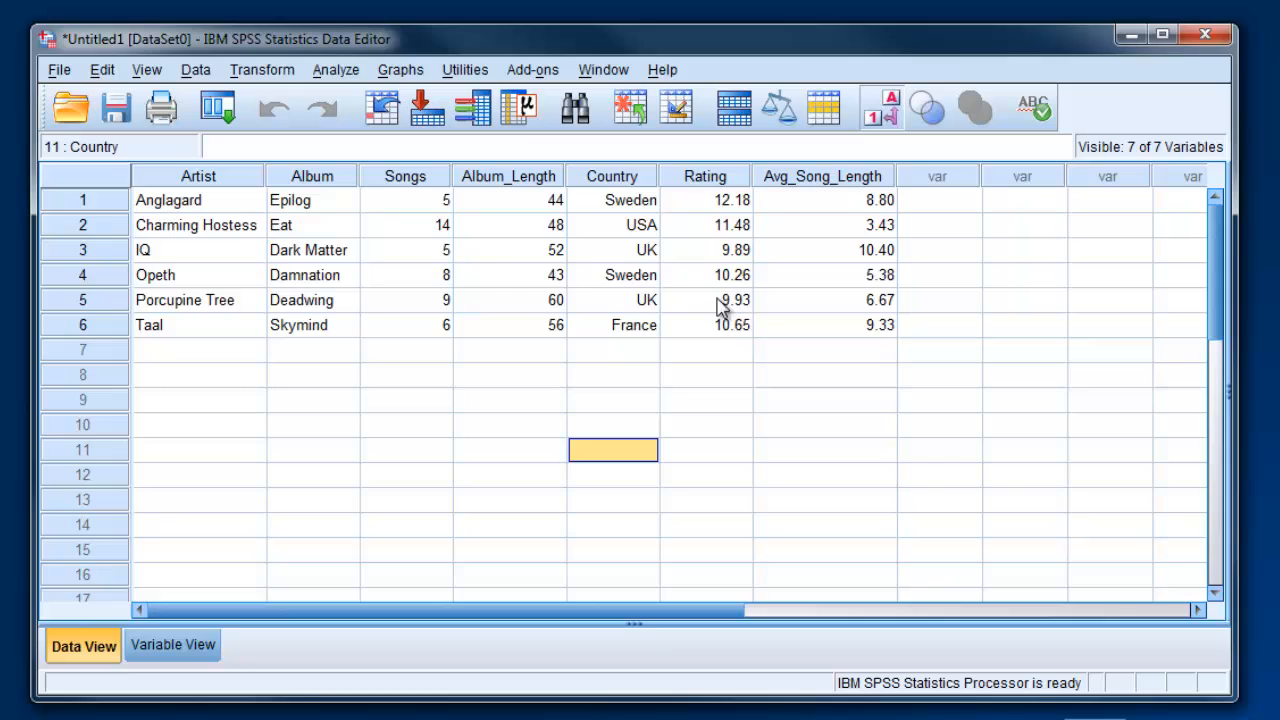
{"action": "mouse_move", "coordinate": [300, 146]}
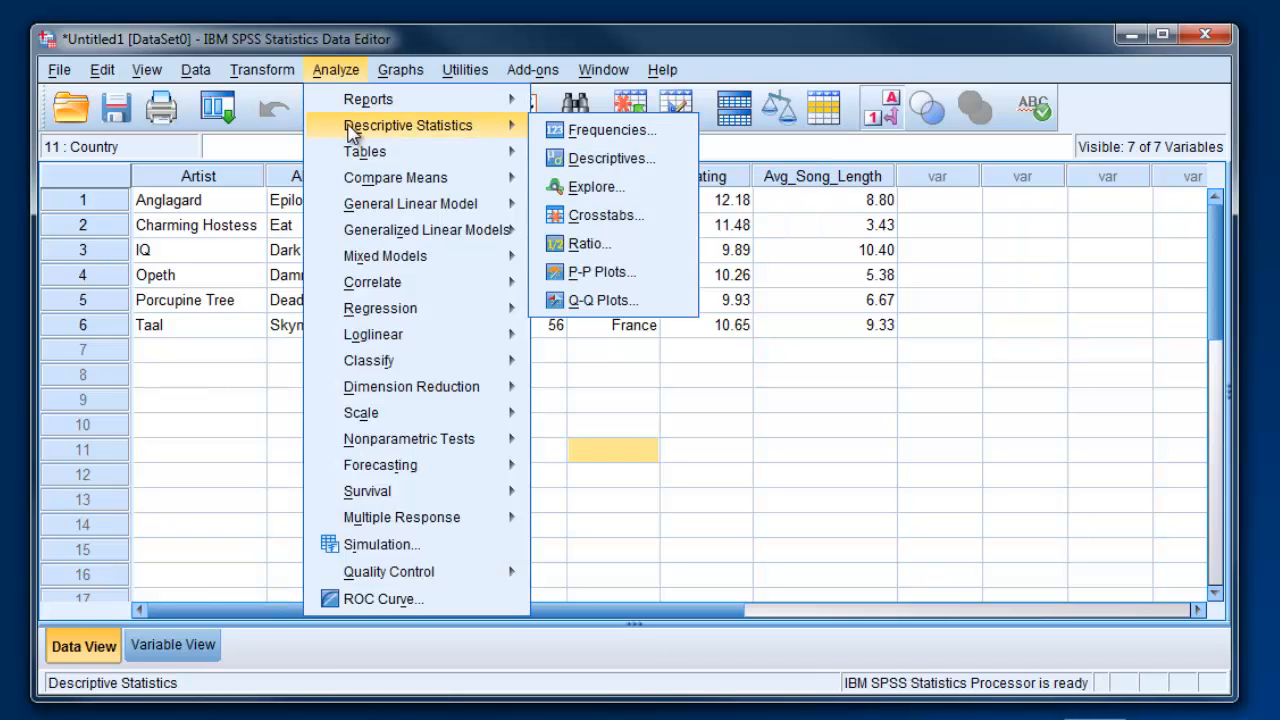
{"action": "mouse_move", "coordinate": [600, 130]}
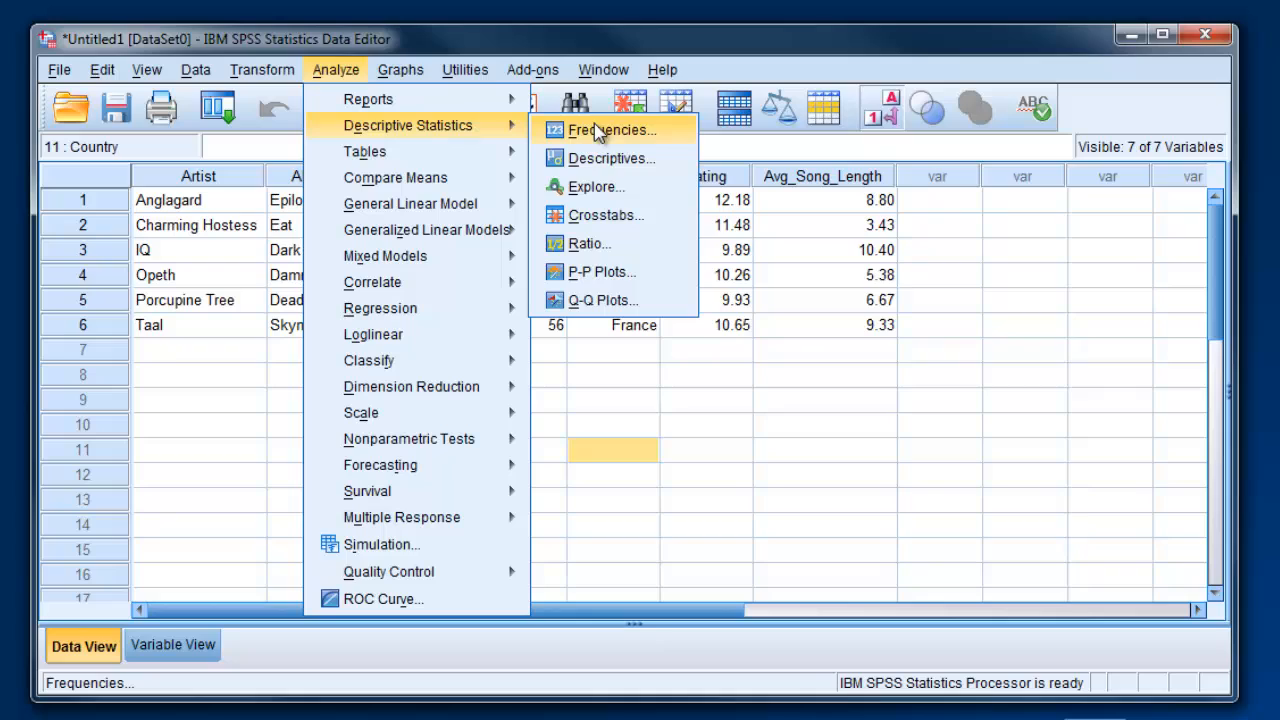
{"action": "mouse_move", "coordinate": [611, 158]}
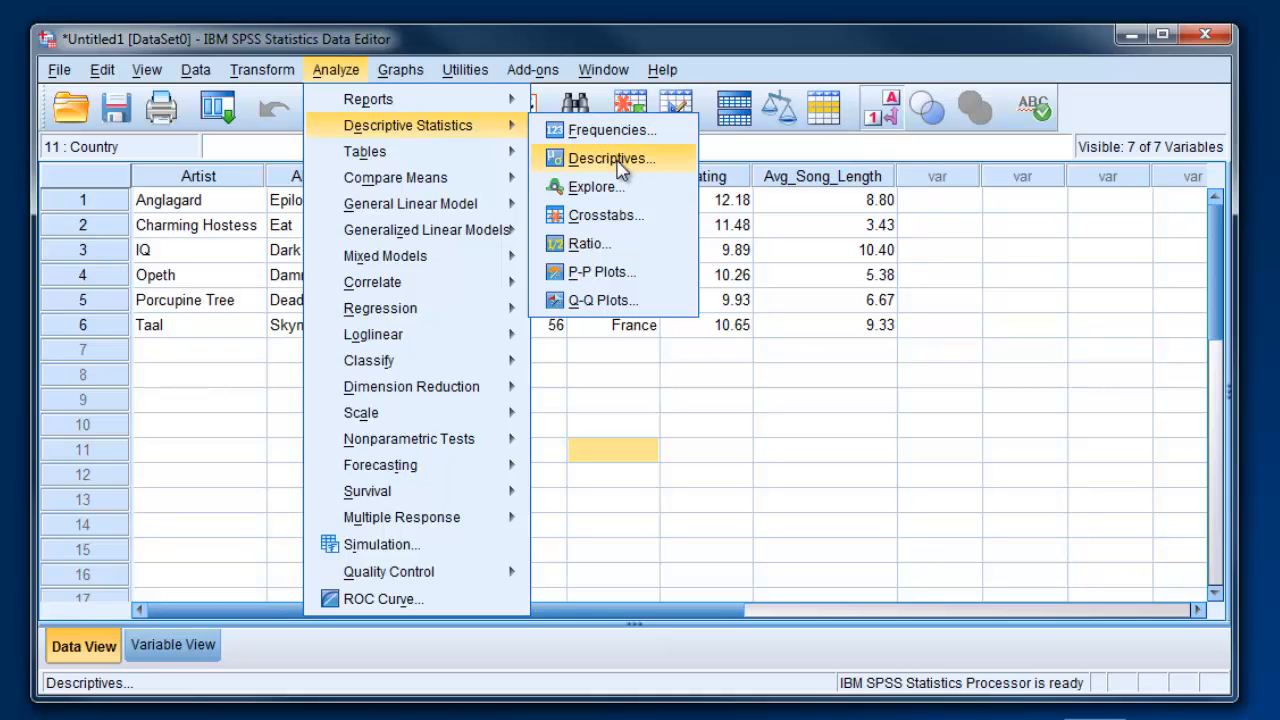
{"action": "mouse_move", "coordinate": [610, 129]}
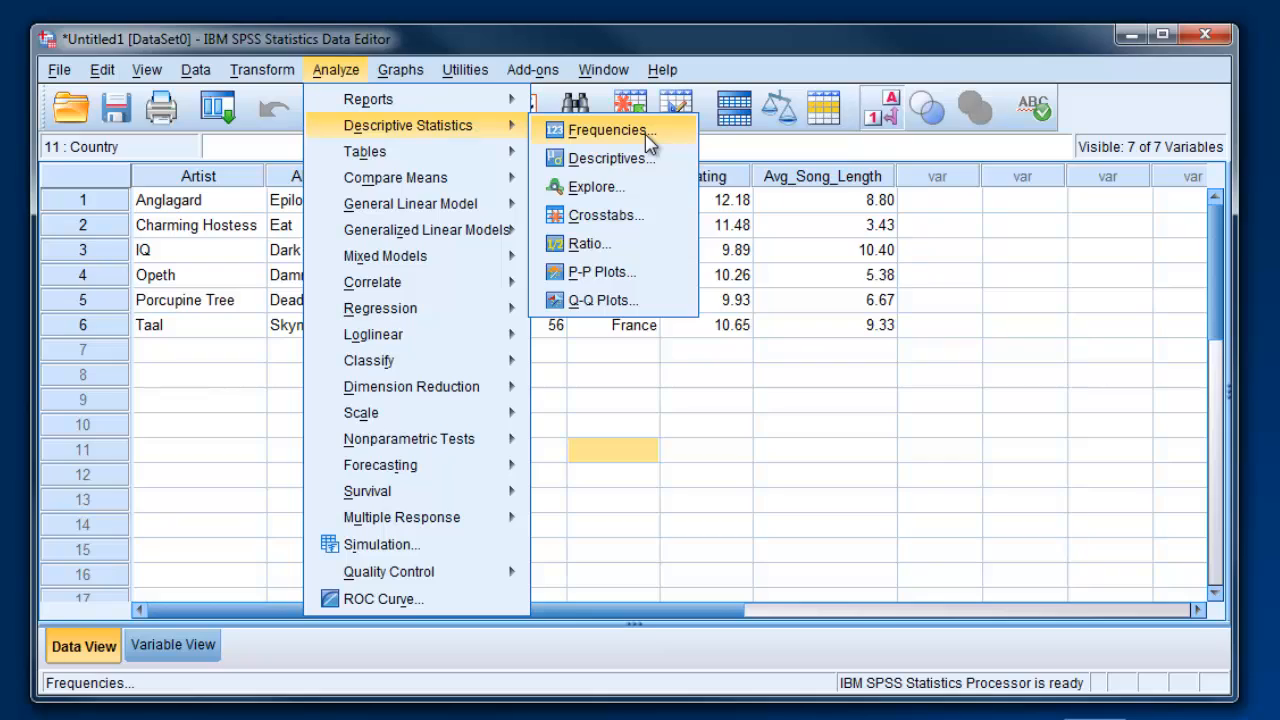
{"action": "mouse_move", "coordinate": [635, 130]}
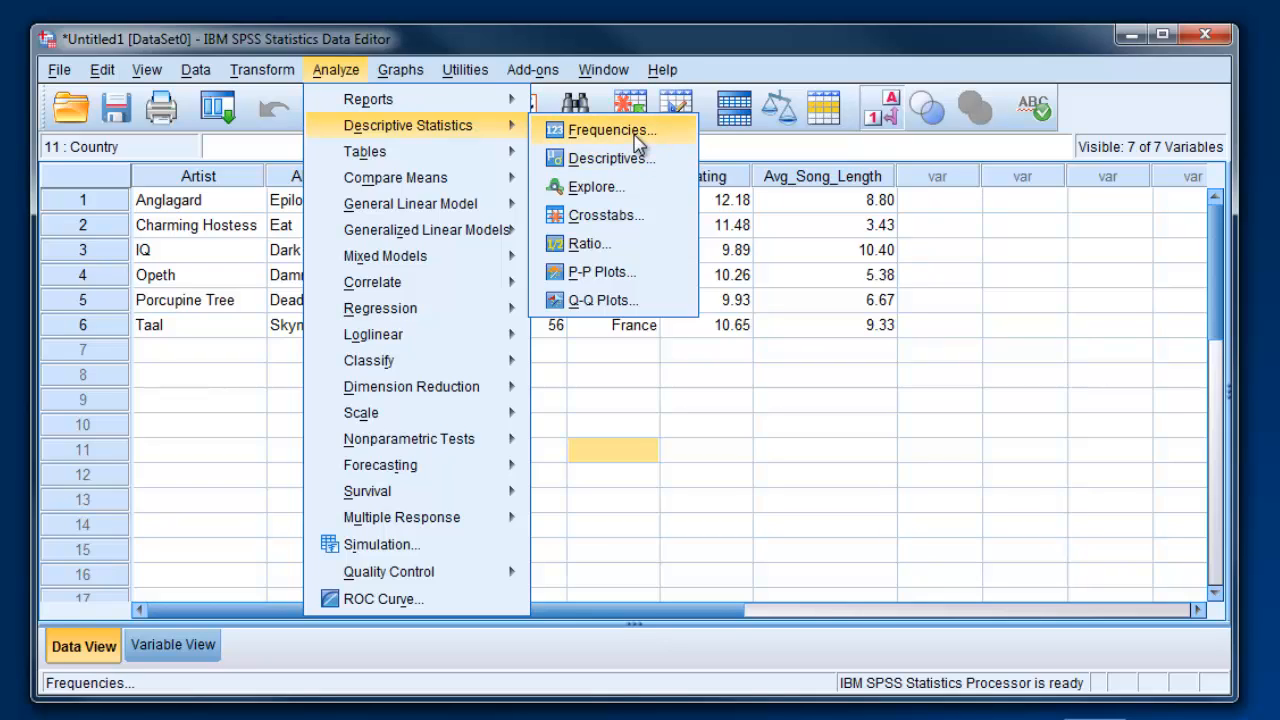
{"action": "mouse_move", "coordinate": [650, 138]}
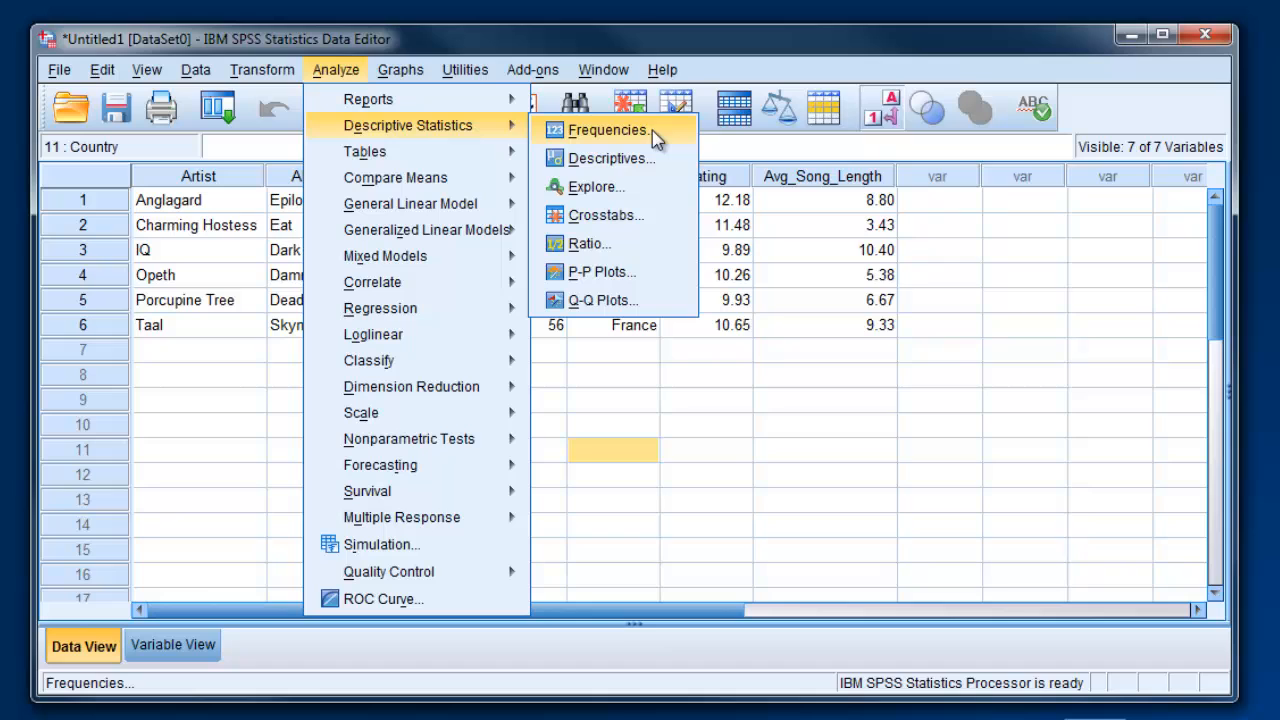
Open the Frequencies dialog from Analyze > Descriptive Statistics
{"action": "left_click", "coordinate": [608, 130]}
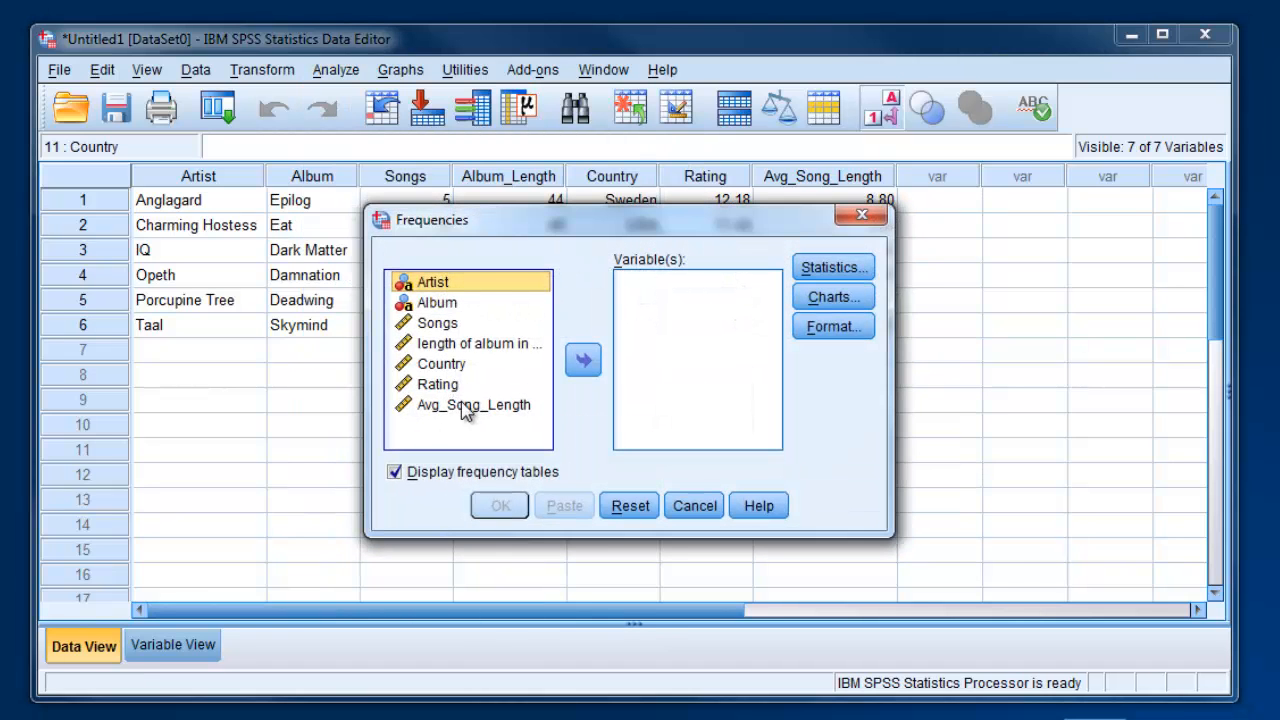
{"action": "mouse_move", "coordinate": [468, 307]}
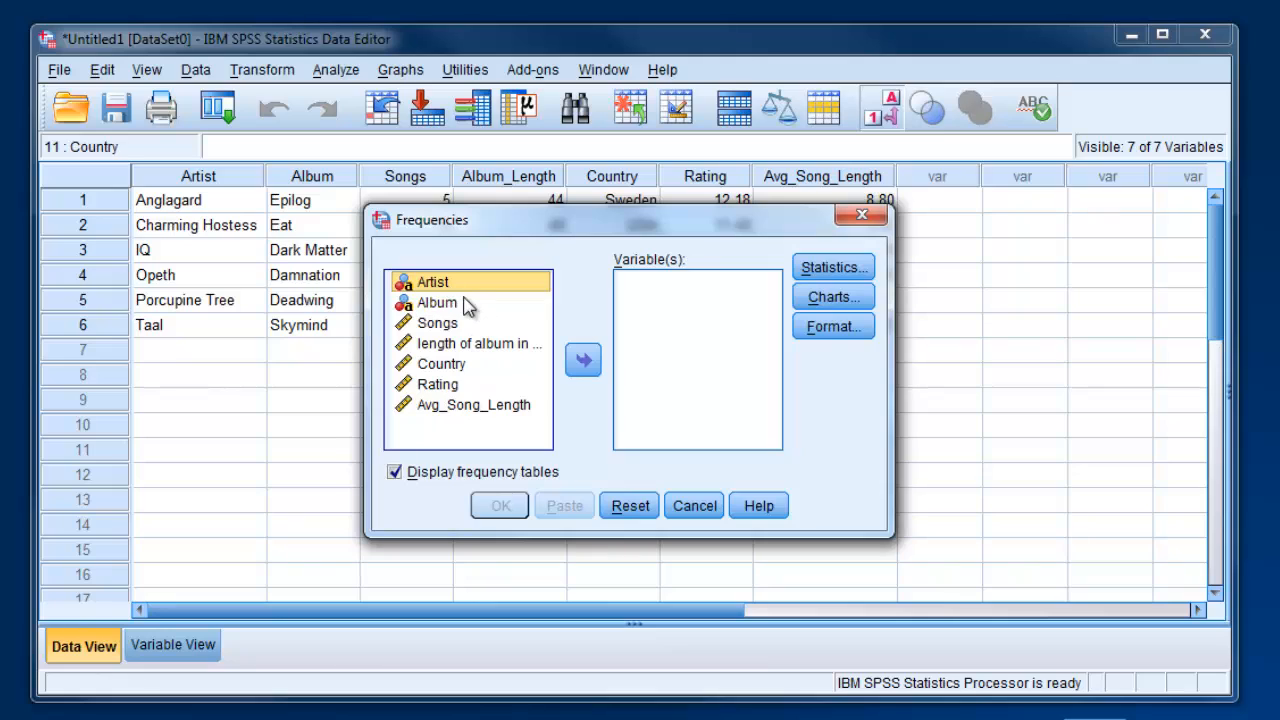
{"action": "mouse_move", "coordinate": [475, 330]}
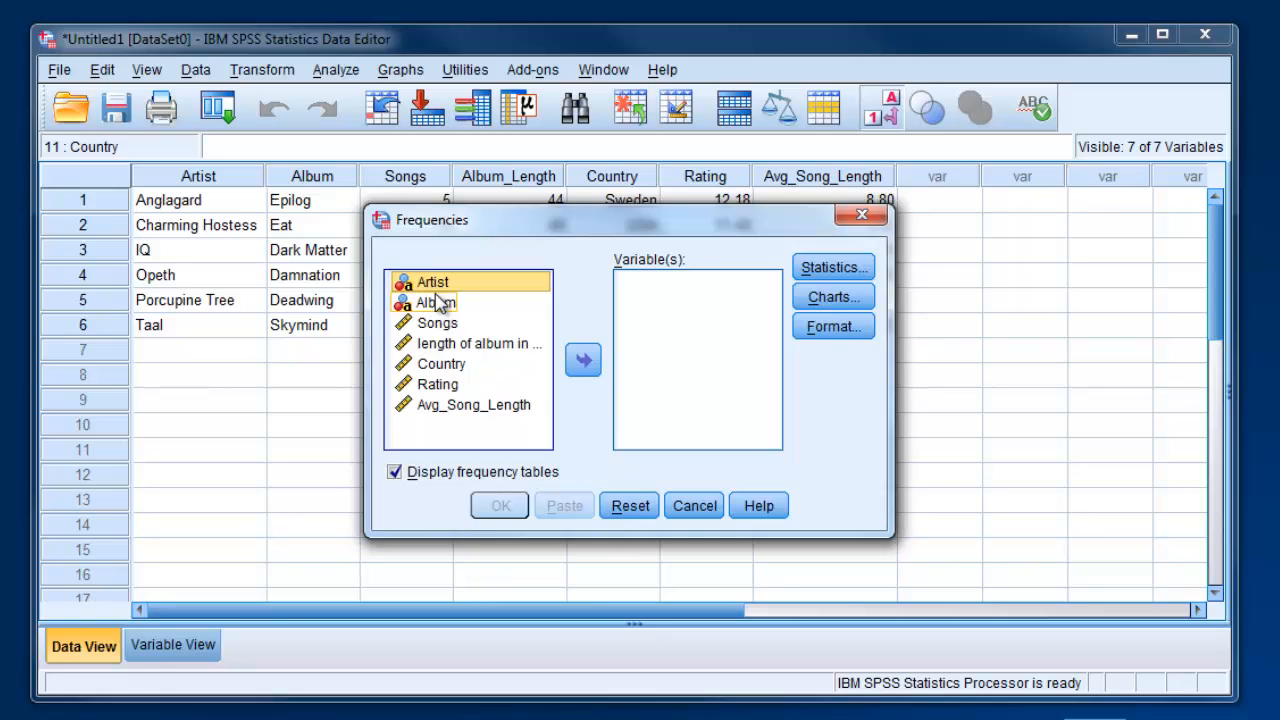
{"action": "mouse_move", "coordinate": [445, 305]}
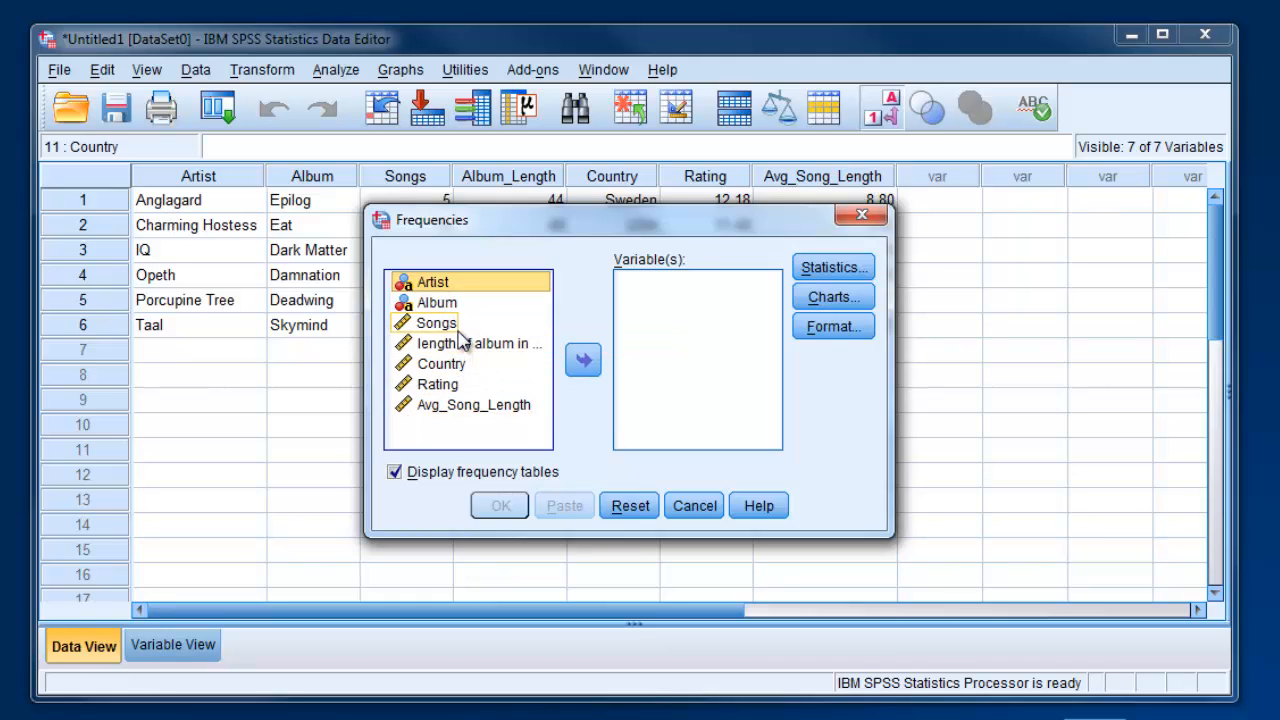
{"action": "mouse_move", "coordinate": [445, 333]}
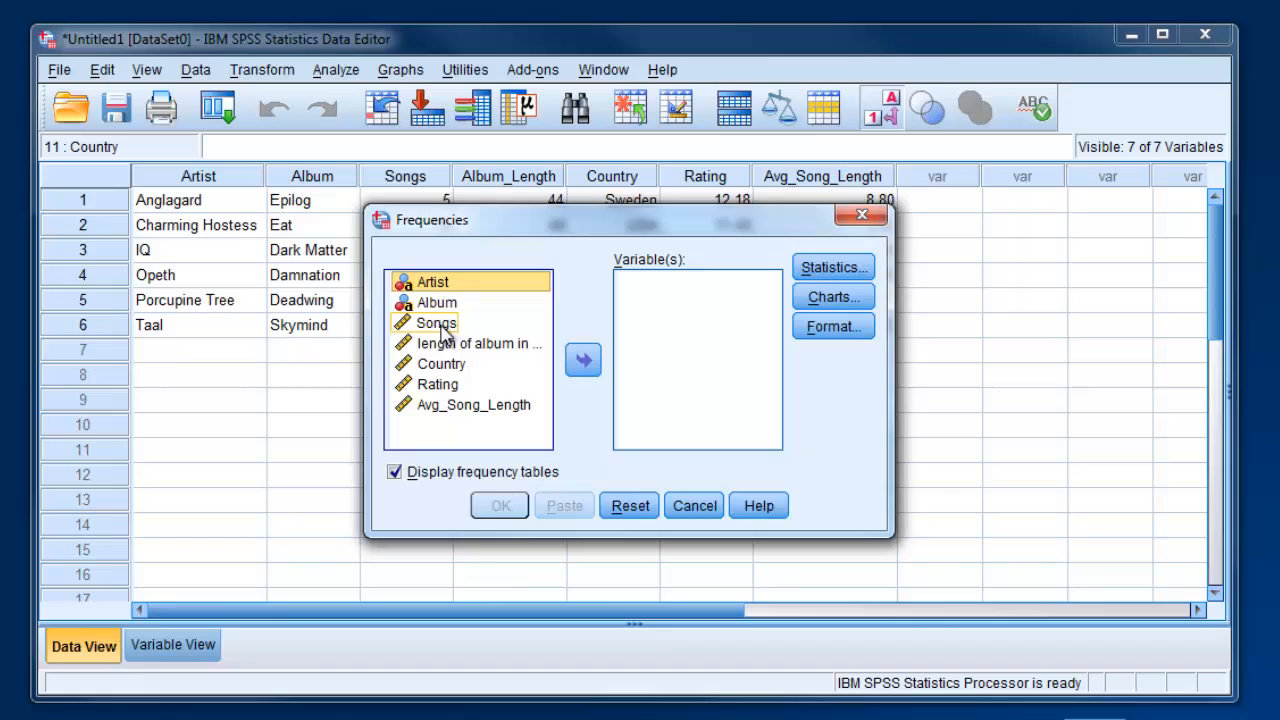
Move Songs, Album_Length, Rating and Avg_Song_Length into Variable(s), then open Statistics options
{"action": "left_click", "coordinate": [583, 360]}
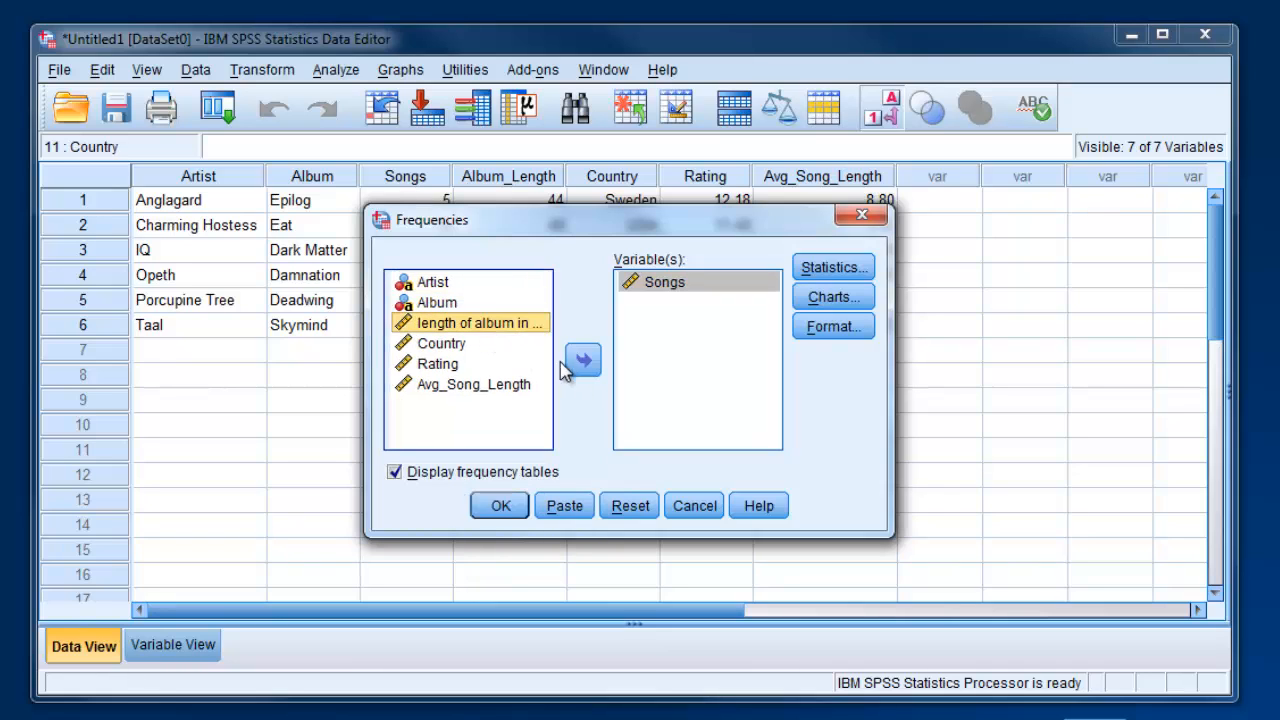
{"action": "left_click", "coordinate": [583, 360]}
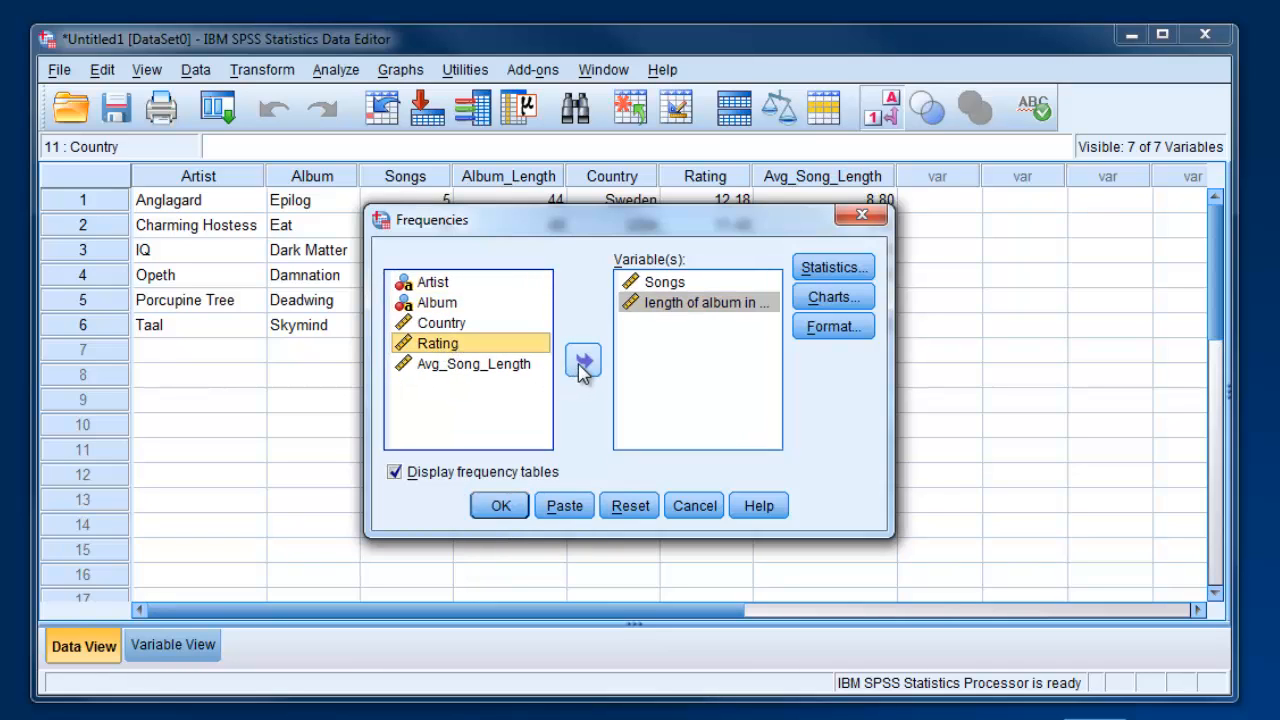
{"action": "left_click", "coordinate": [583, 360]}
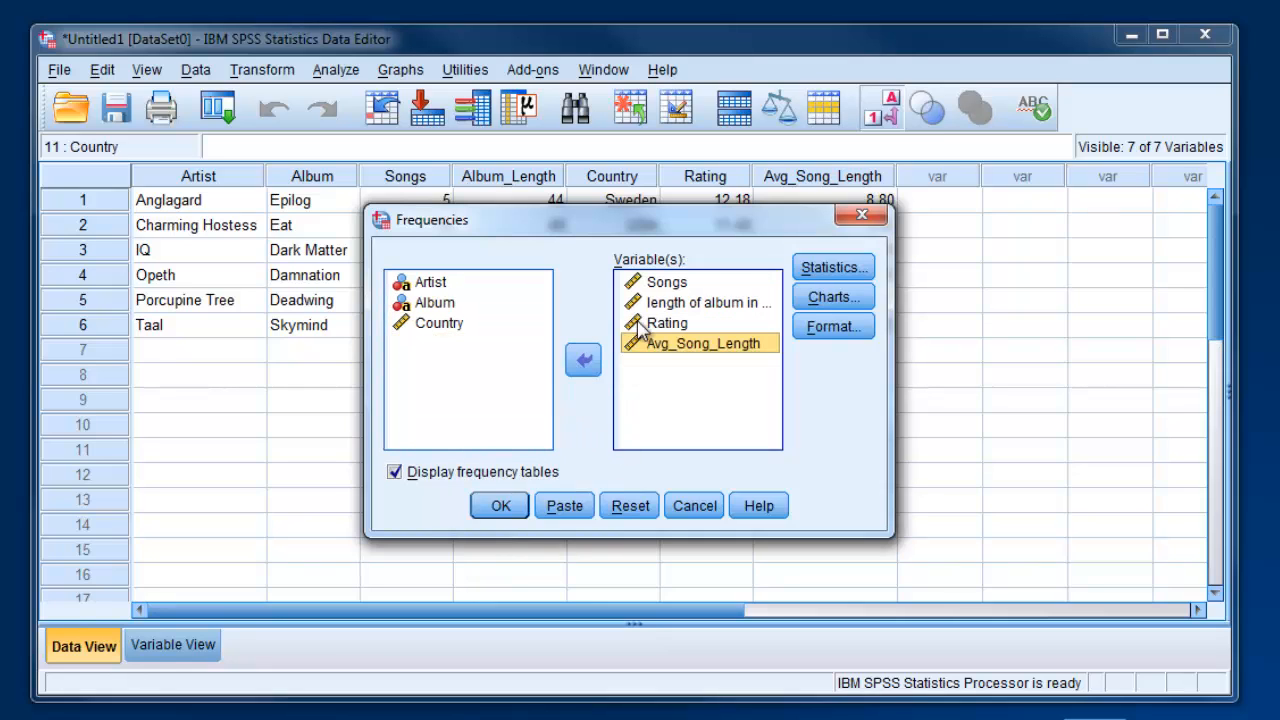
{"action": "mouse_move", "coordinate": [618, 360]}
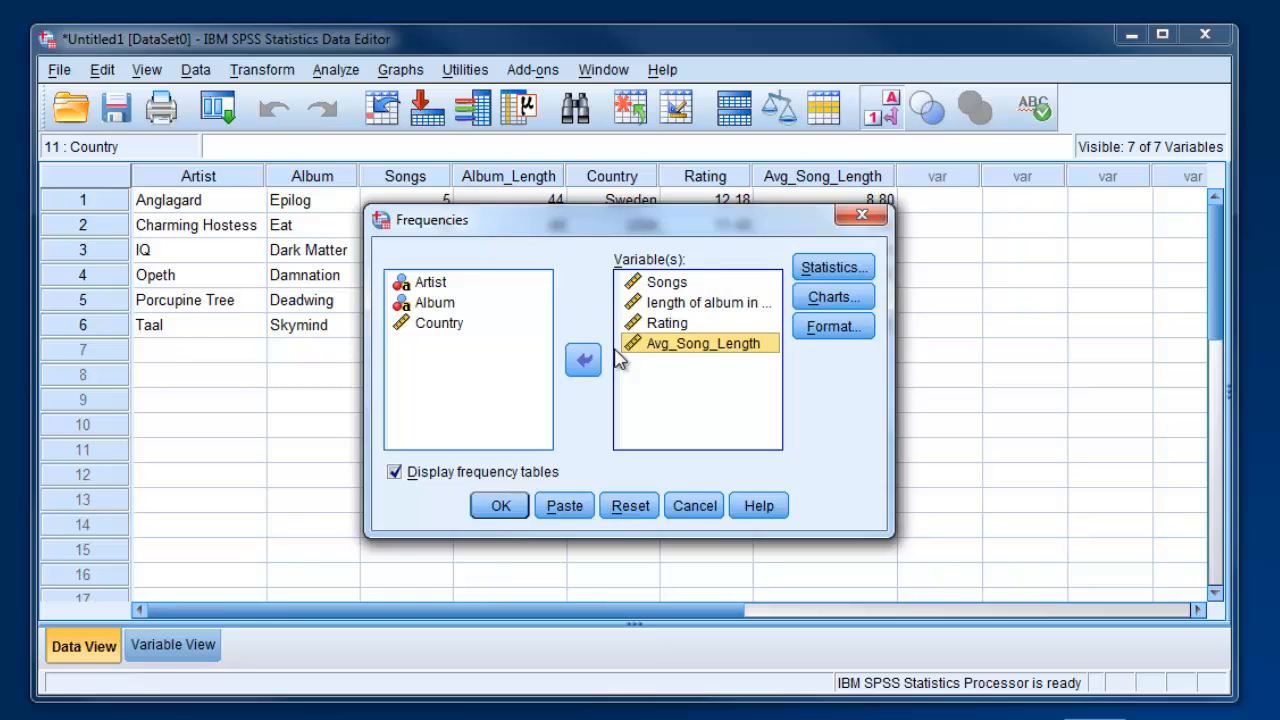
{"action": "mouse_move", "coordinate": [833, 267]}
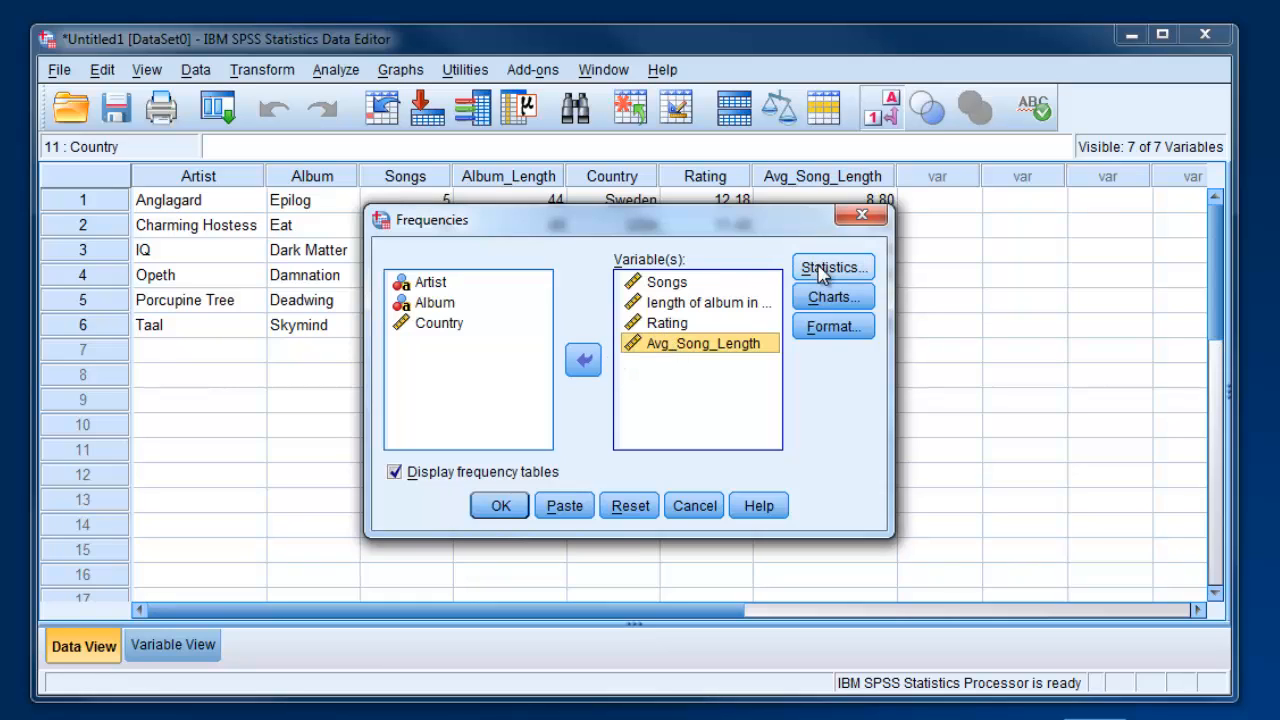
{"action": "mouse_move", "coordinate": [603, 412]}
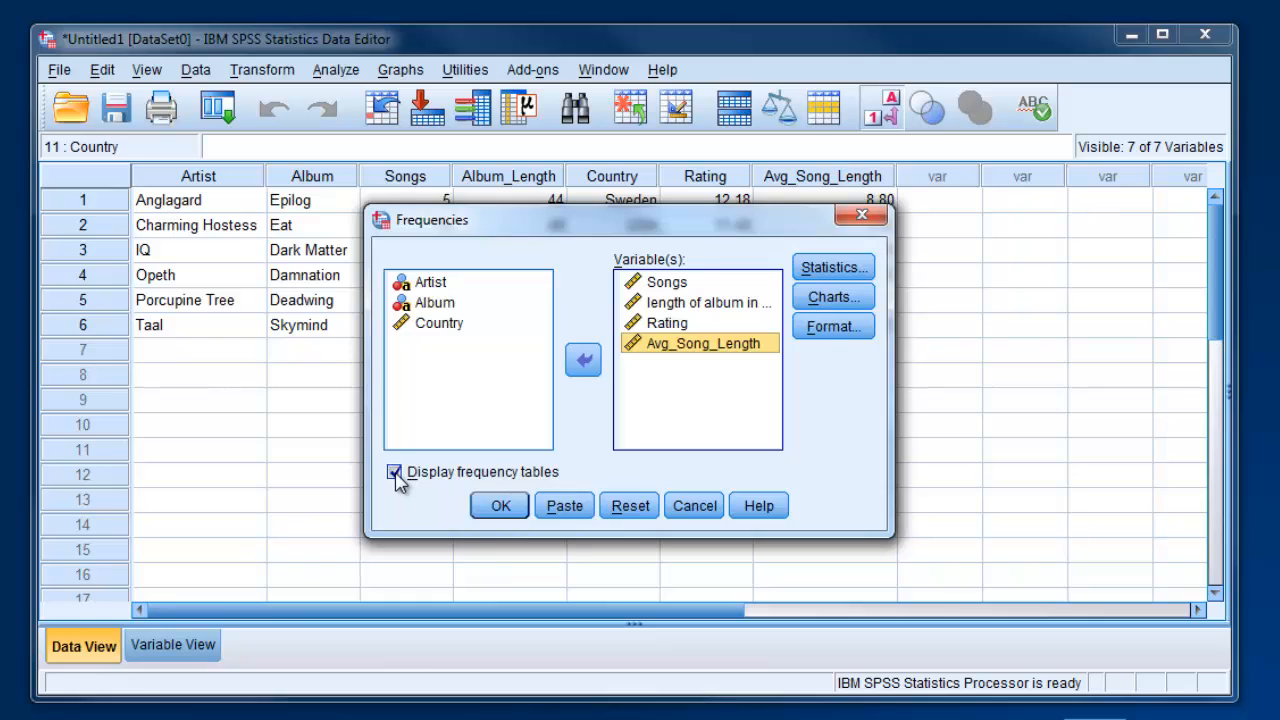
{"action": "mouse_move", "coordinate": [473, 480]}
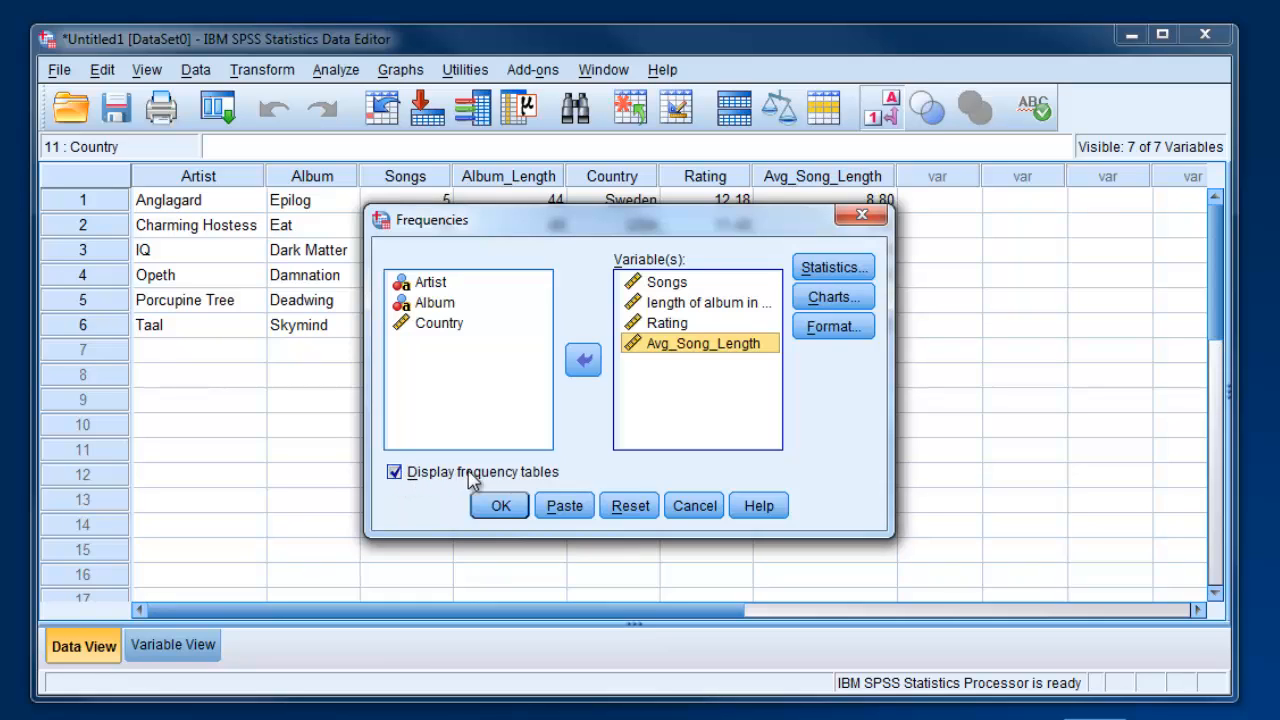
{"action": "mouse_move", "coordinate": [832, 267]}
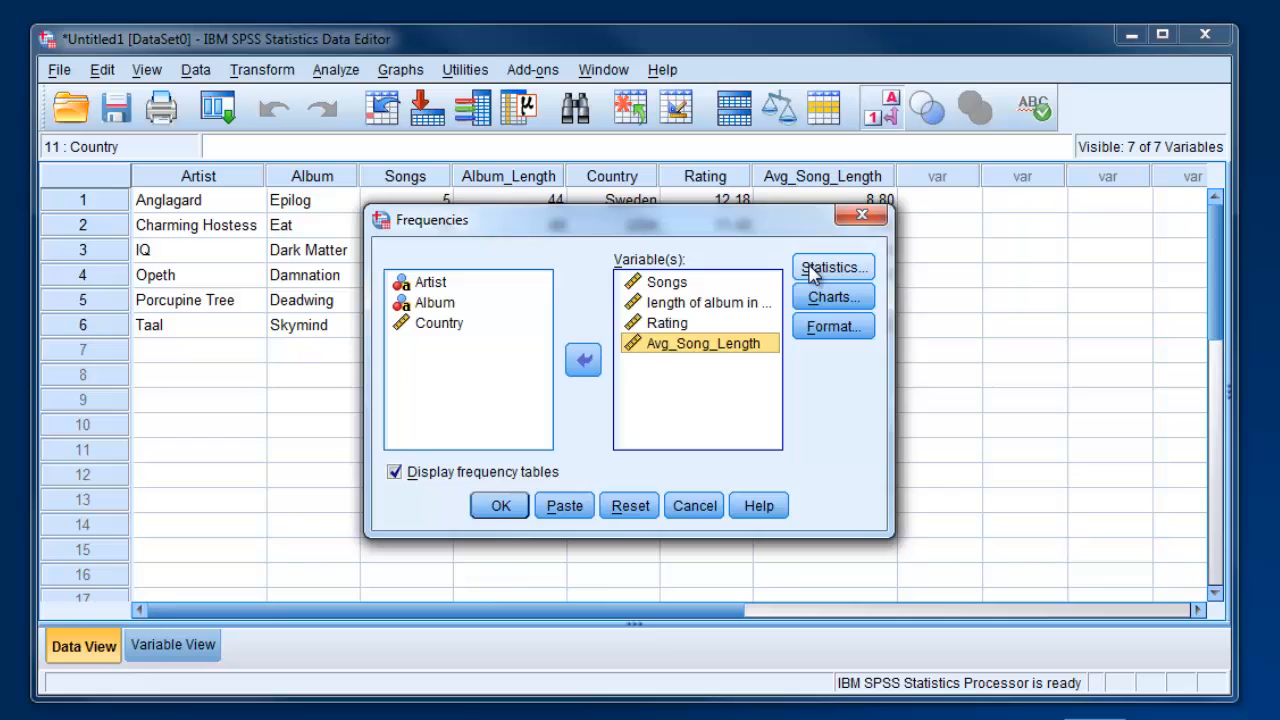
{"action": "left_click", "coordinate": [832, 267]}
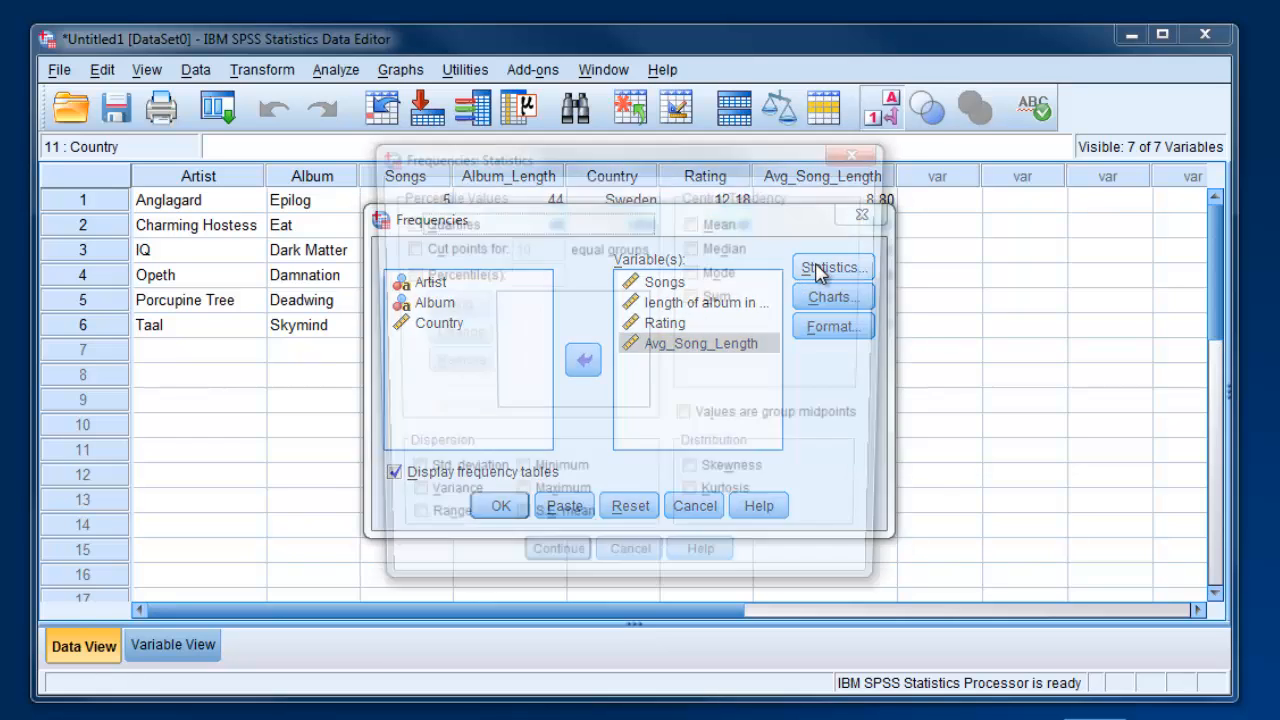
Tick Mean, Median and Std. deviation in Frequencies: Statistics and continue
{"action": "left_click", "coordinate": [832, 267]}
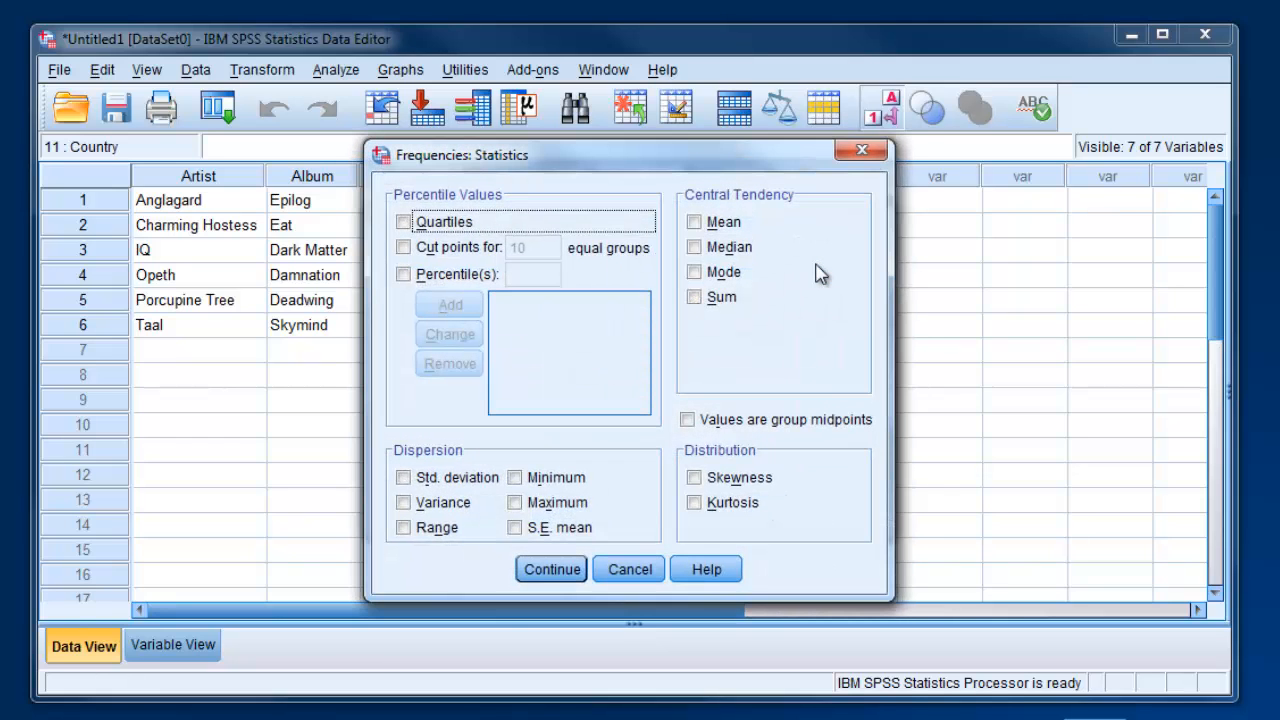
{"action": "left_click", "coordinate": [694, 221]}
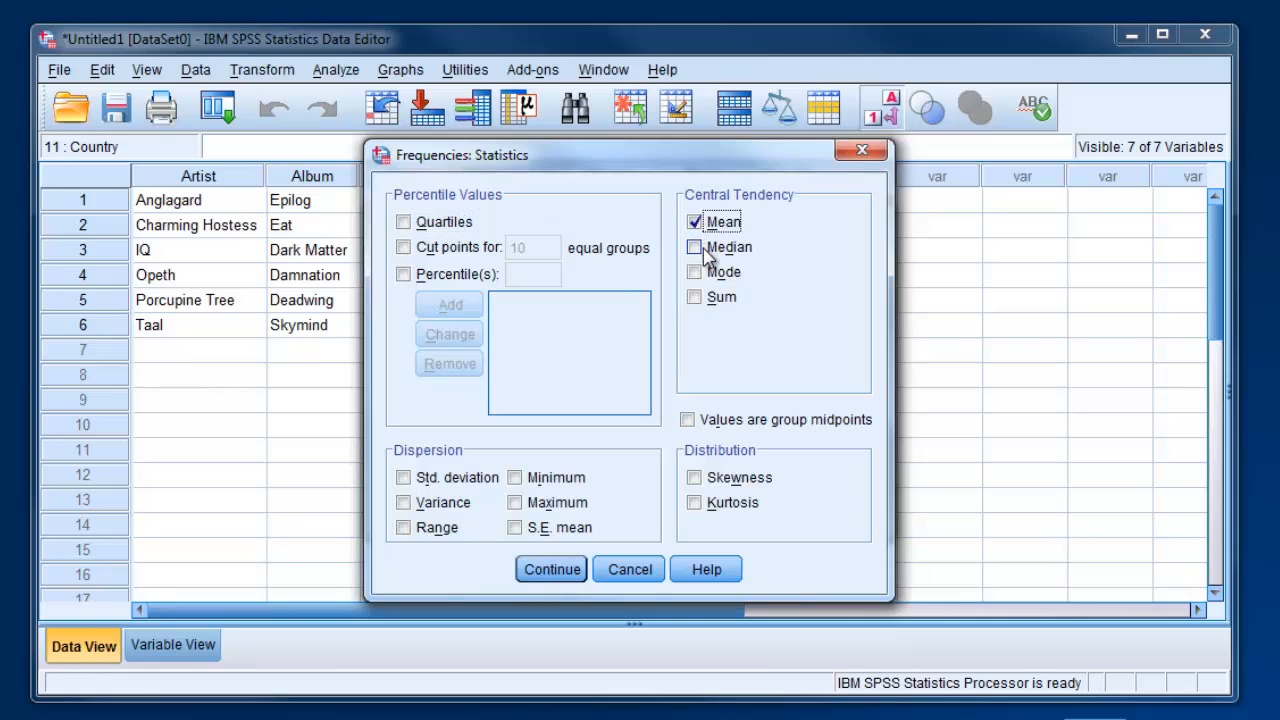
{"action": "left_click", "coordinate": [695, 247]}
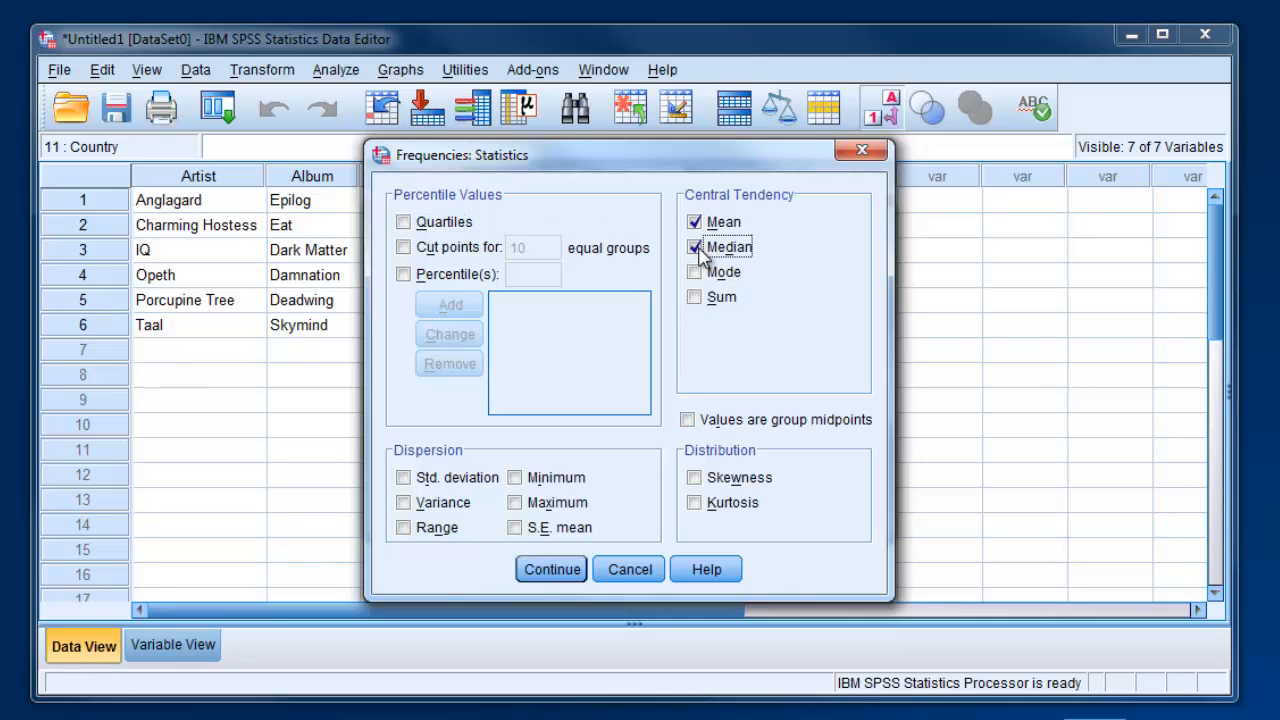
{"action": "left_click", "coordinate": [404, 477]}
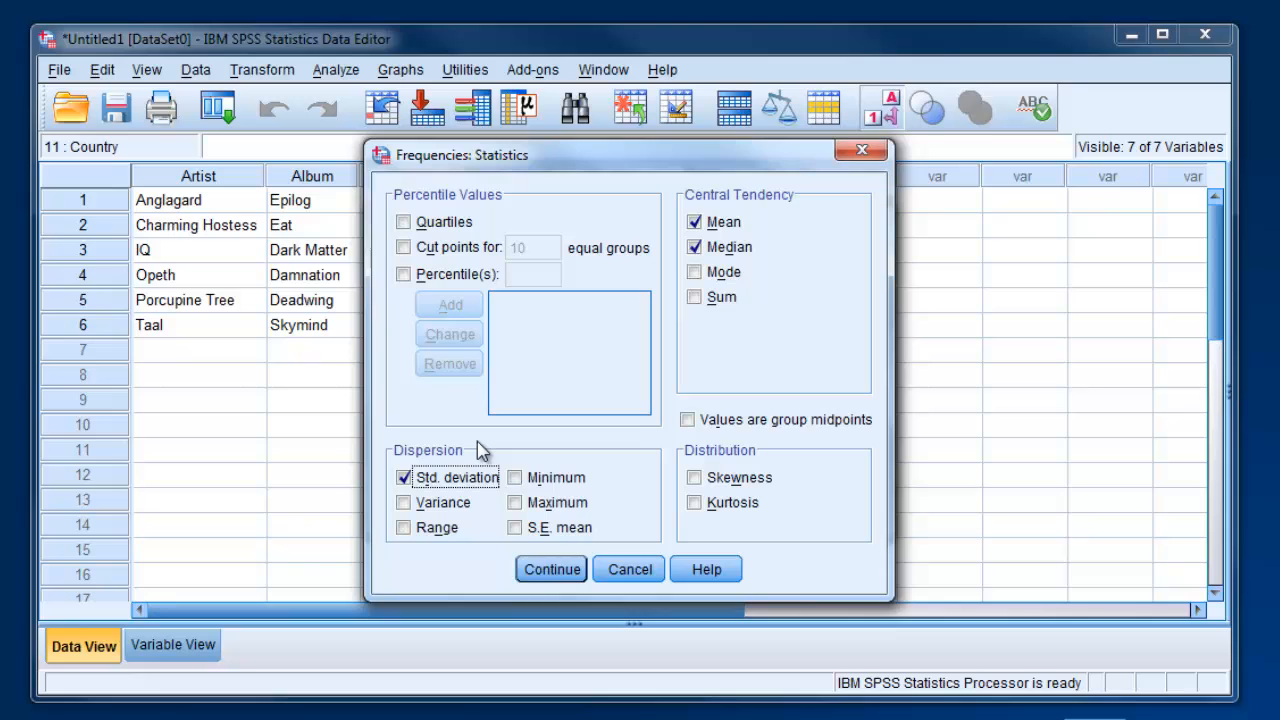
{"action": "left_click", "coordinate": [551, 569]}
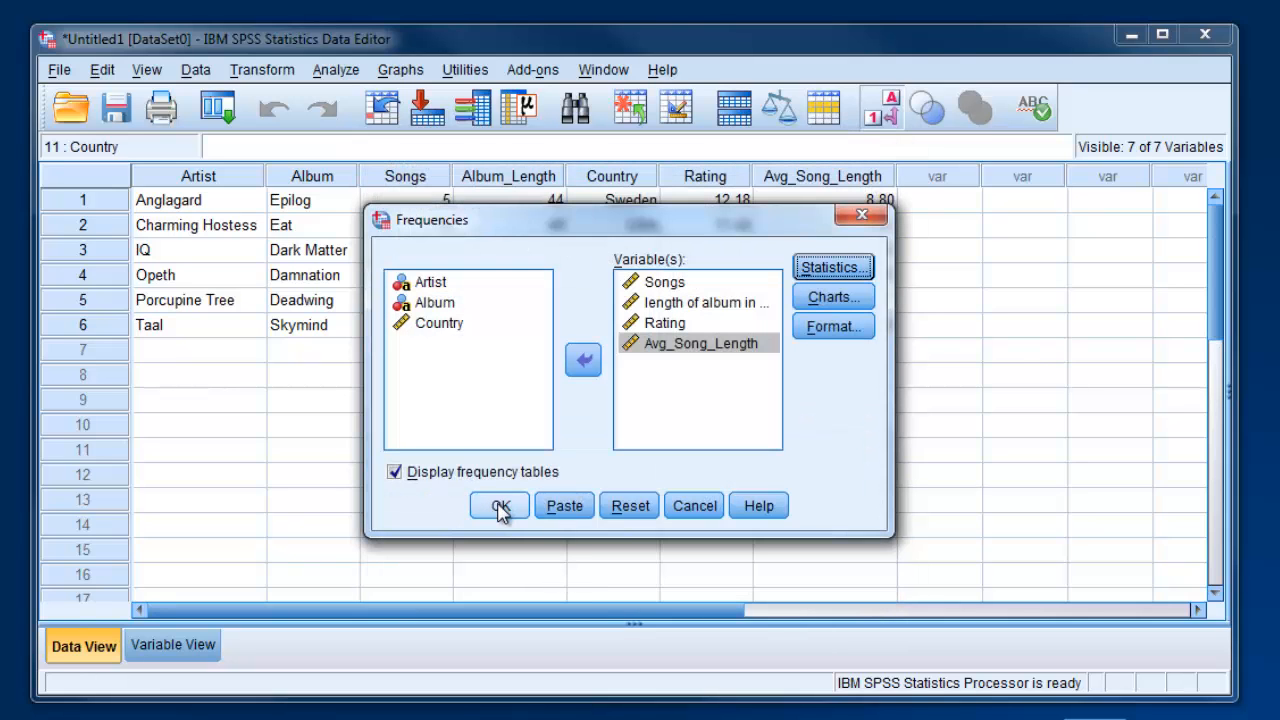
Run the Frequencies analysis and briefly select the resulting Statistics summary table
{"action": "left_click", "coordinate": [498, 505]}
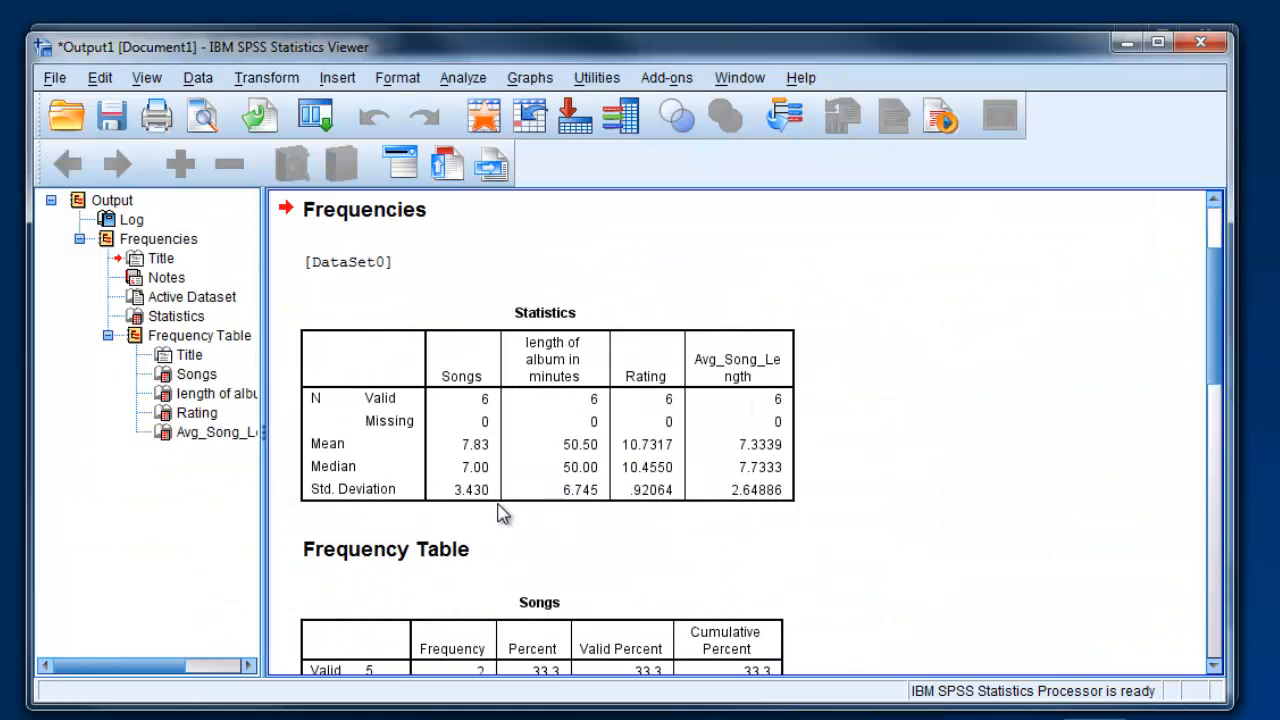
{"action": "left_click", "coordinate": [545, 420]}
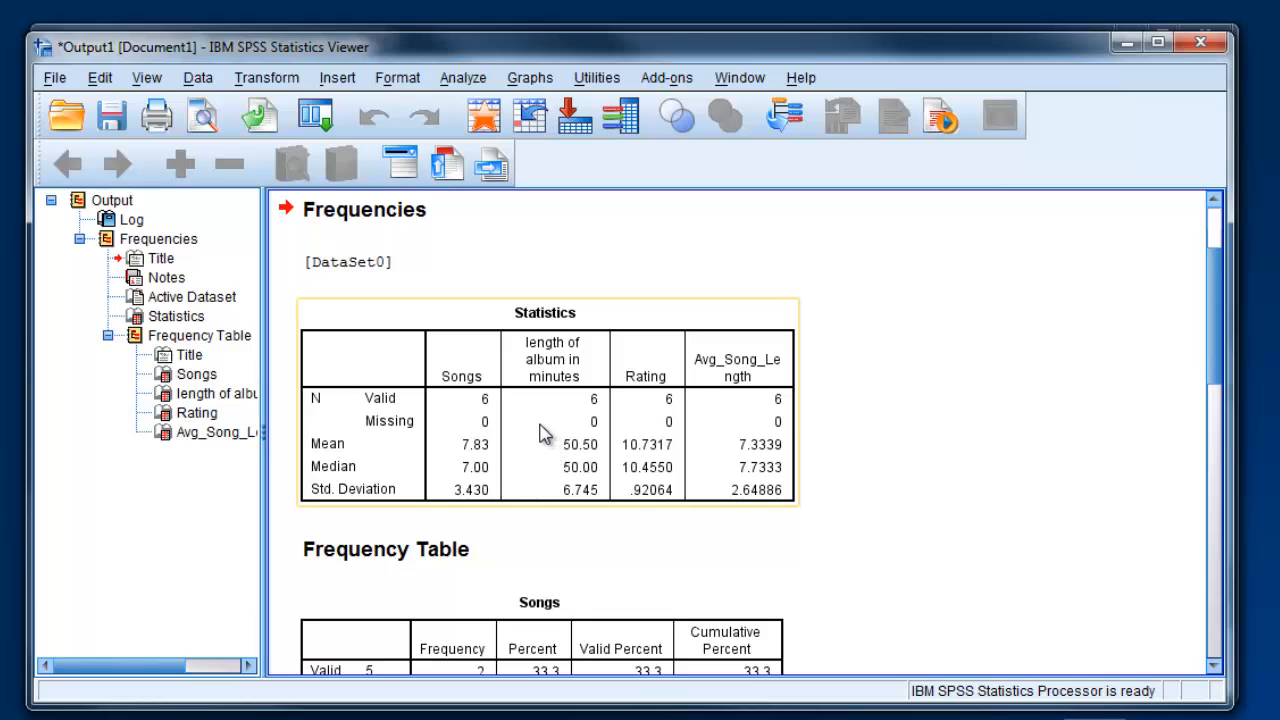
{"action": "left_click", "coordinate": [347, 261]}
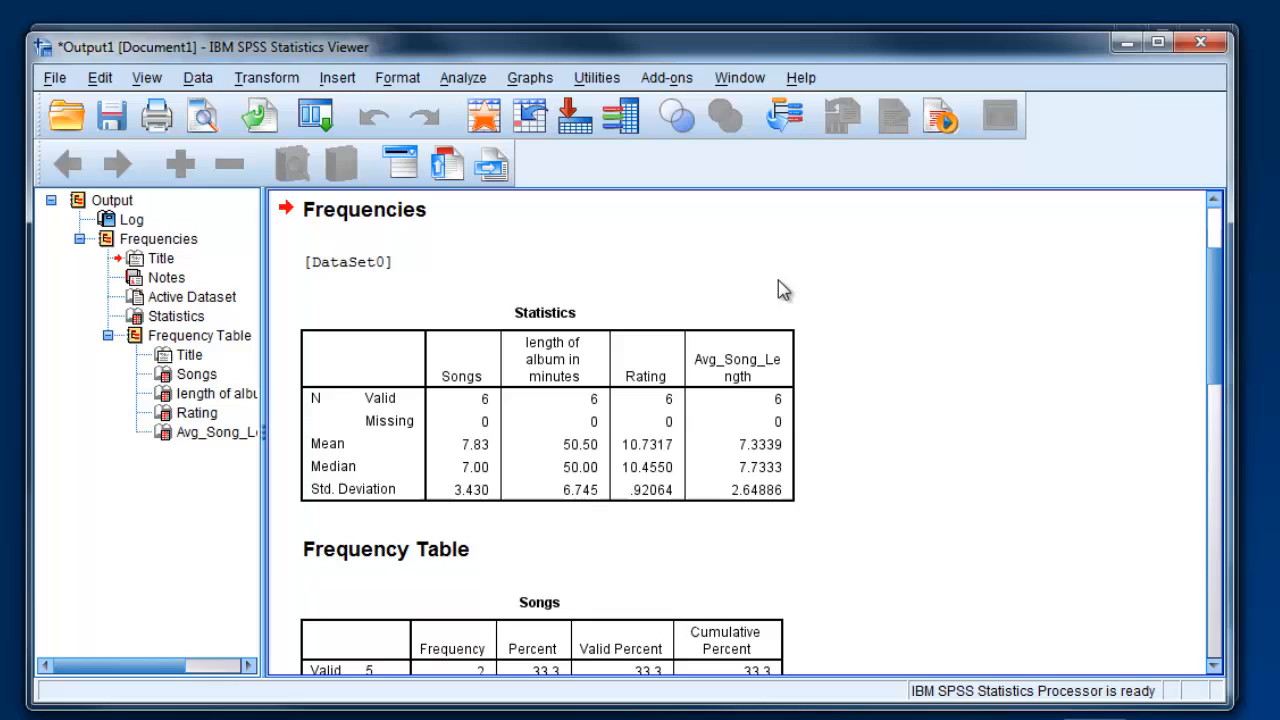
{"action": "mouse_move", "coordinate": [565, 285]}
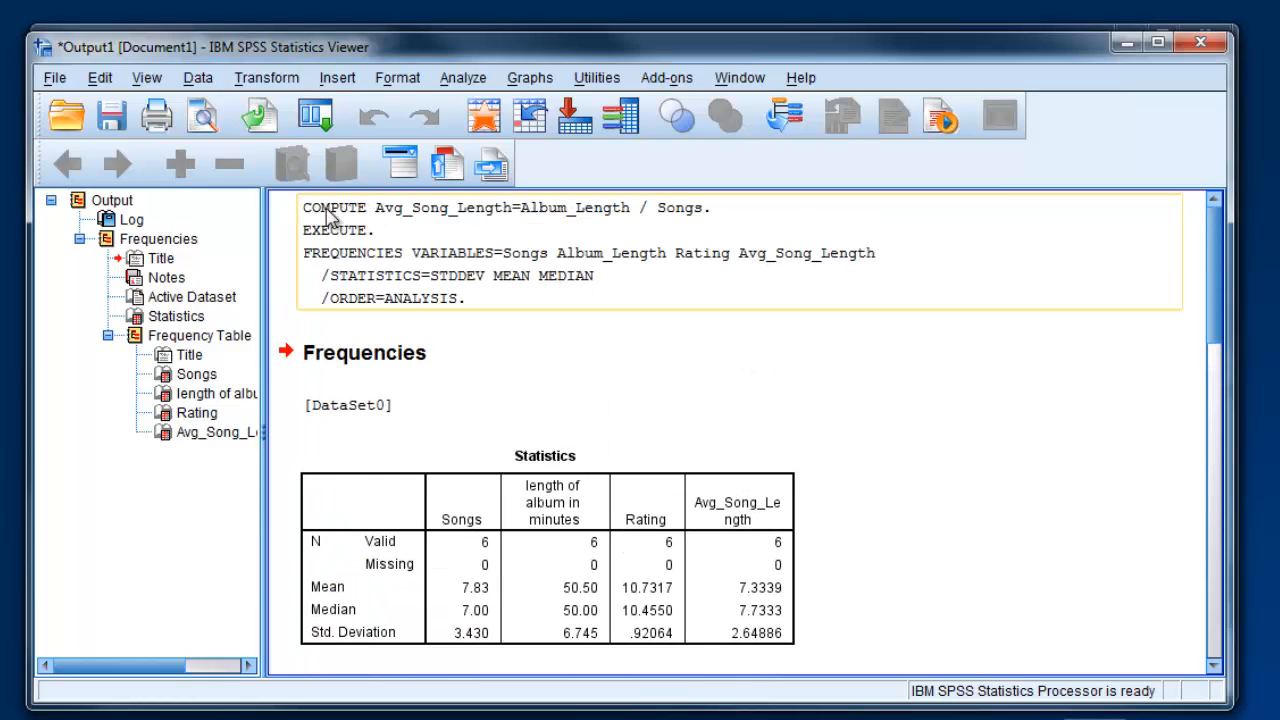
{"action": "mouse_move", "coordinate": [365, 222]}
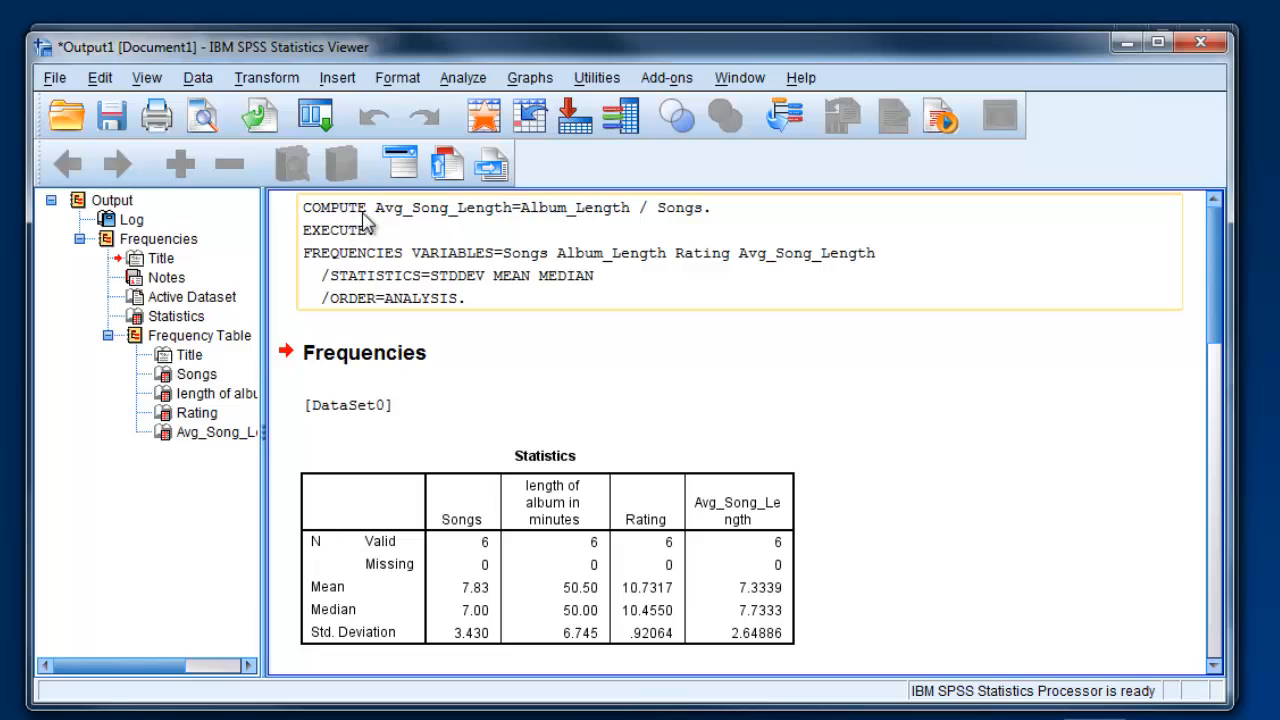
{"action": "mouse_move", "coordinate": [432, 284]}
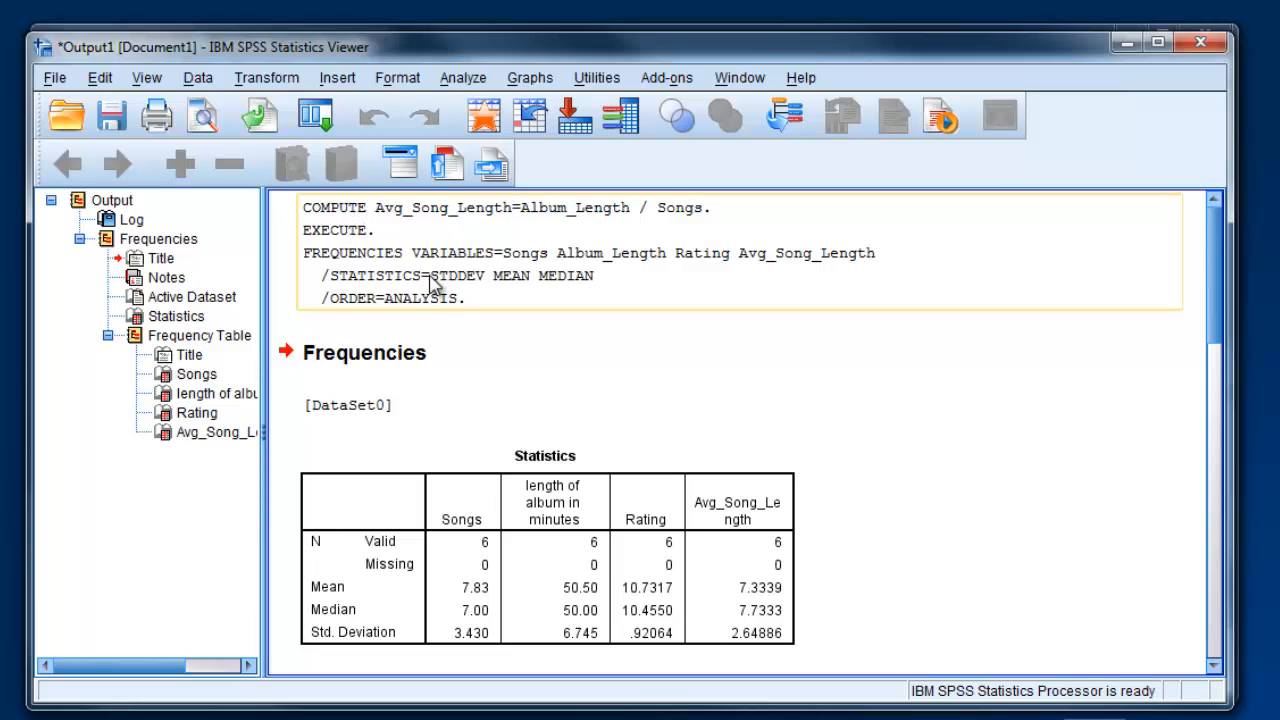
{"action": "mouse_move", "coordinate": [455, 268]}
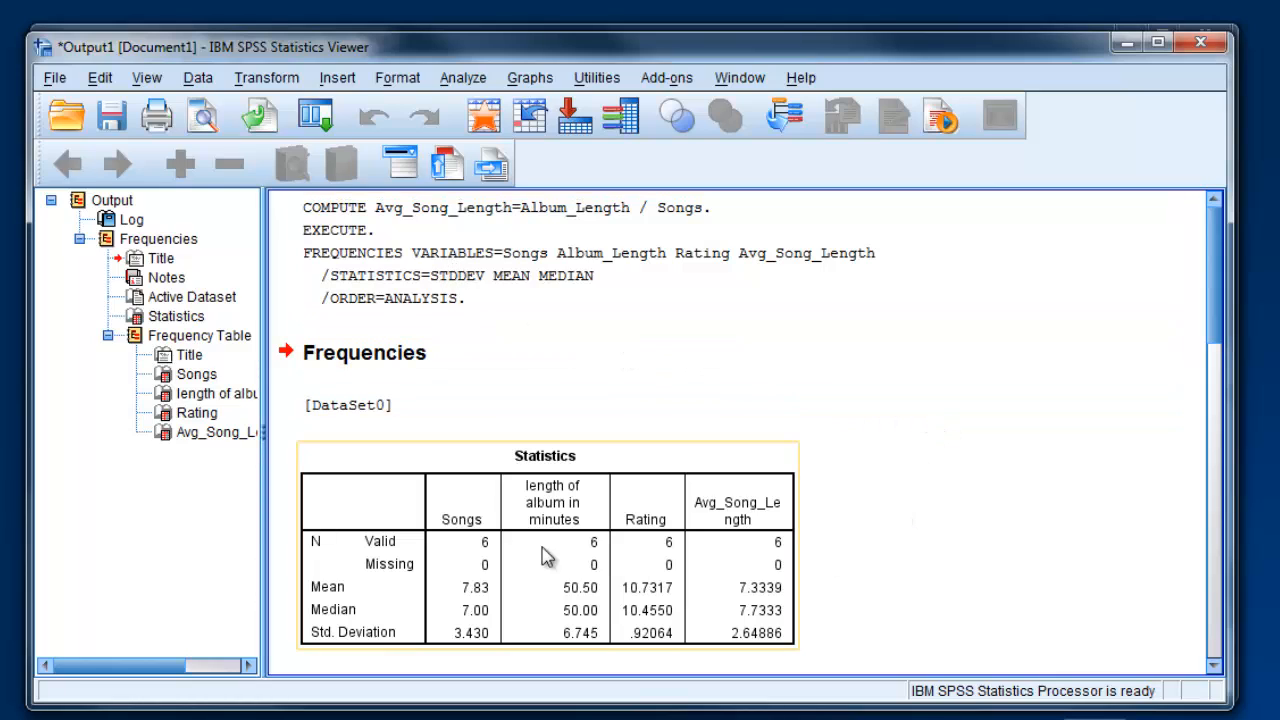
{"action": "mouse_move", "coordinate": [652, 507]}
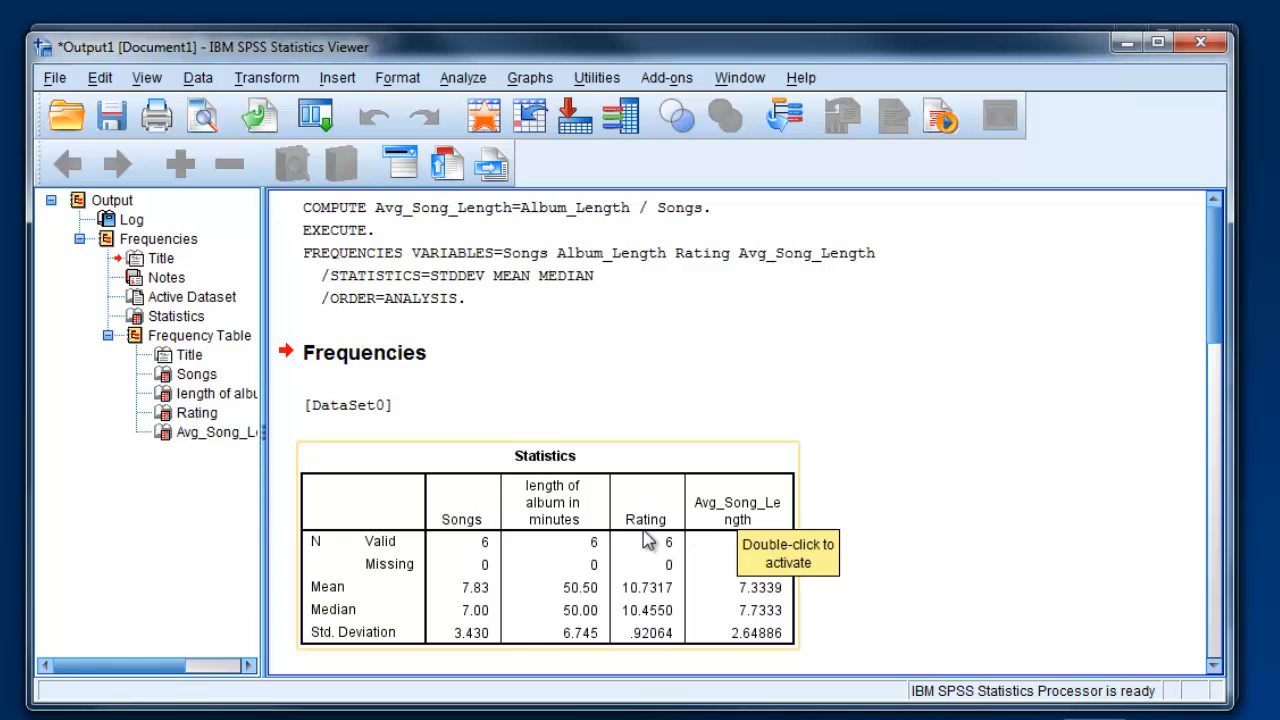
{"action": "mouse_move", "coordinate": [482, 597]}
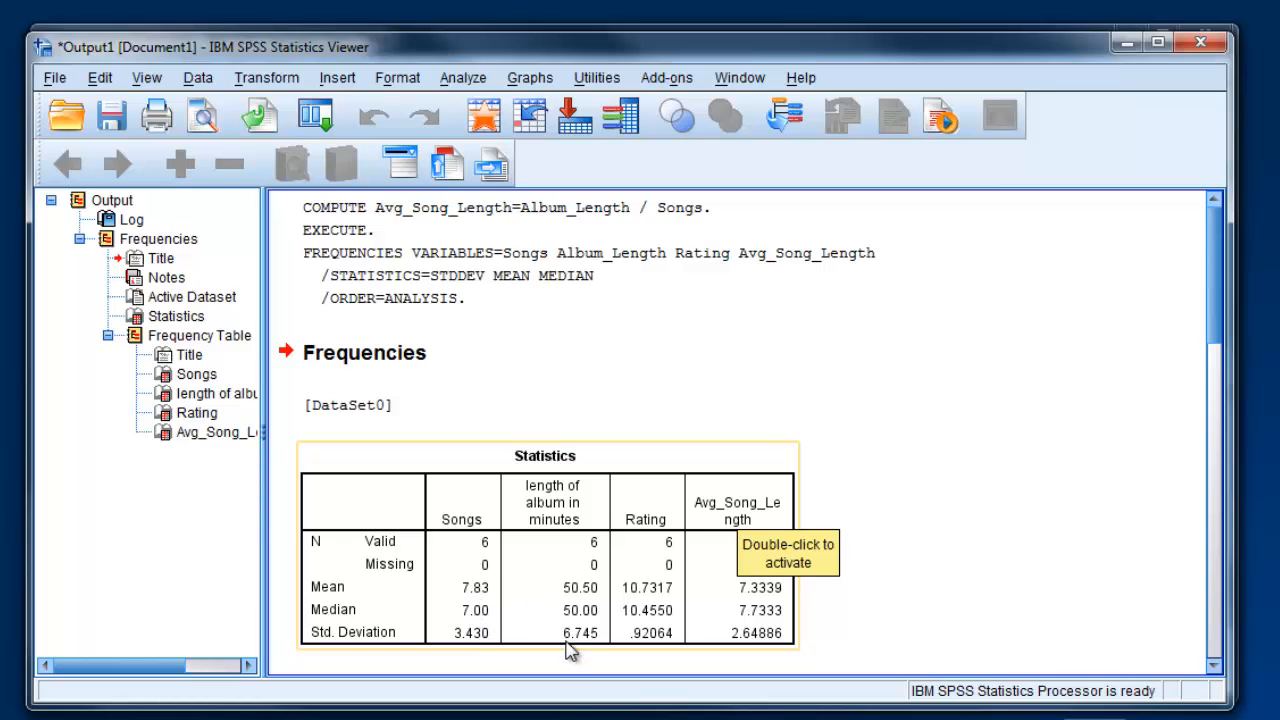
{"action": "mouse_move", "coordinate": [495, 550]}
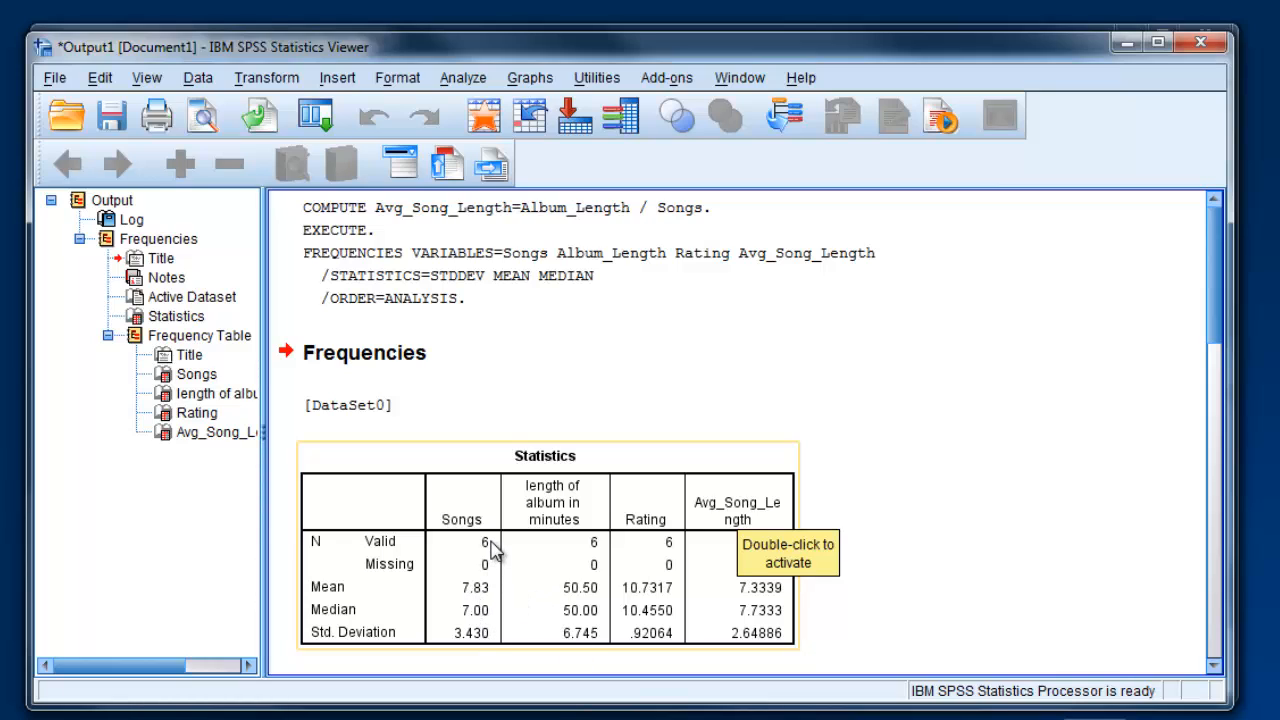
{"action": "mouse_move", "coordinate": [933, 546]}
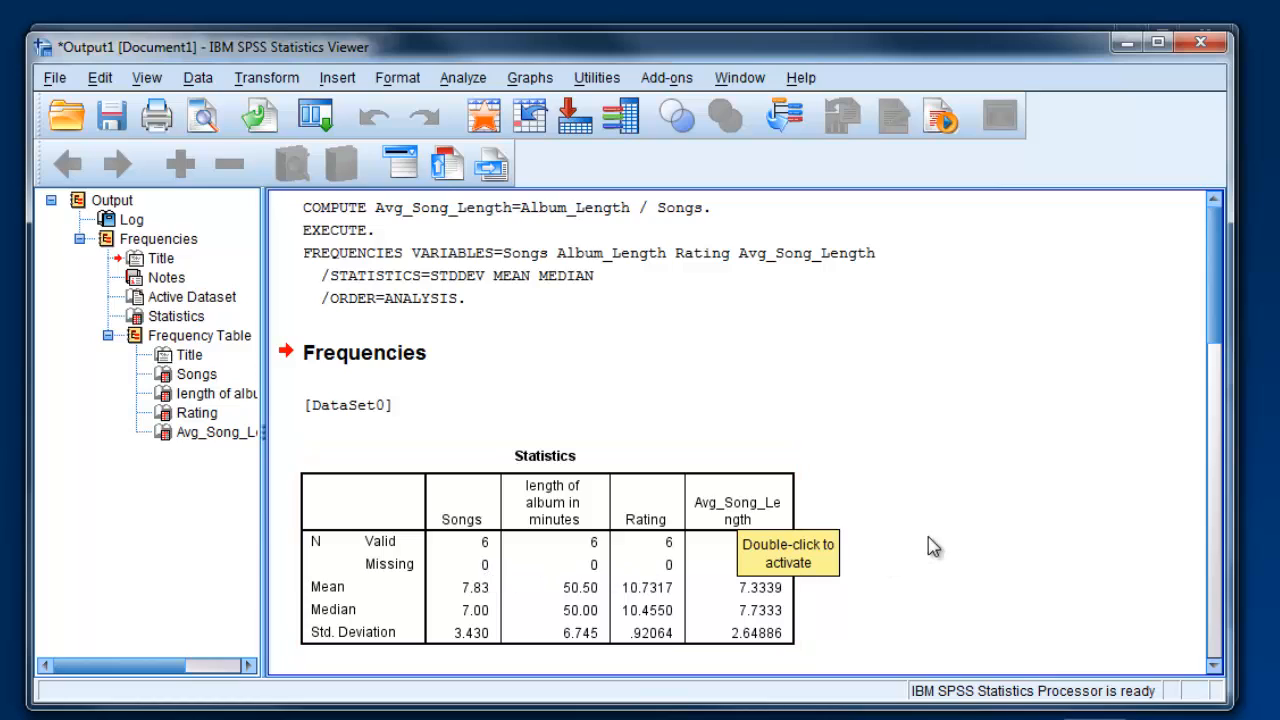
Scroll the Output Viewer down to the Songs frequency table
{"action": "scroll", "scroll_direction": "down", "scroll_amount": 3}
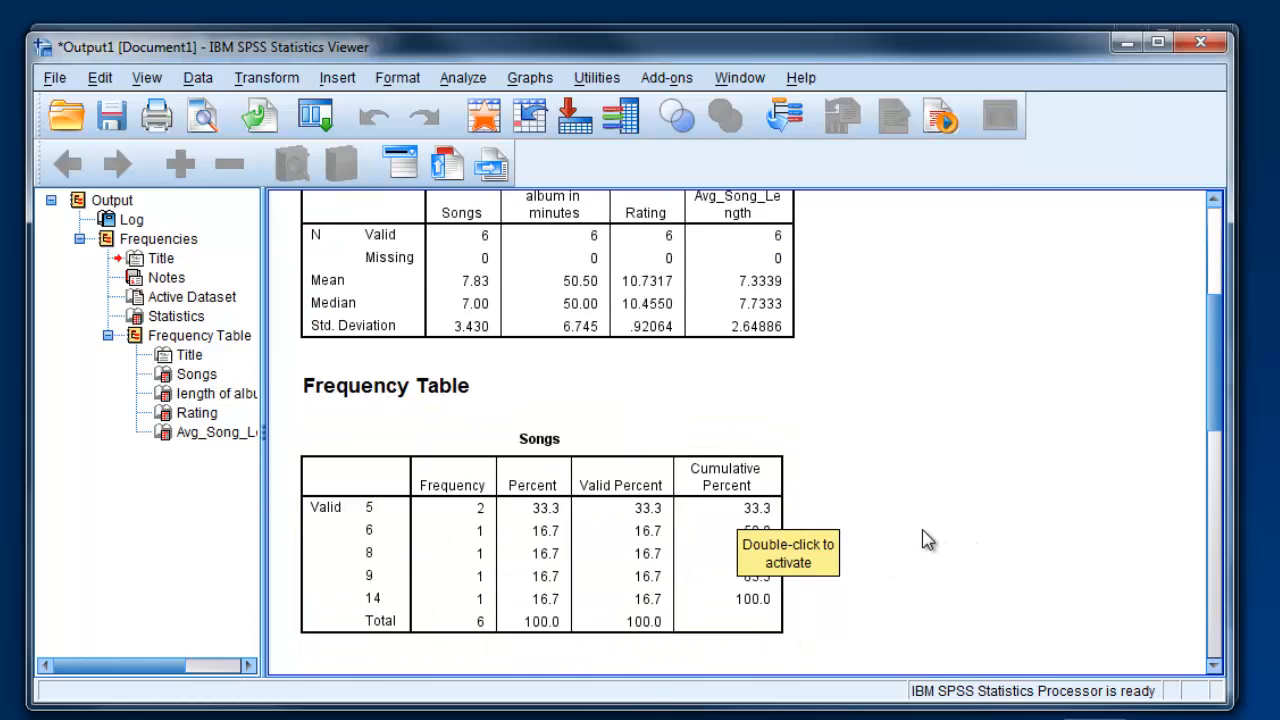
{"action": "scroll", "scroll_direction": "up", "scroll_amount": 3}
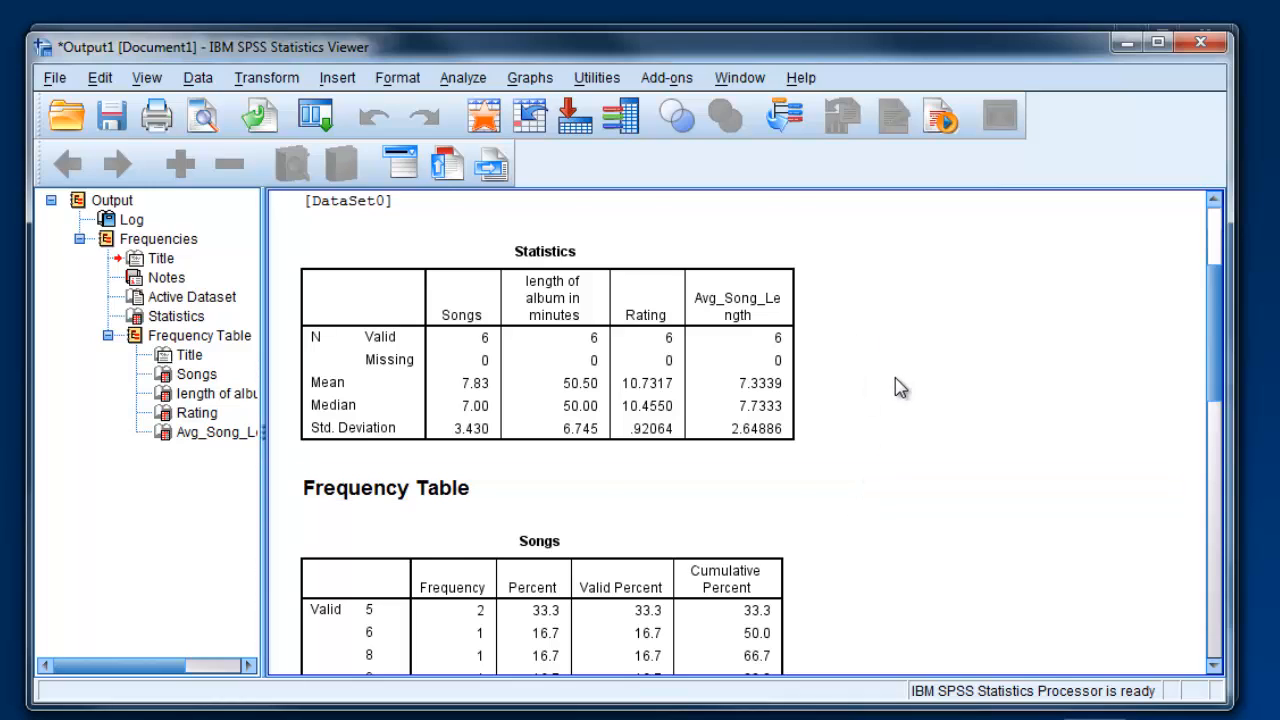
{"action": "scroll", "scroll_direction": "down", "scroll_amount": 3}
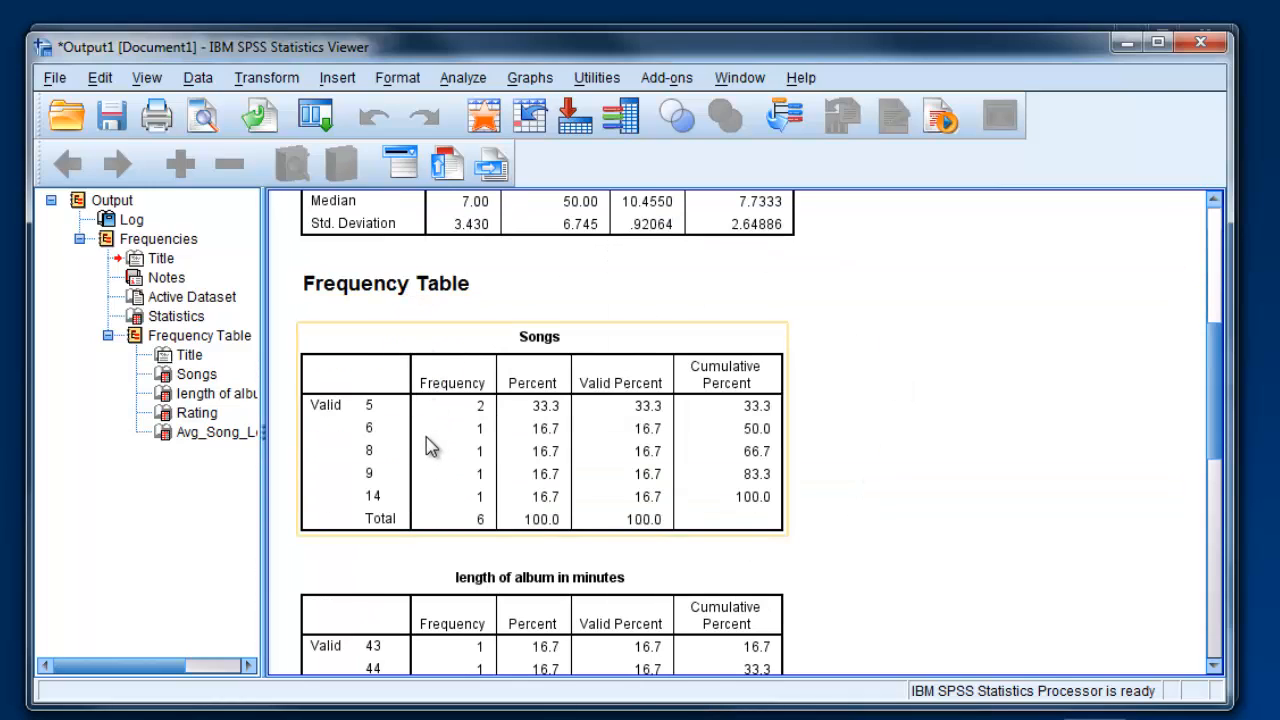
{"action": "mouse_move", "coordinate": [385, 418]}
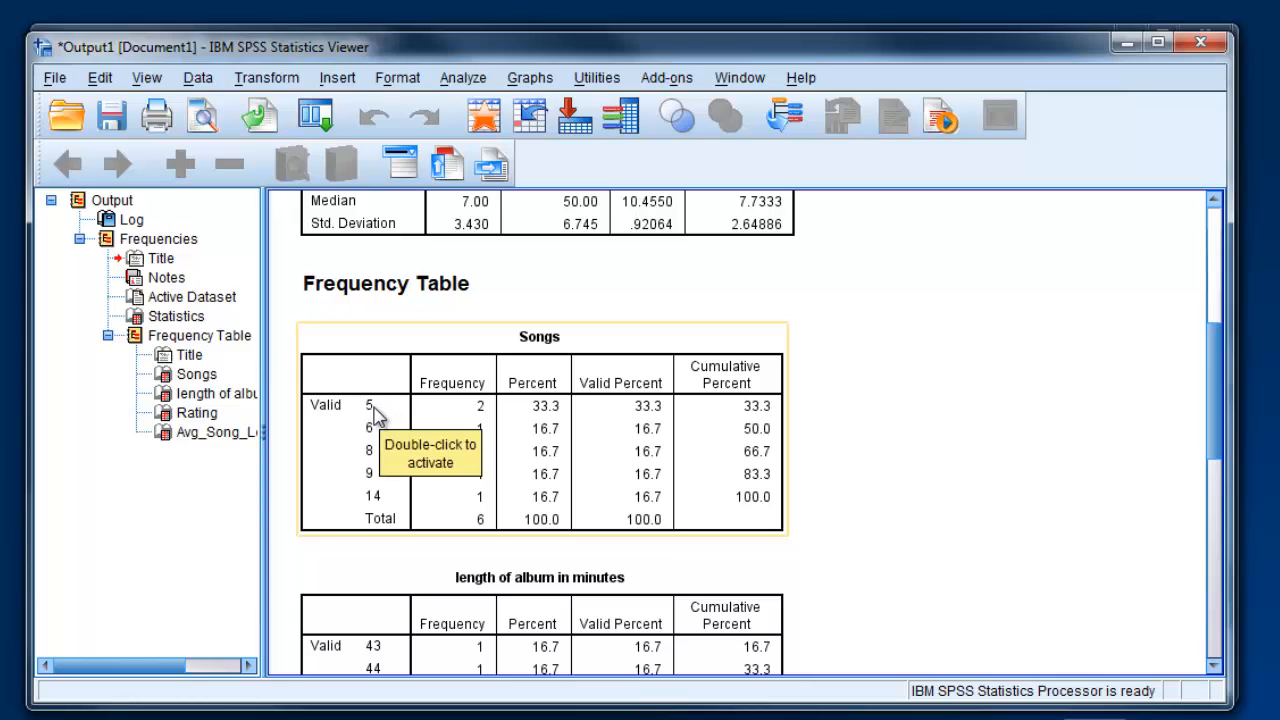
{"action": "mouse_move", "coordinate": [378, 415]}
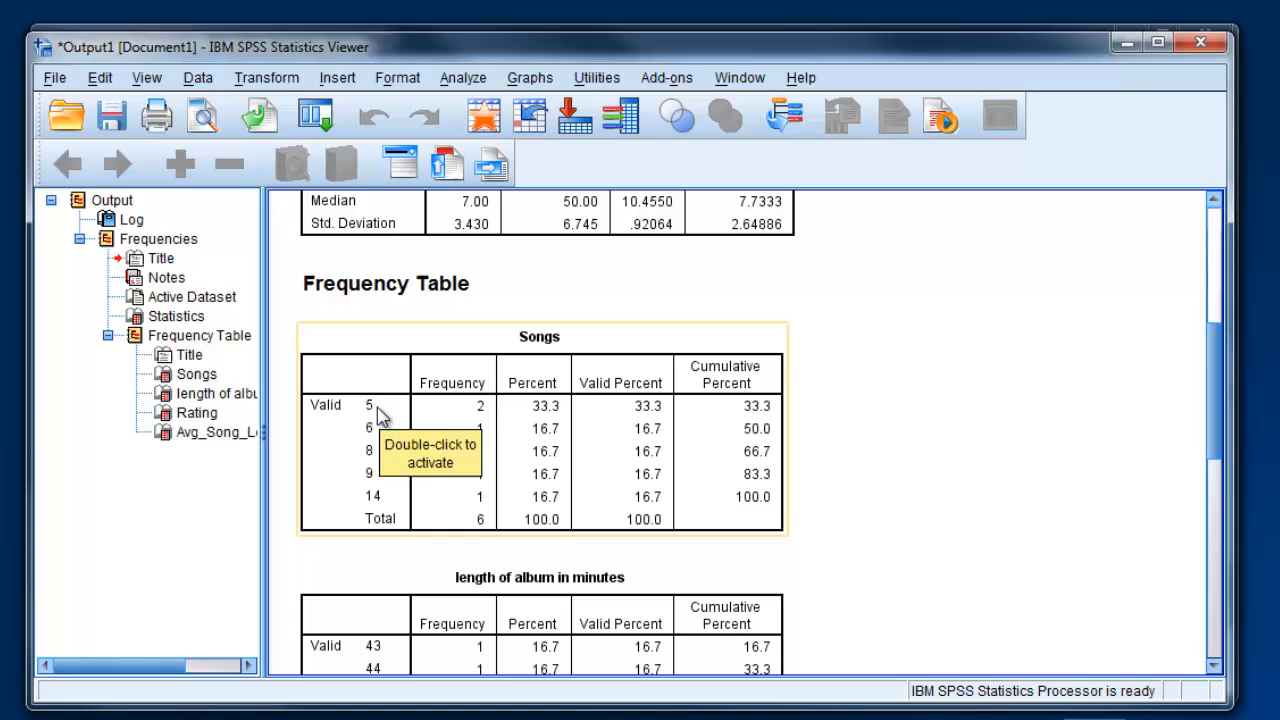
{"action": "mouse_move", "coordinate": [465, 517]}
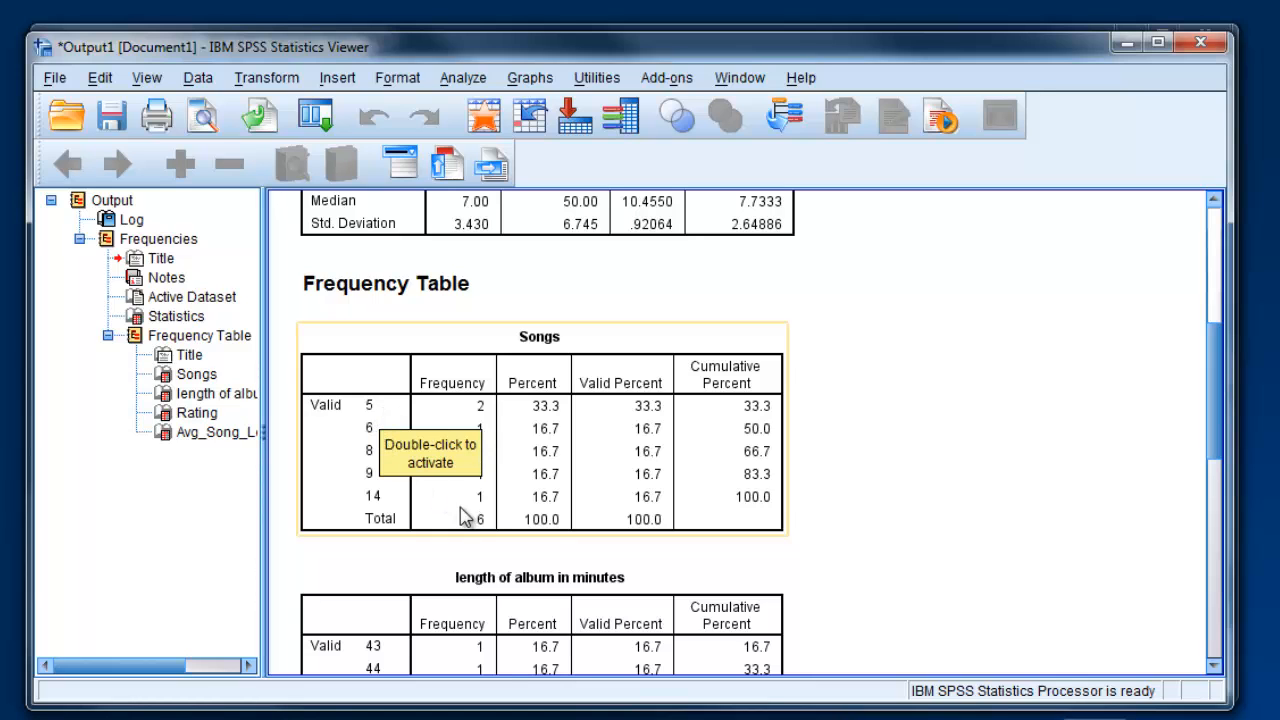
{"action": "mouse_move", "coordinate": [687, 441]}
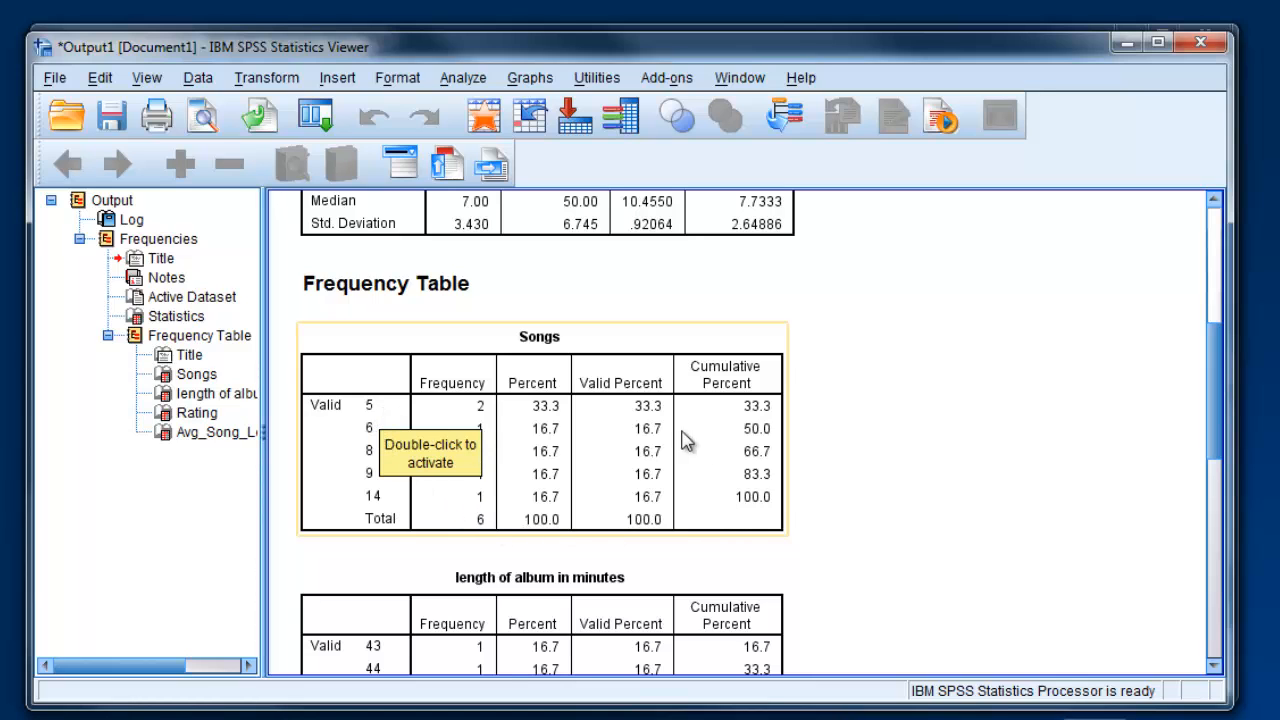